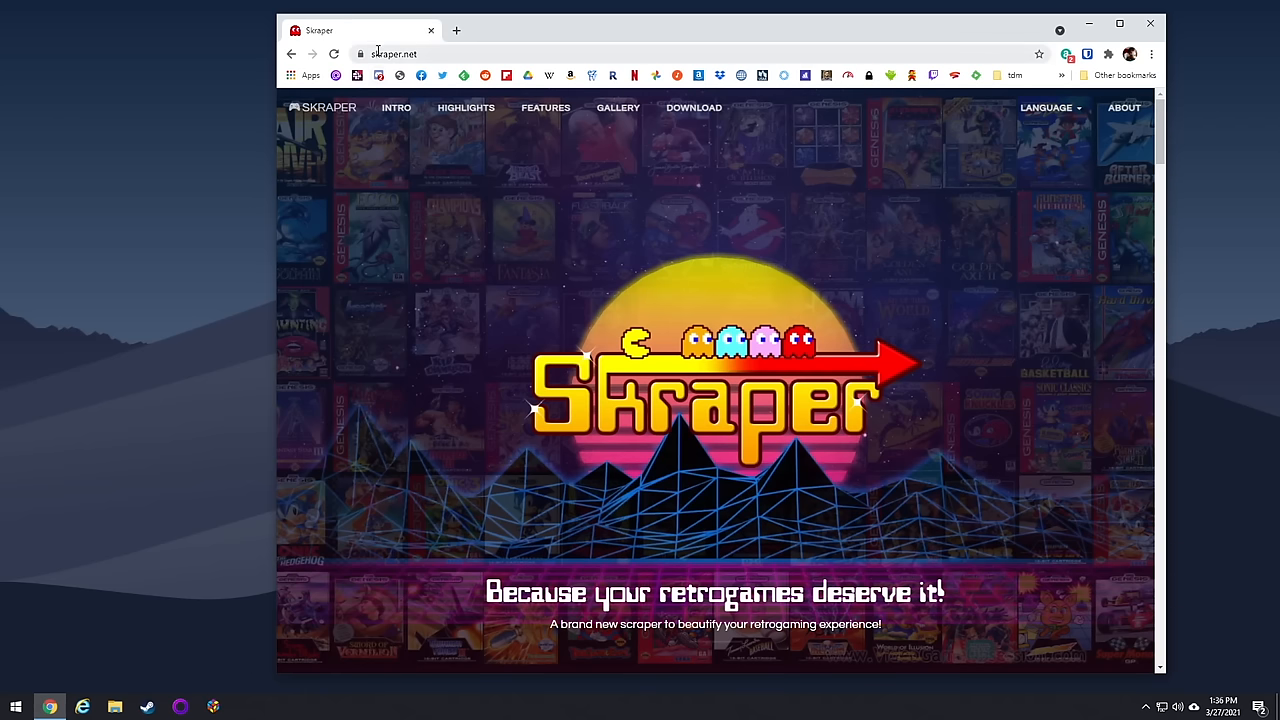
mouse_move(693, 110)
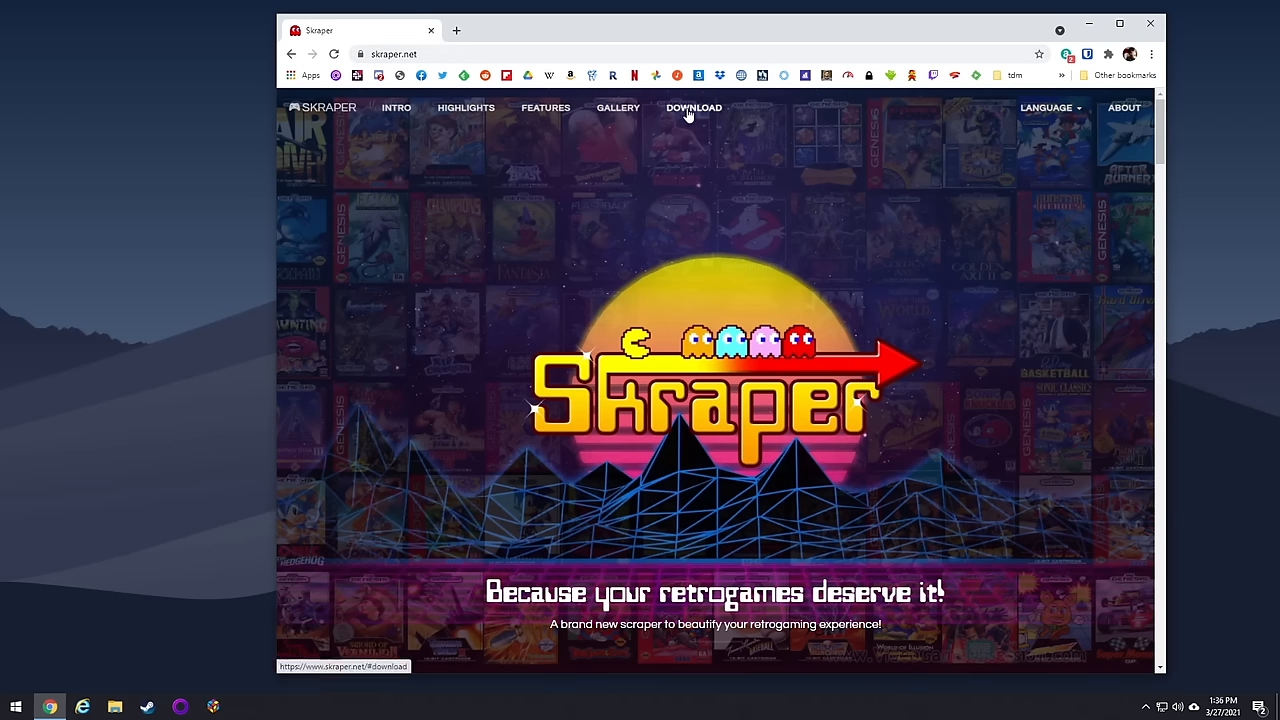
- Download the Skraper 1.1.1 beta for Windows from skraper.net's download page
click(693, 108)
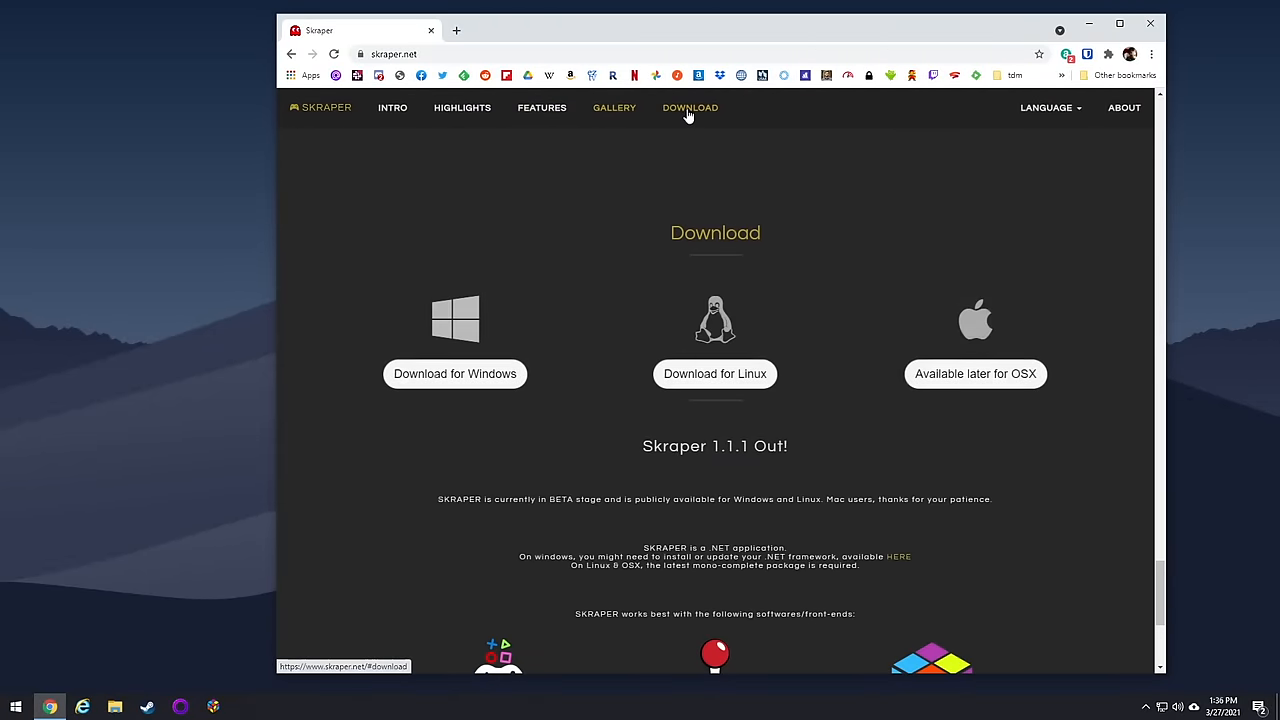
mouse_move(454, 380)
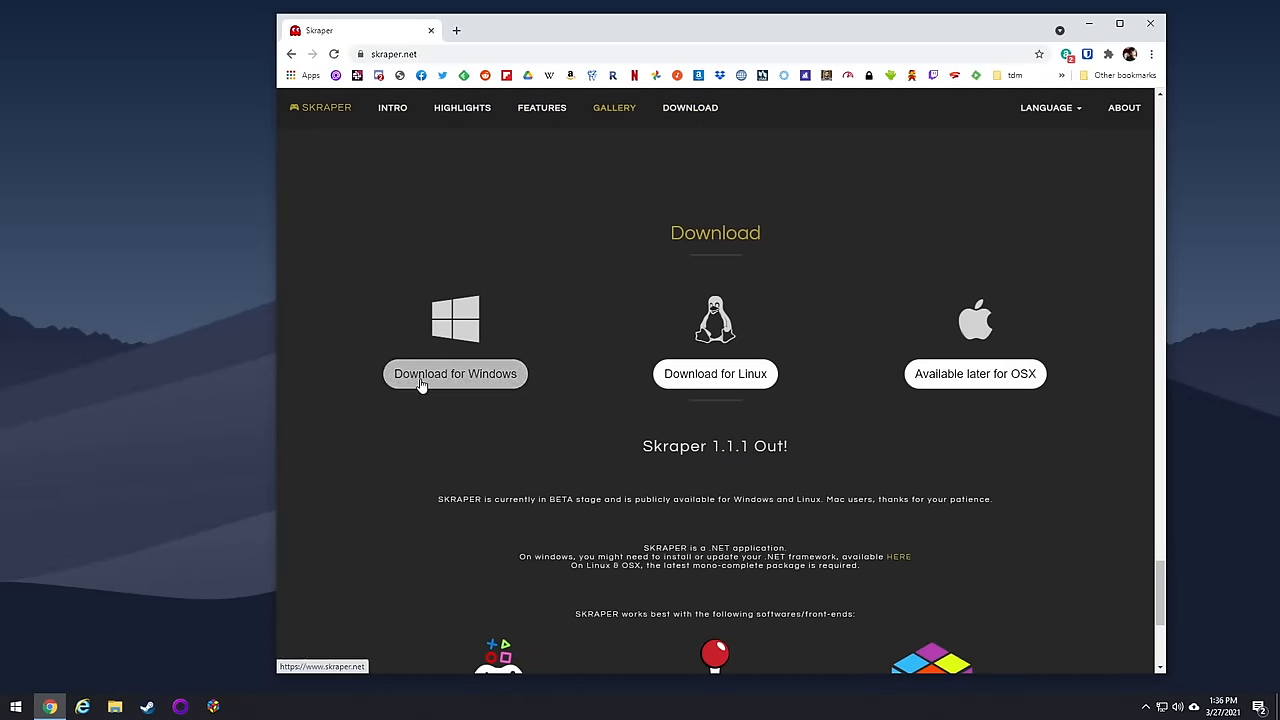
mouse_move(490, 387)
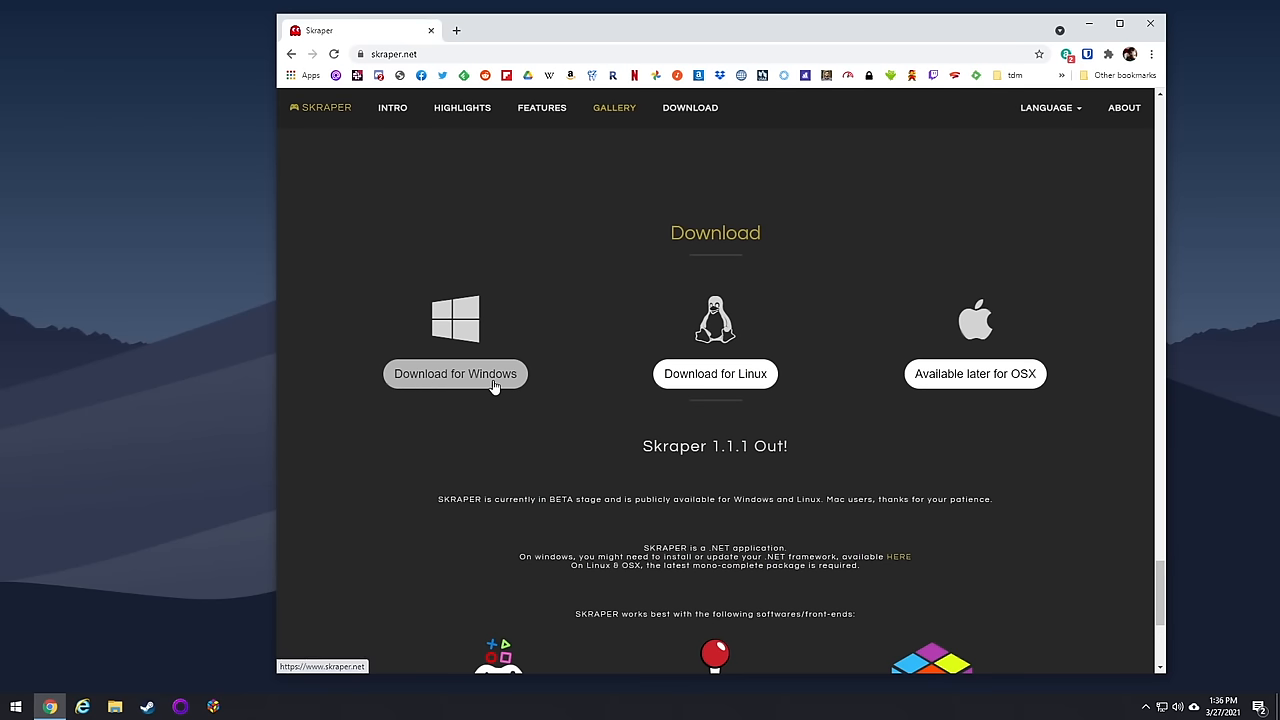
click(455, 373)
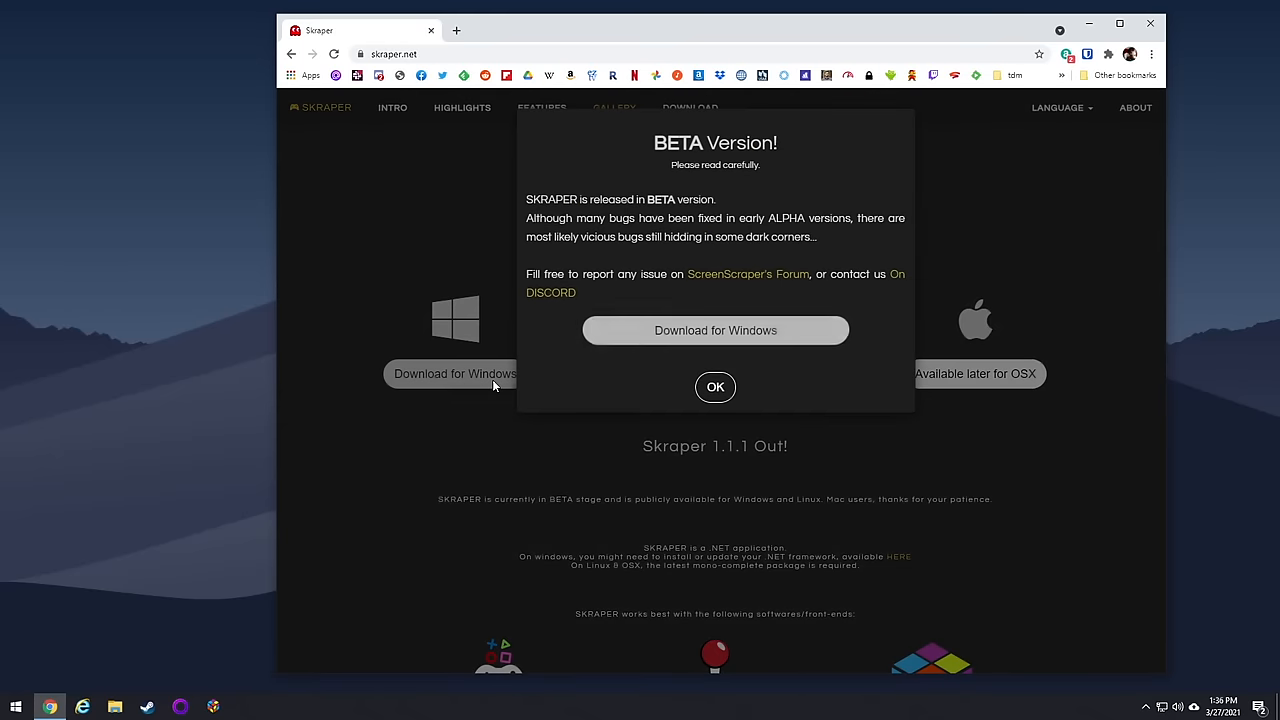
mouse_move(715, 330)
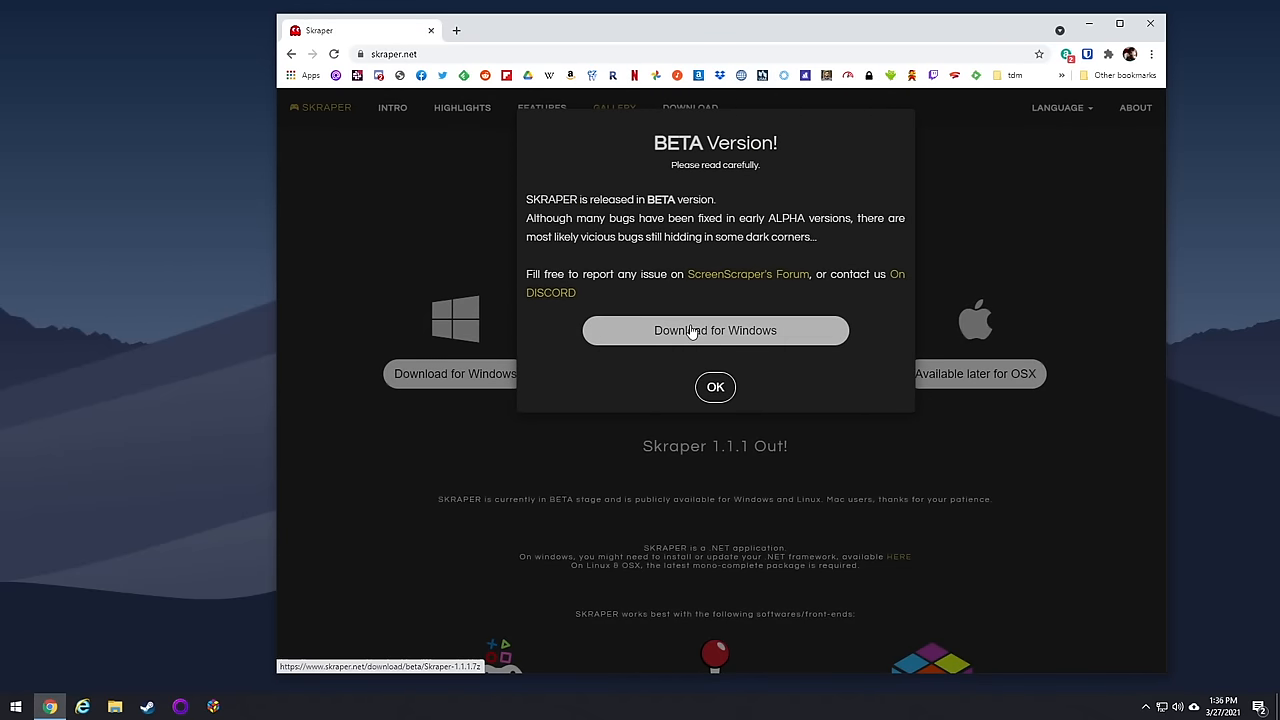
click(15, 706)
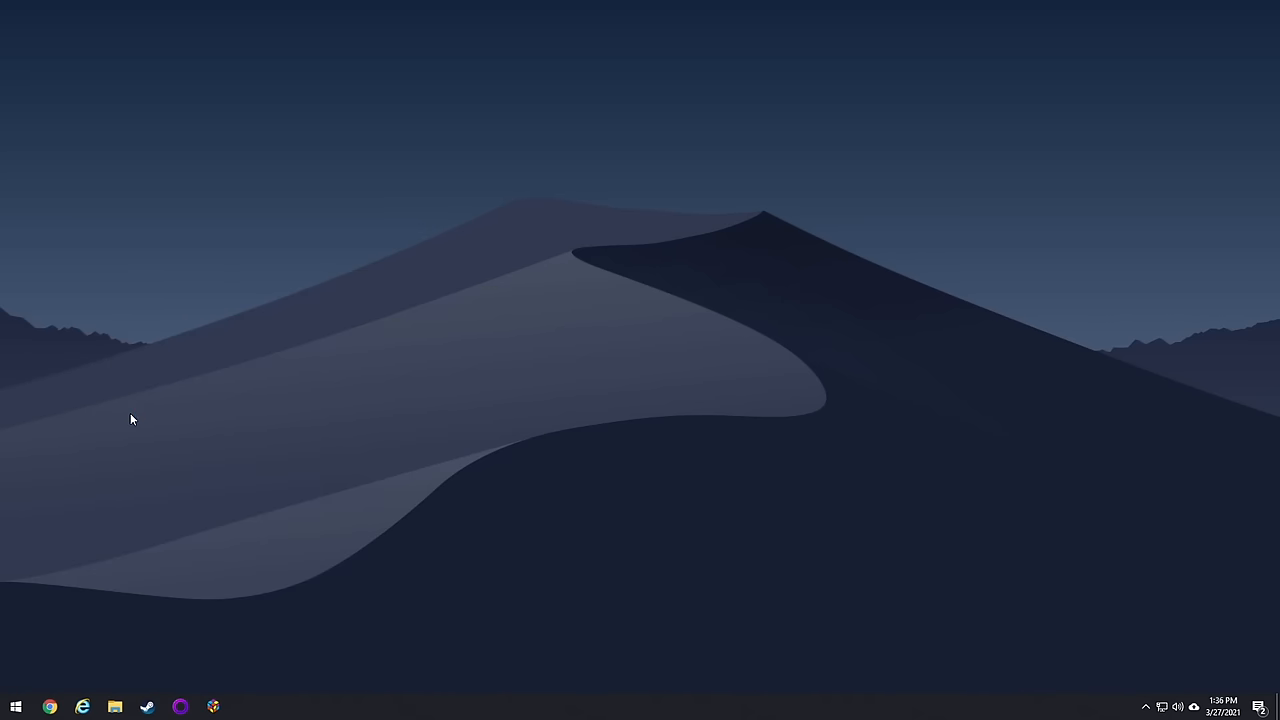
- Launch Skraper so its Configuration Wizard opens on the ScreenScraper Account page
click(245, 707)
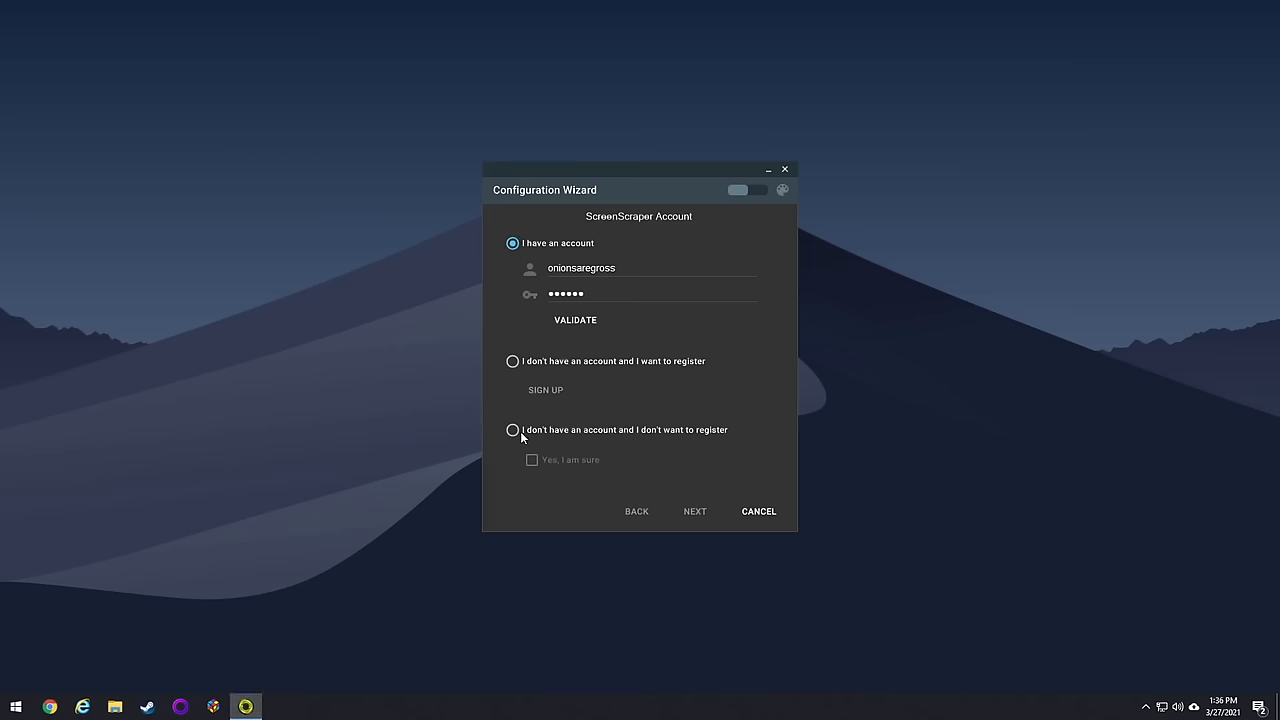
mouse_move(531, 523)
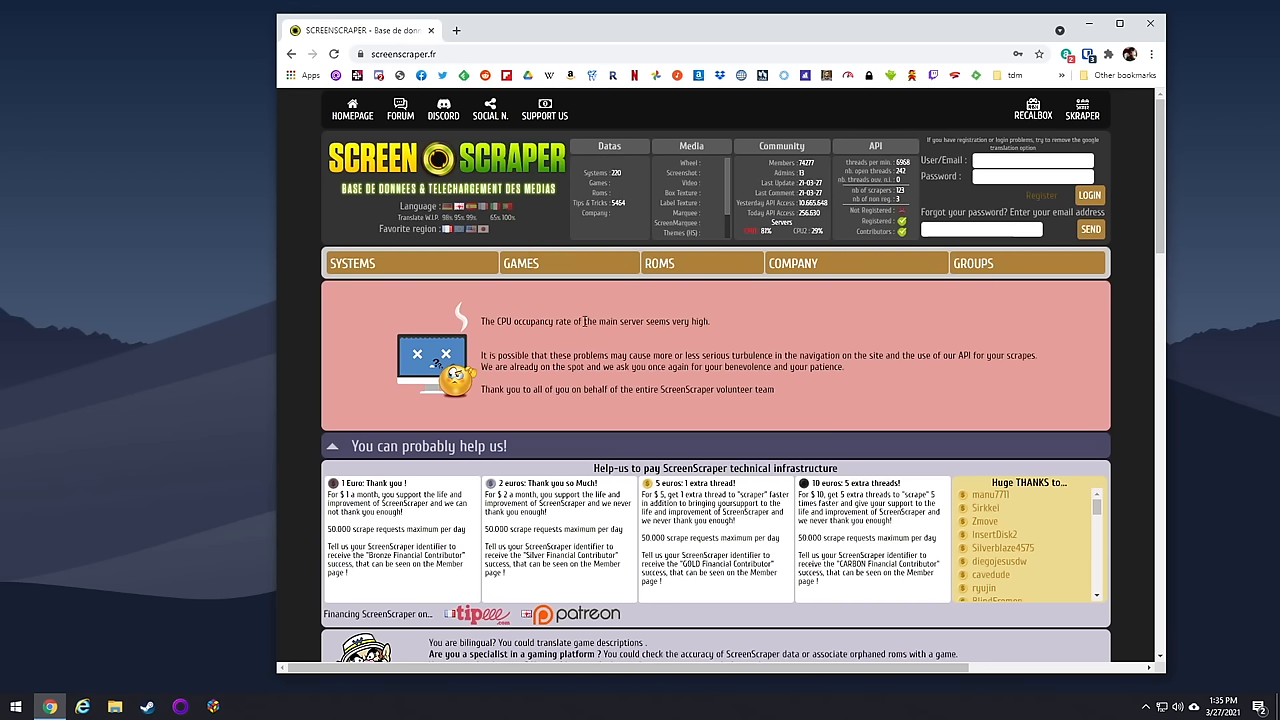
mouse_move(246, 390)
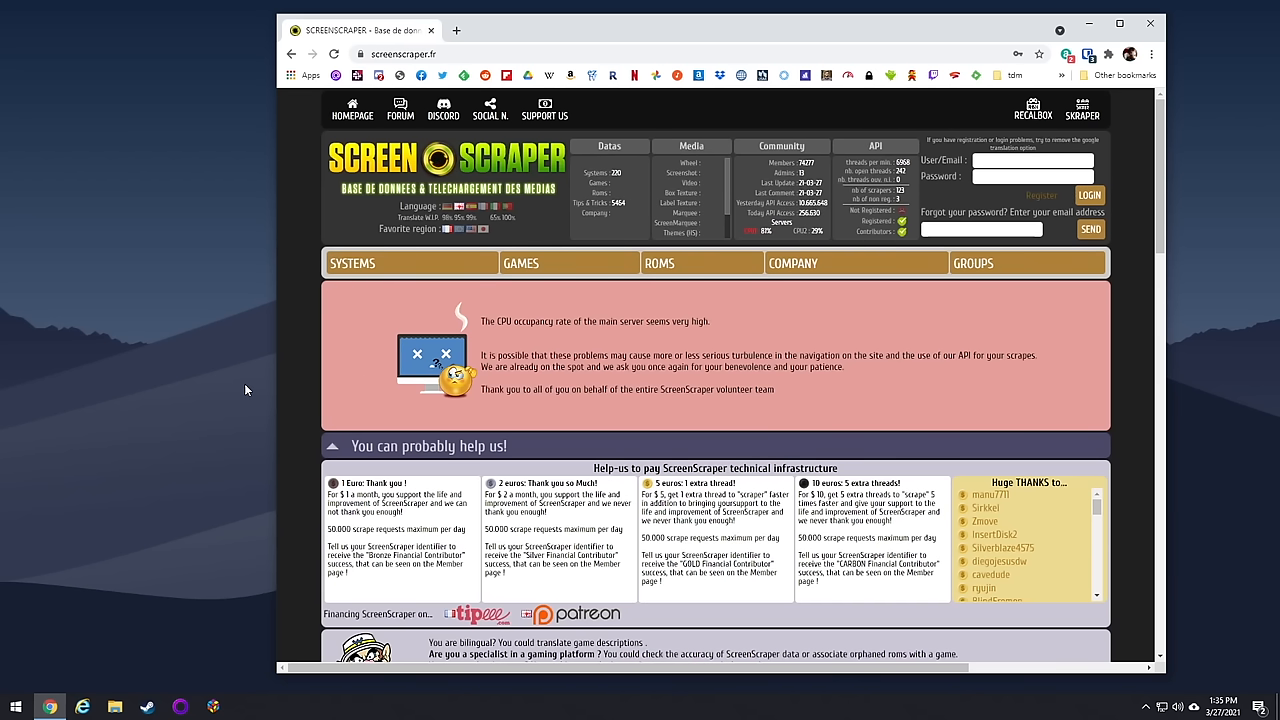
mouse_move(485, 68)
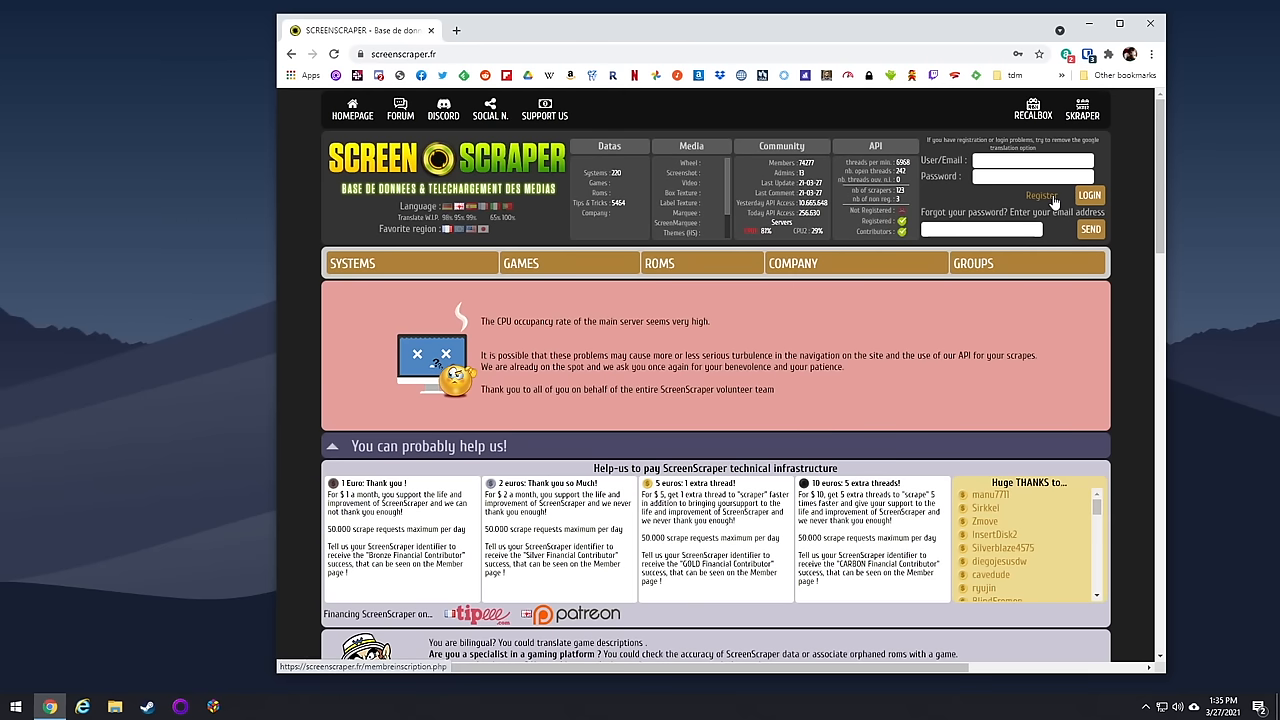
mouse_move(1133, 33)
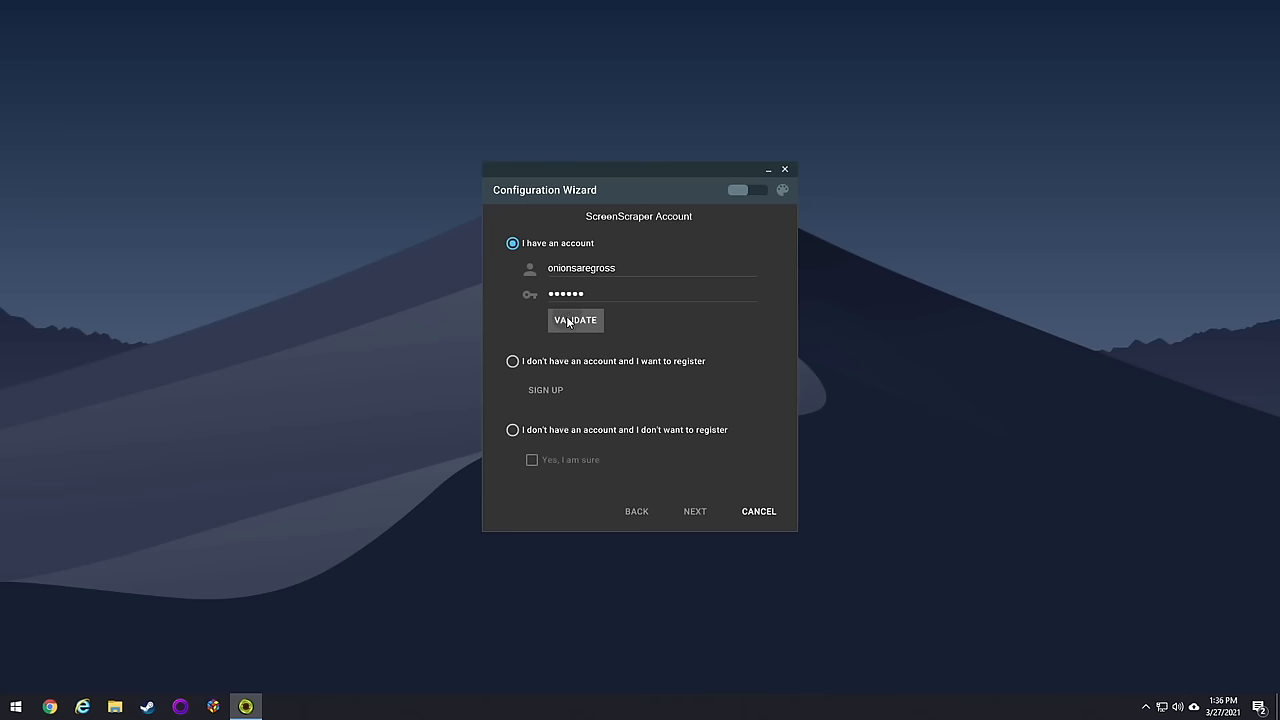
- Validate the ScreenScraper account and pick RECALBOX as the front-end
click(575, 320)
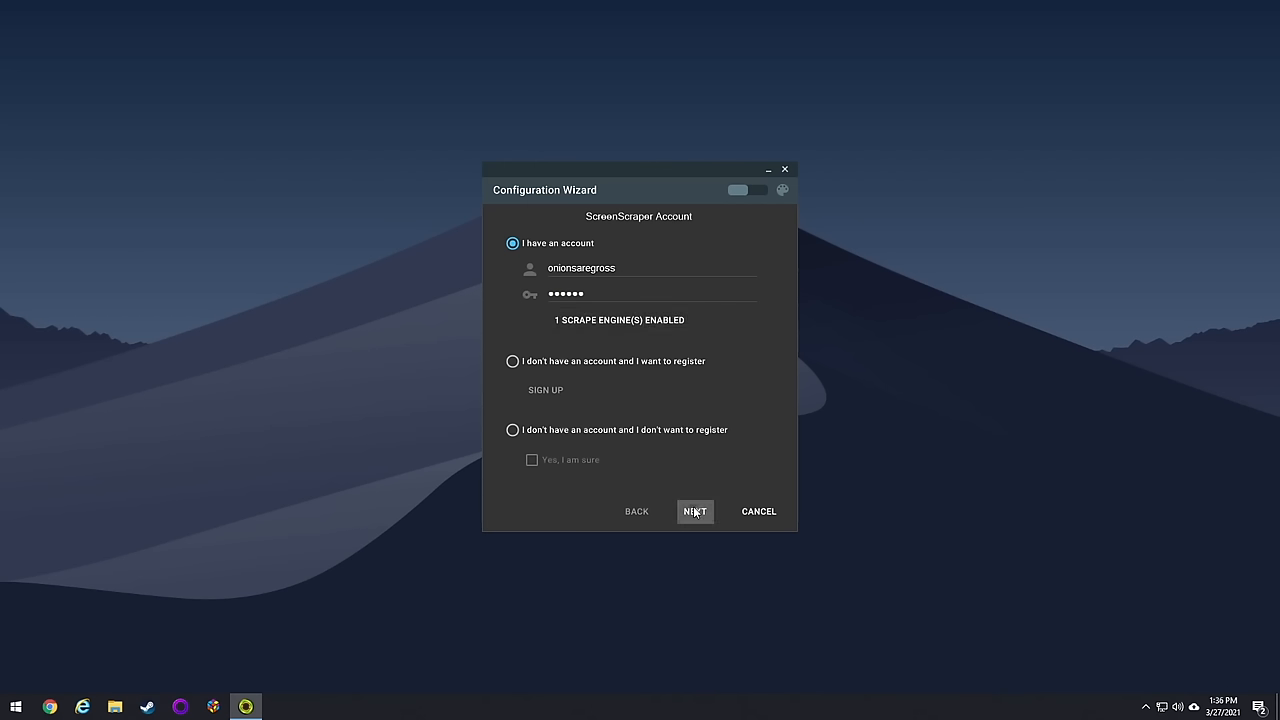
click(694, 511)
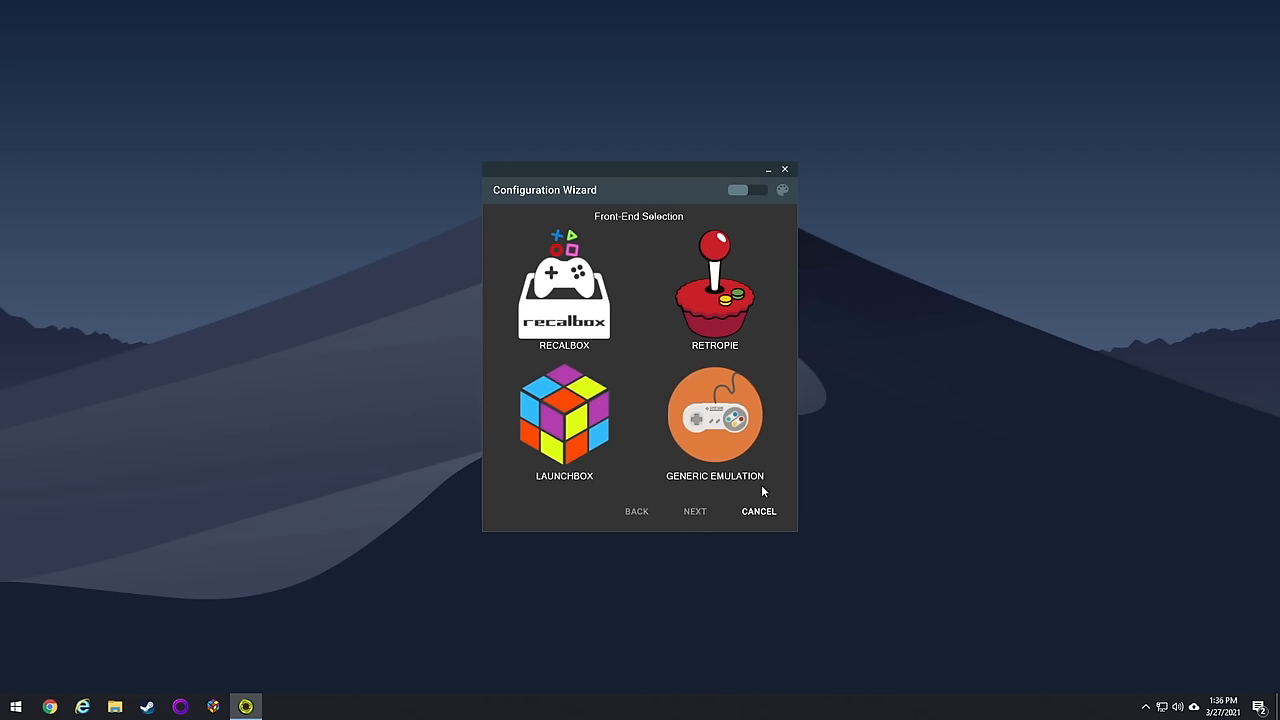
click(564, 290)
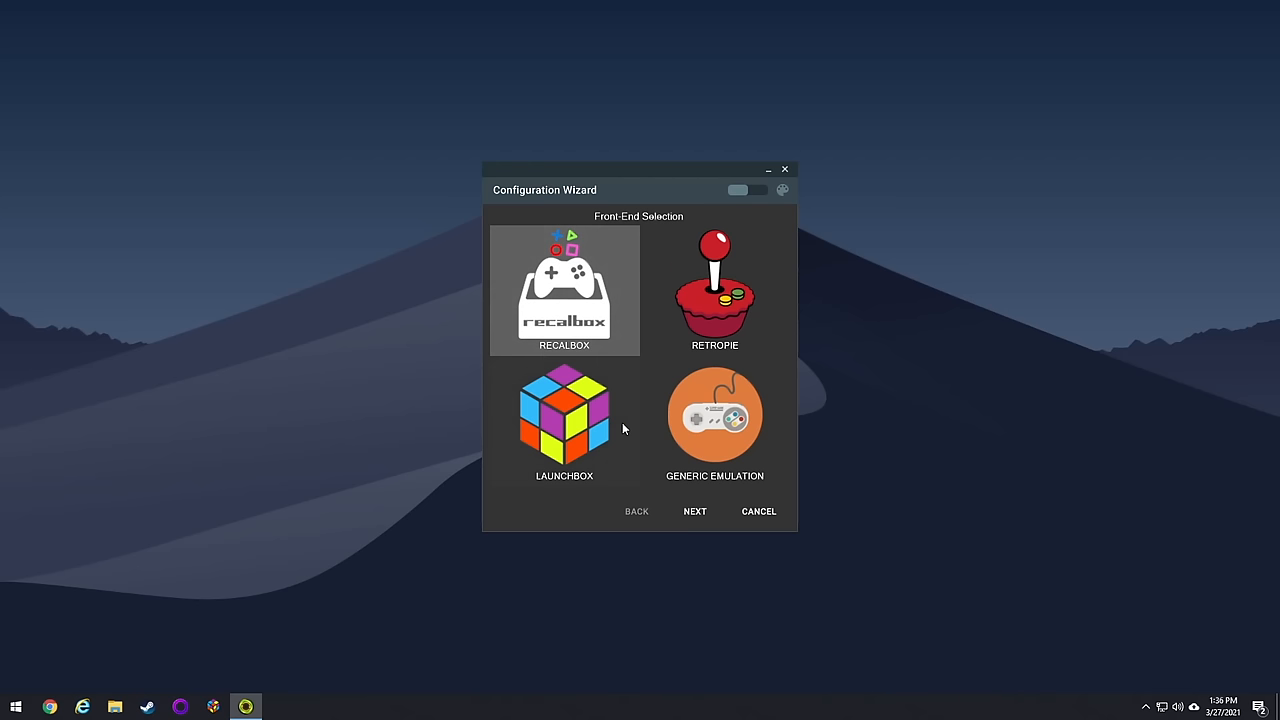
click(694, 511)
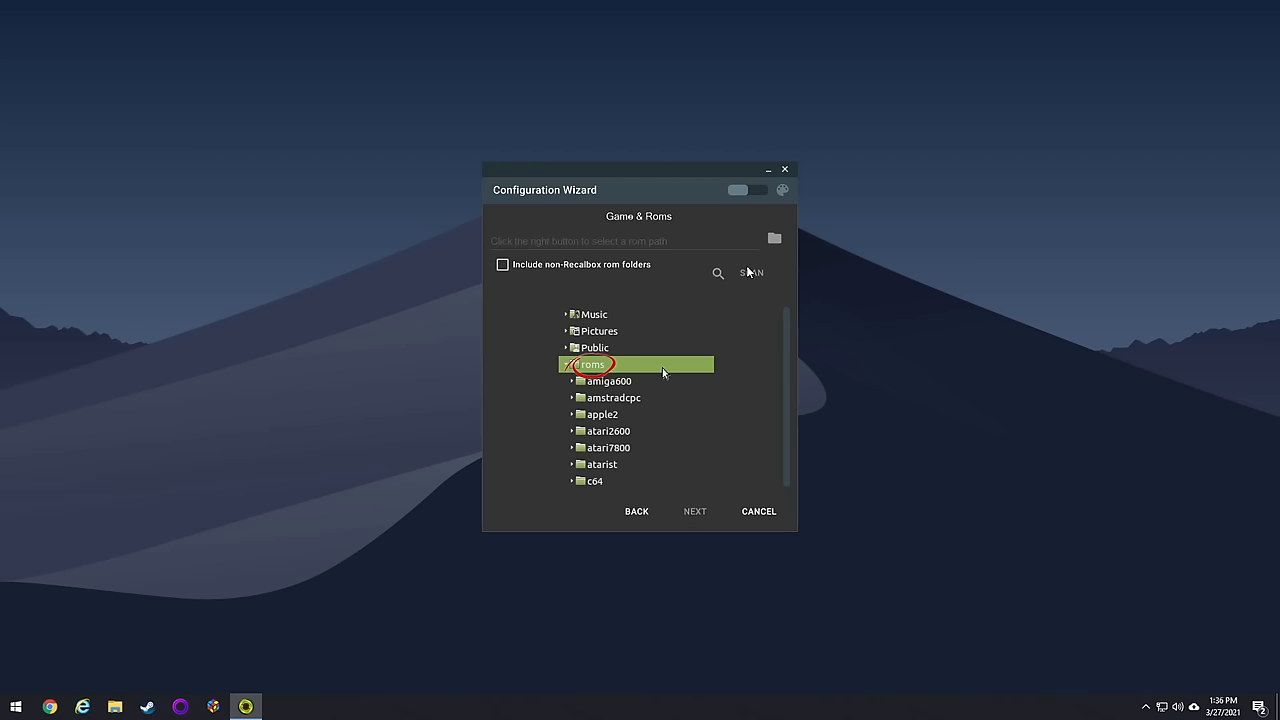
- Use GAMES (F:) as rom root including non-Recalbox folders, accepting 33 systems and default media
click(774, 239)
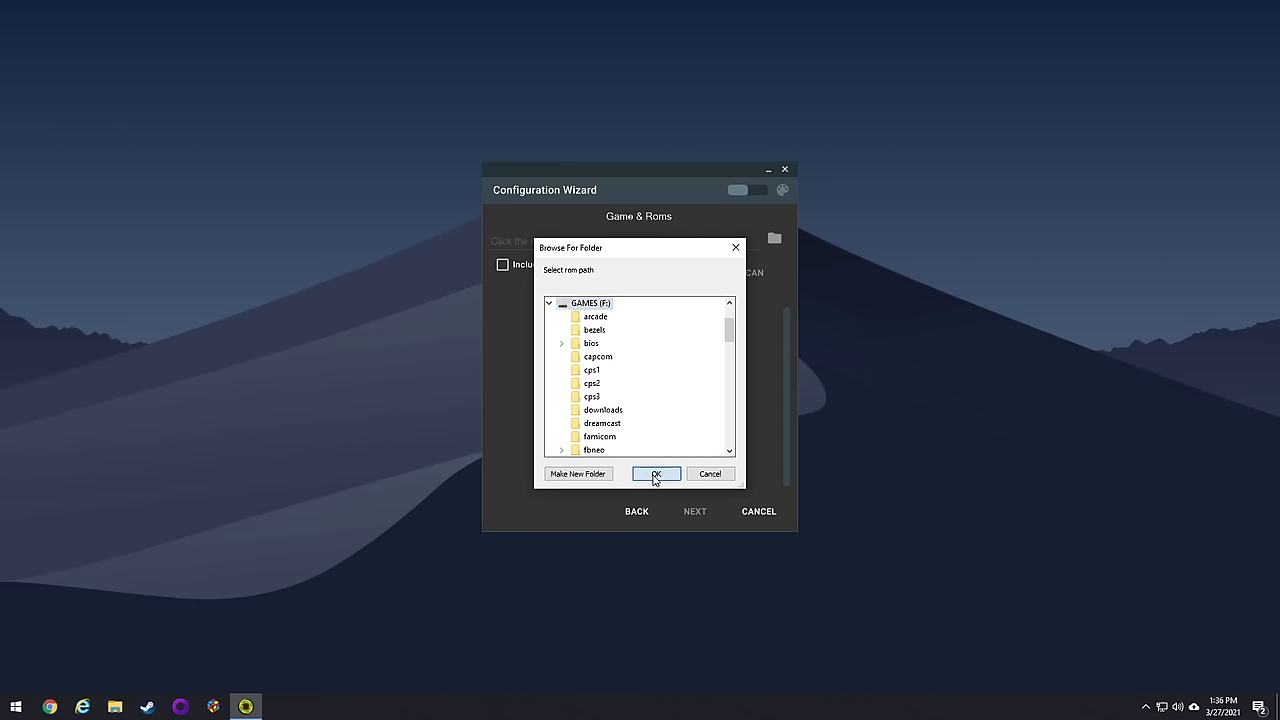
click(655, 474)
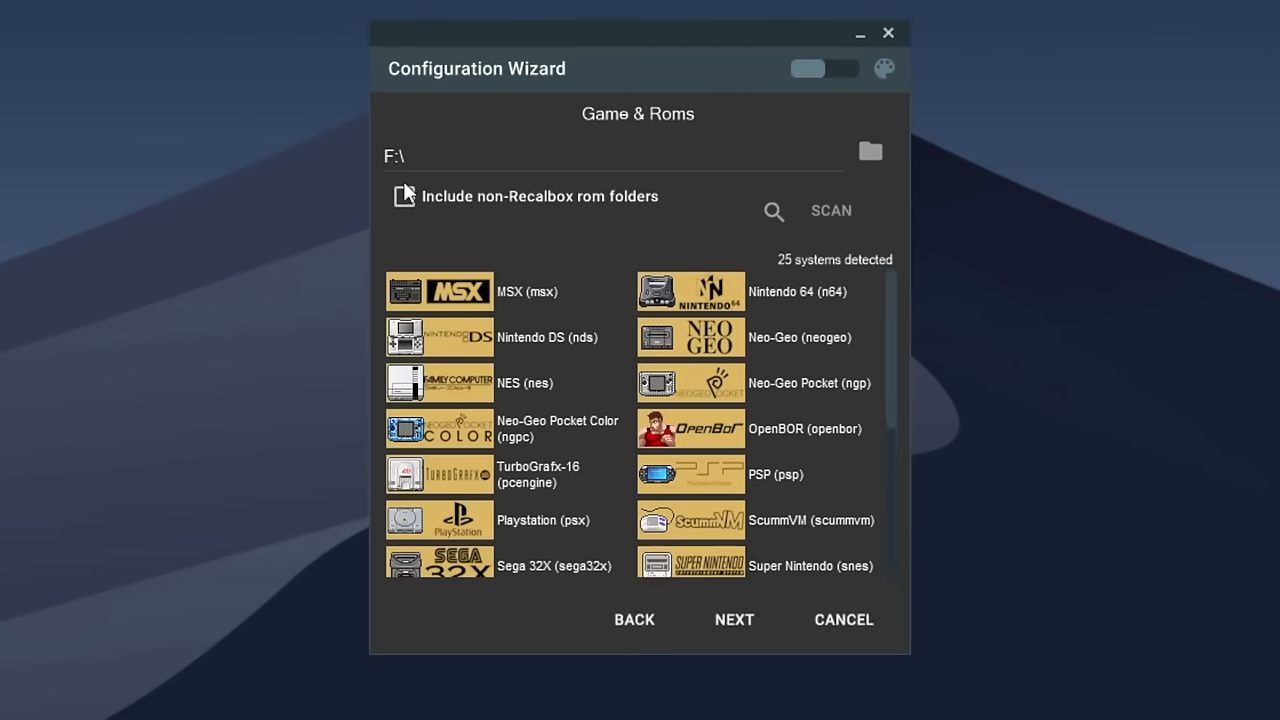
click(403, 196)
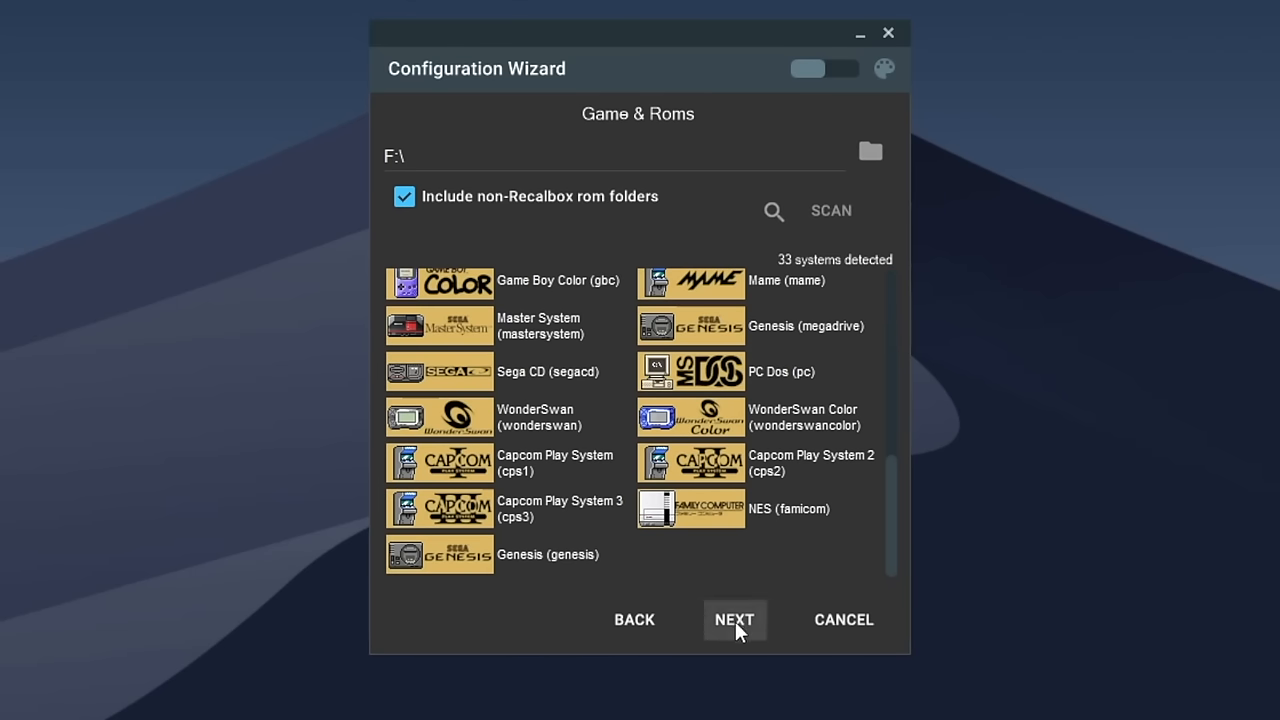
click(734, 619)
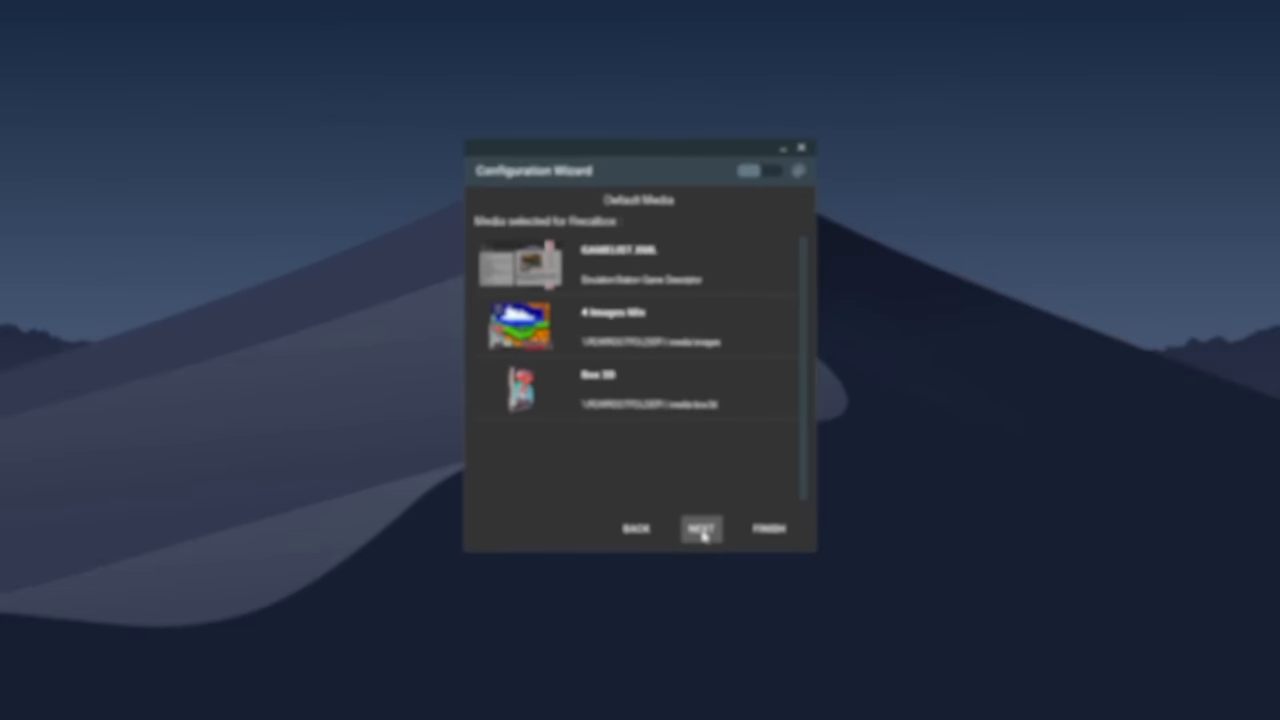
click(701, 528)
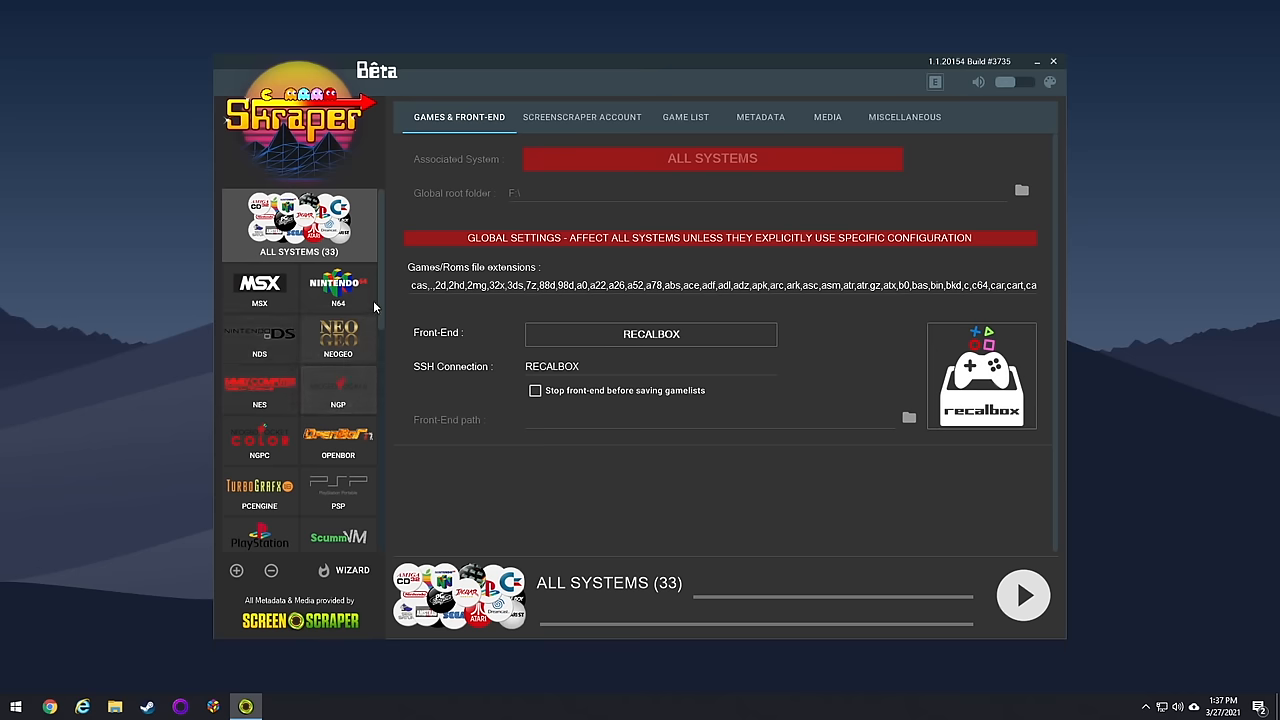
- Scroll through the 33 detected systems, from MSX to Genesis, and back to the top
scroll(down, 3)
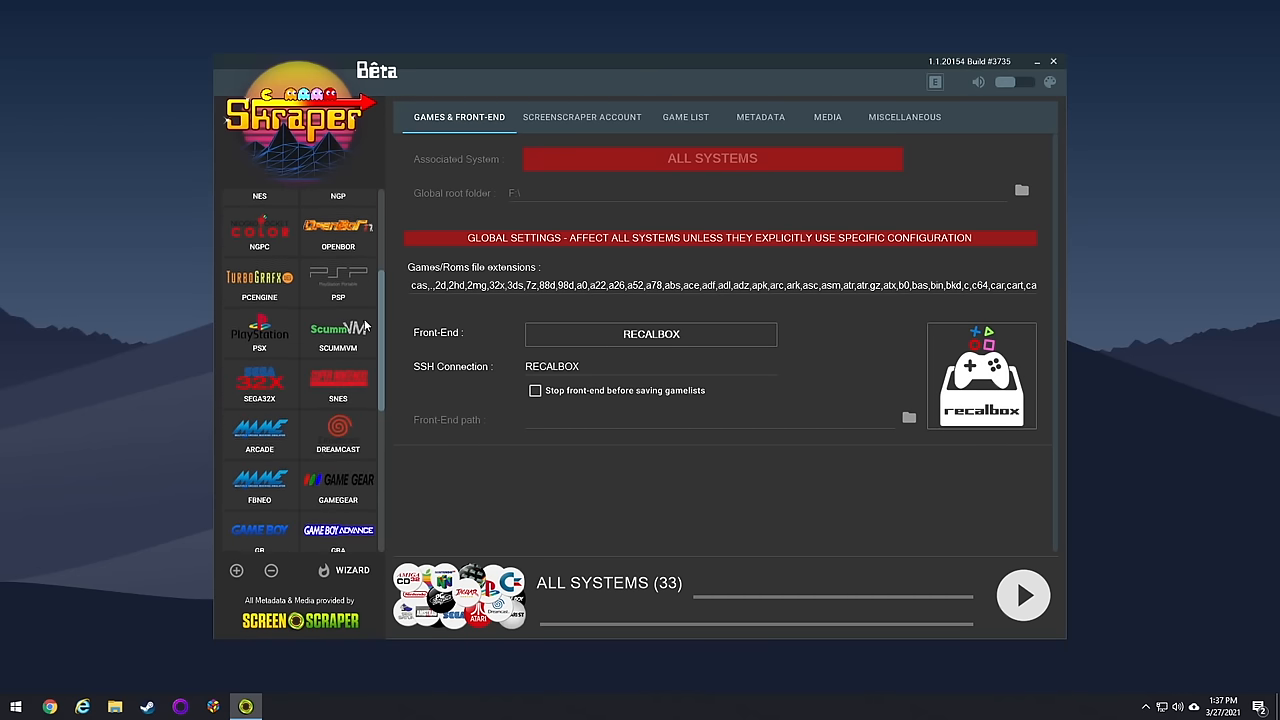
scroll(down, 3)
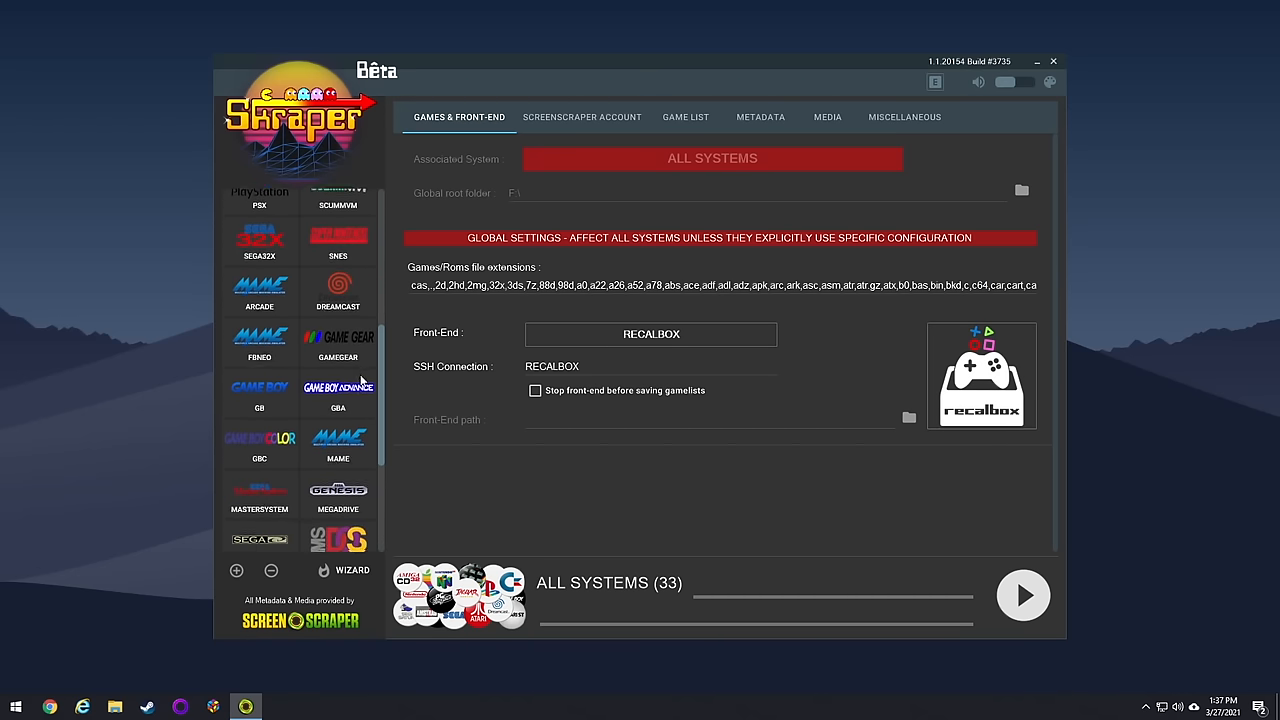
scroll(down, 3)
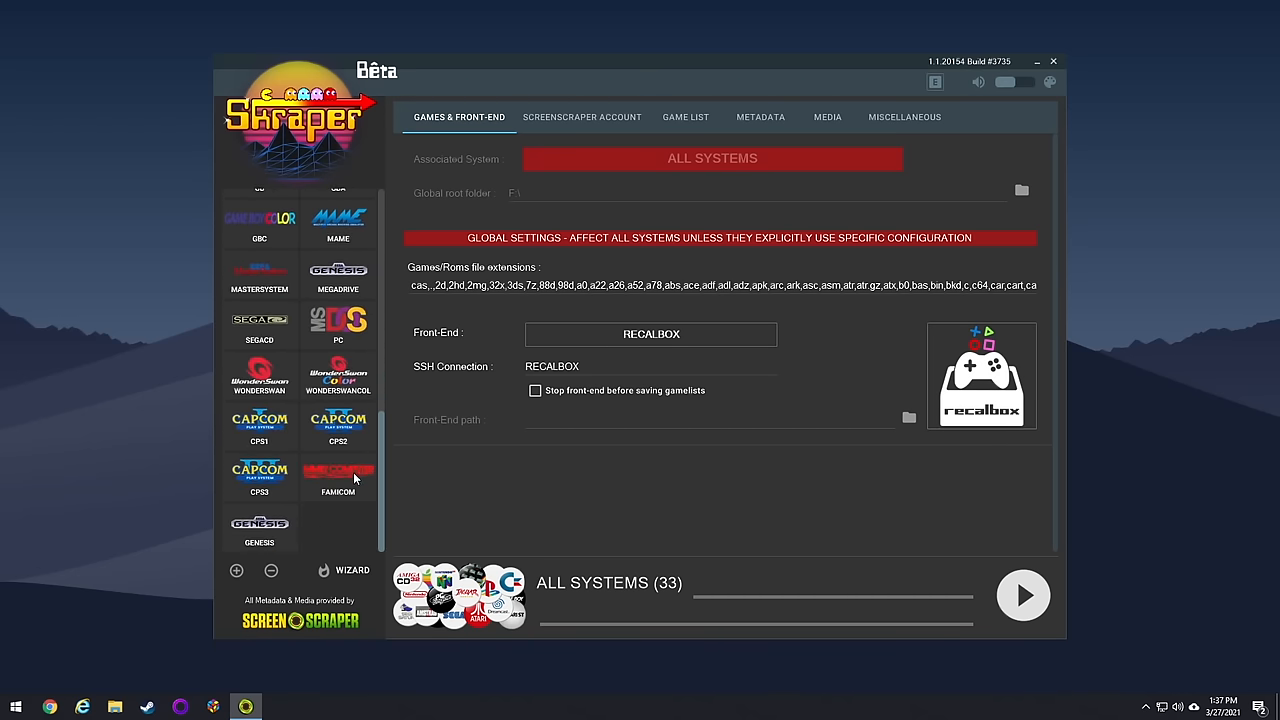
scroll(up, 3)
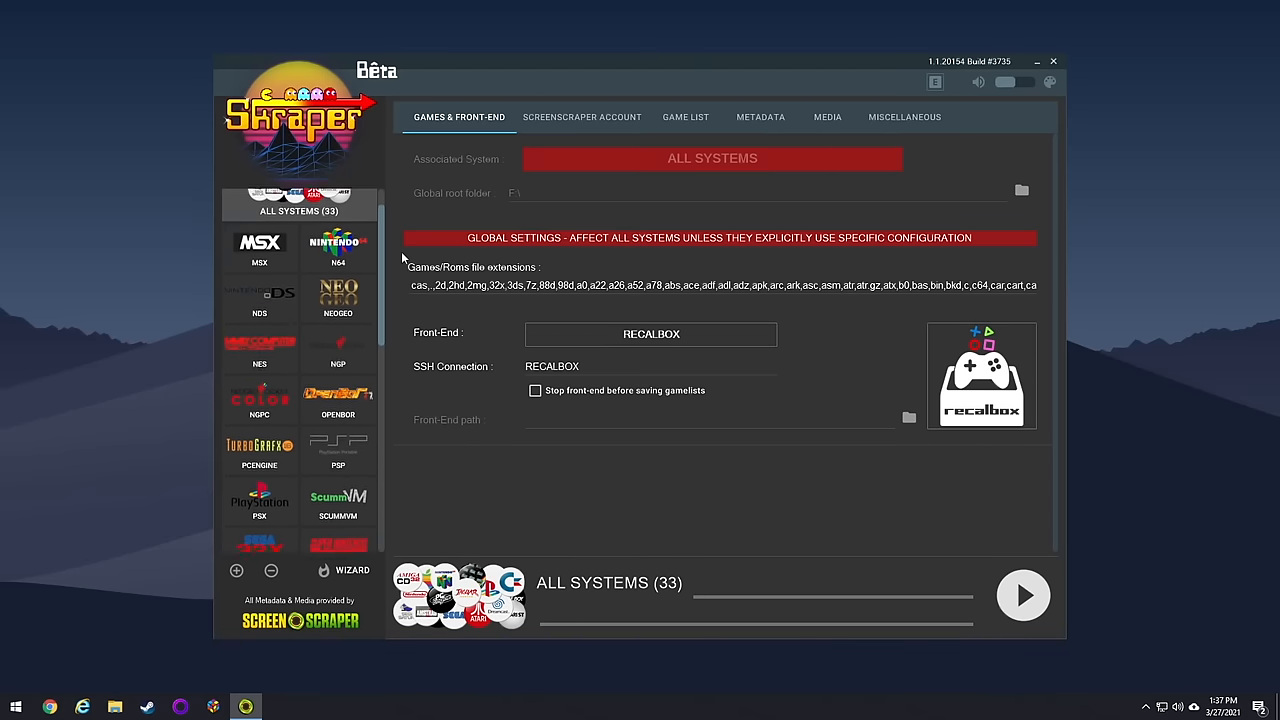
scroll(up, 3)
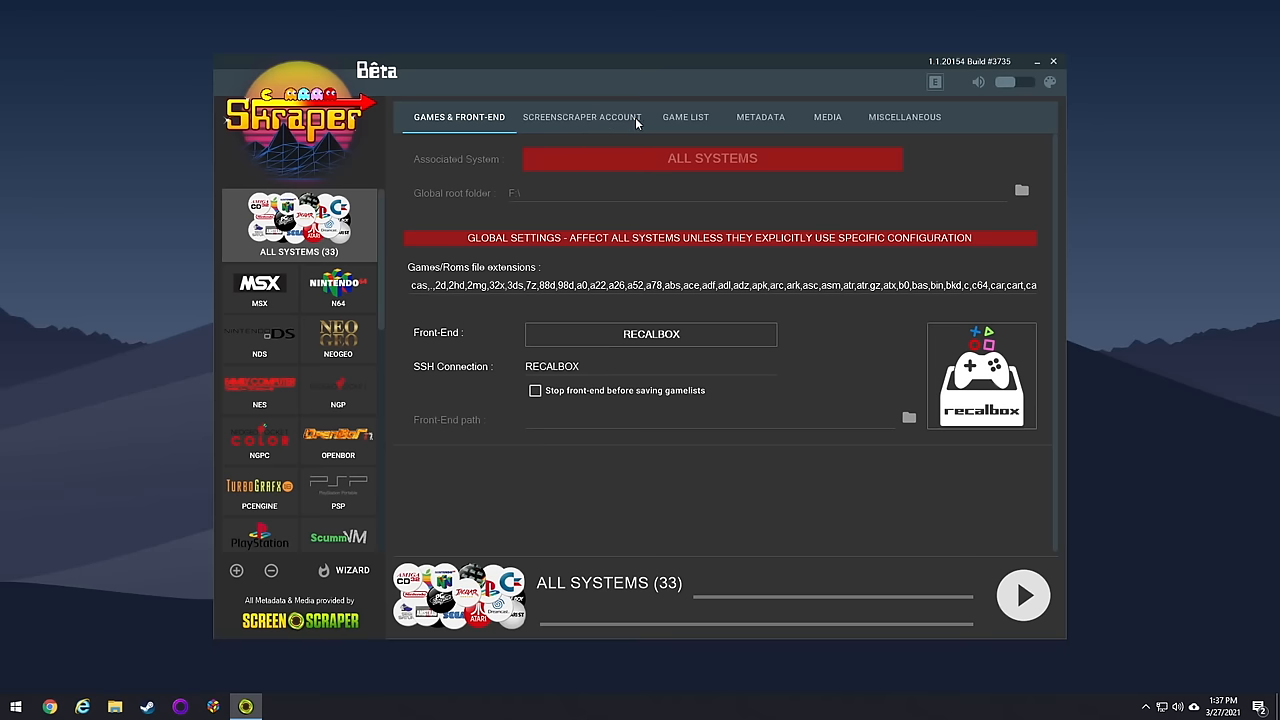
- Set gamelist backup to 'no backup, create new or overwrite existing' and view metadata settings
click(685, 117)
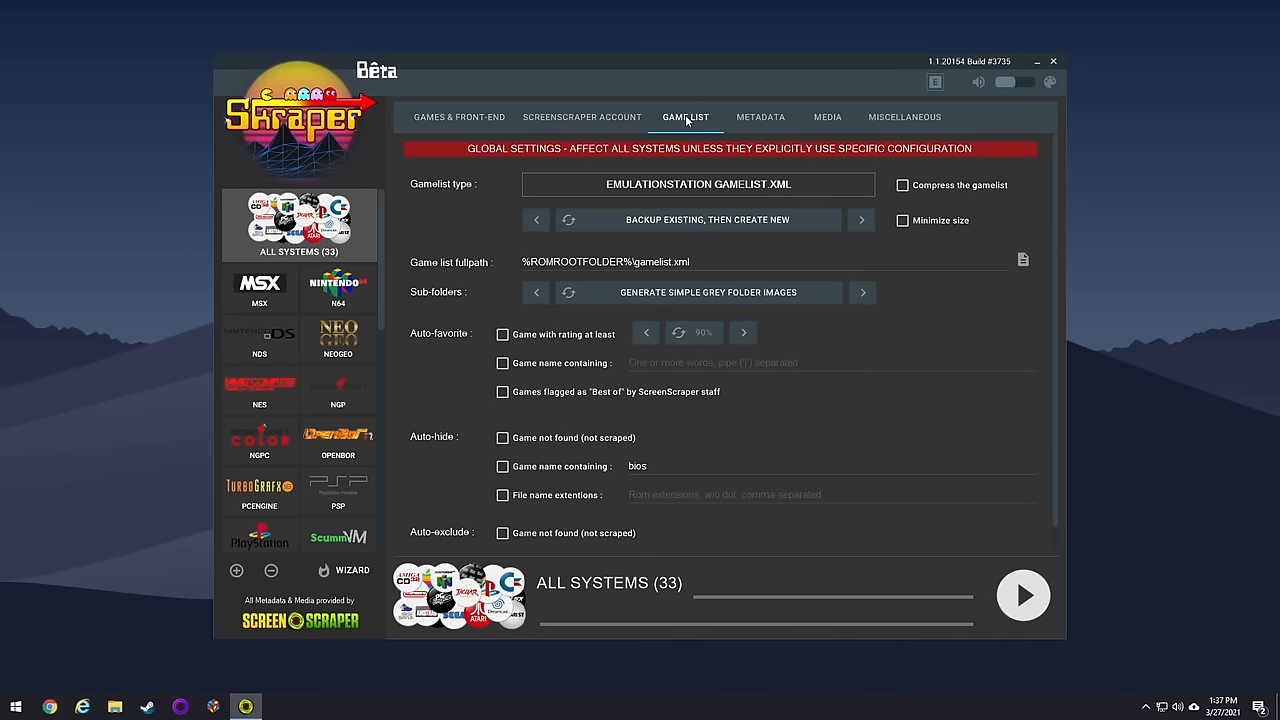
mouse_move(867, 226)
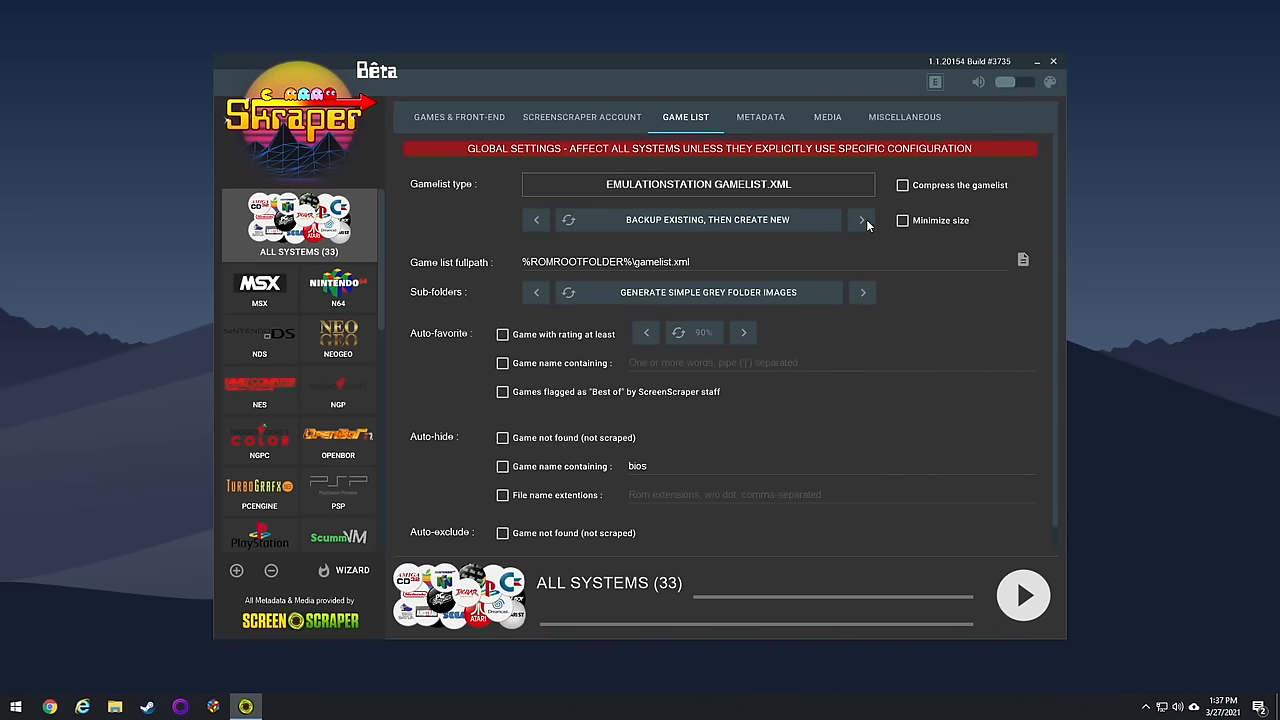
click(861, 219)
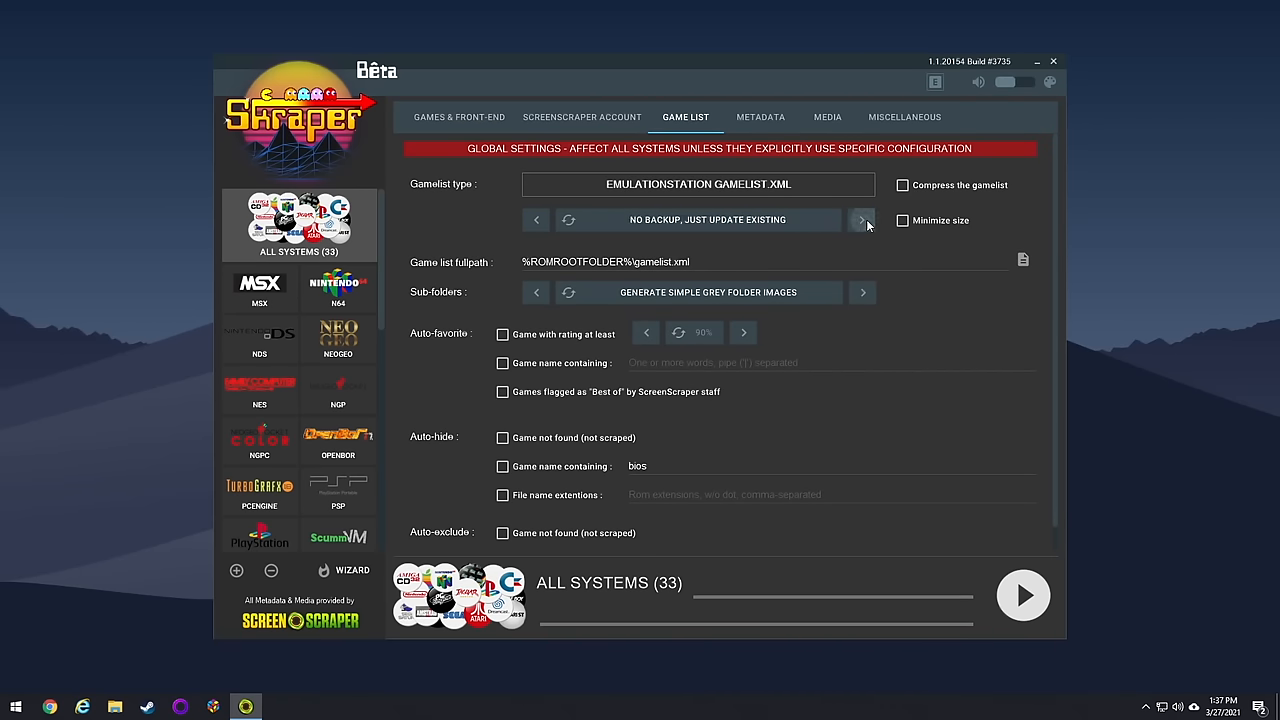
click(860, 219)
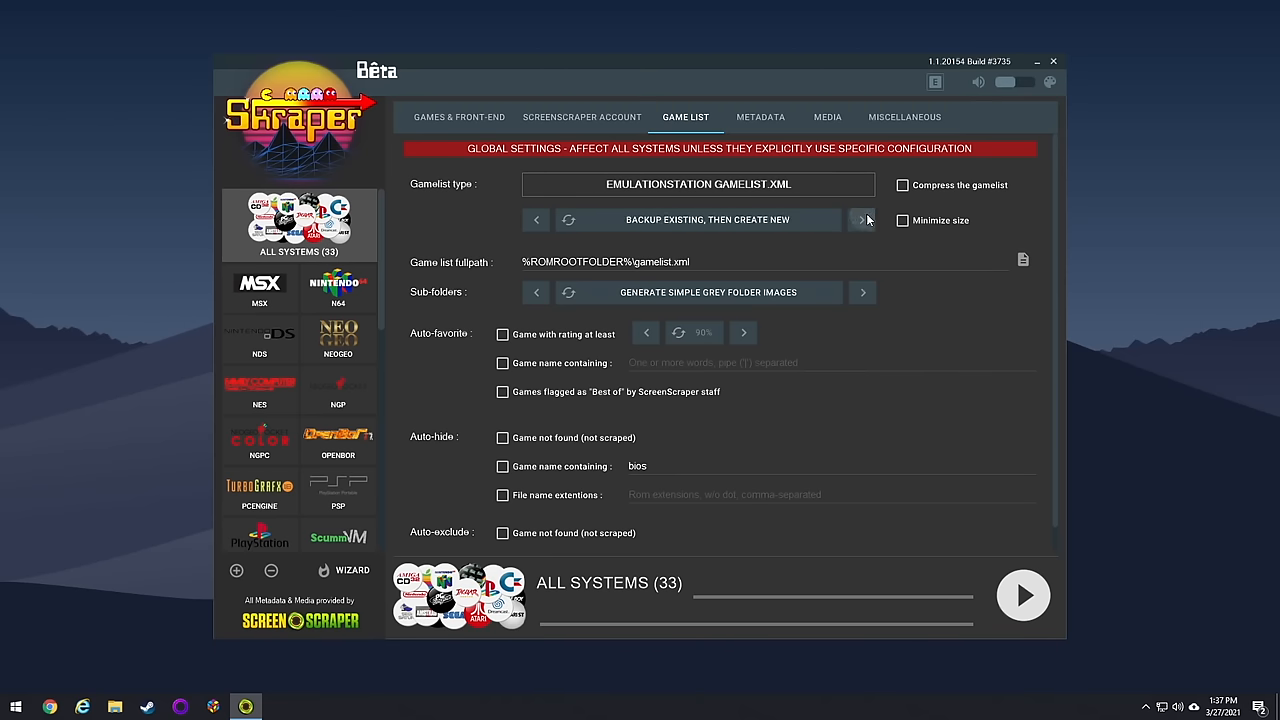
click(861, 219)
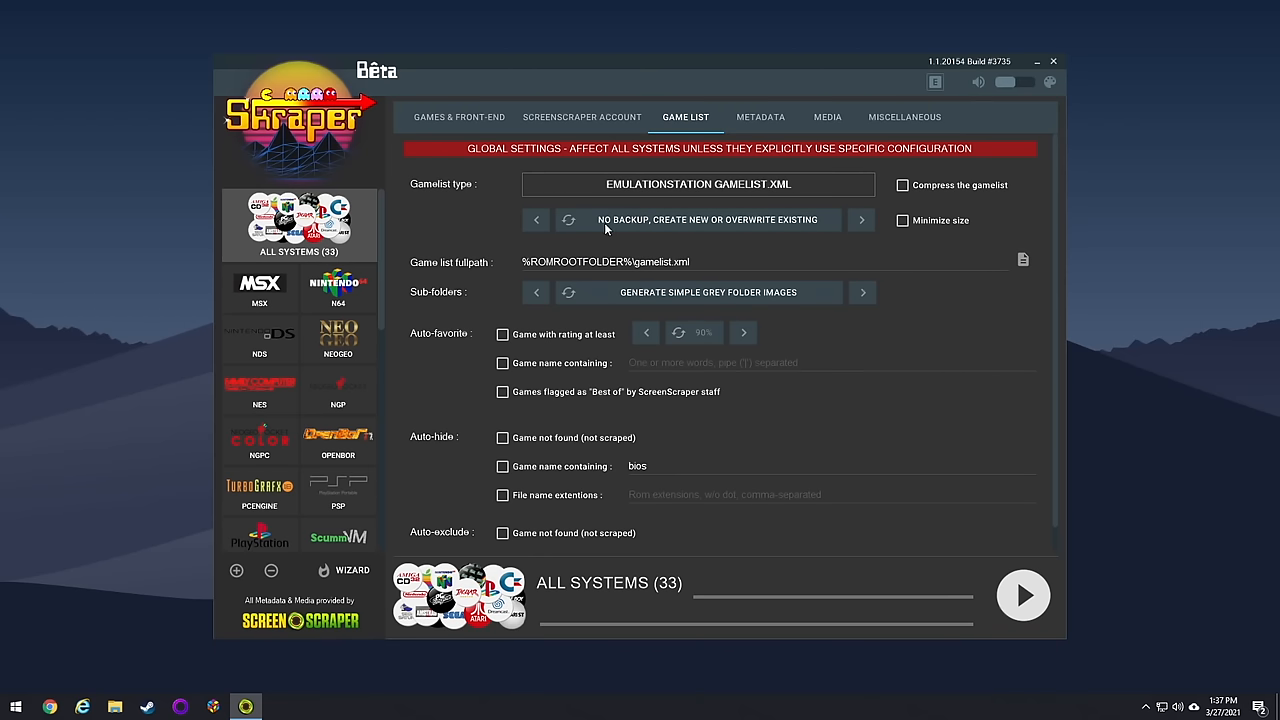
mouse_move(795, 230)
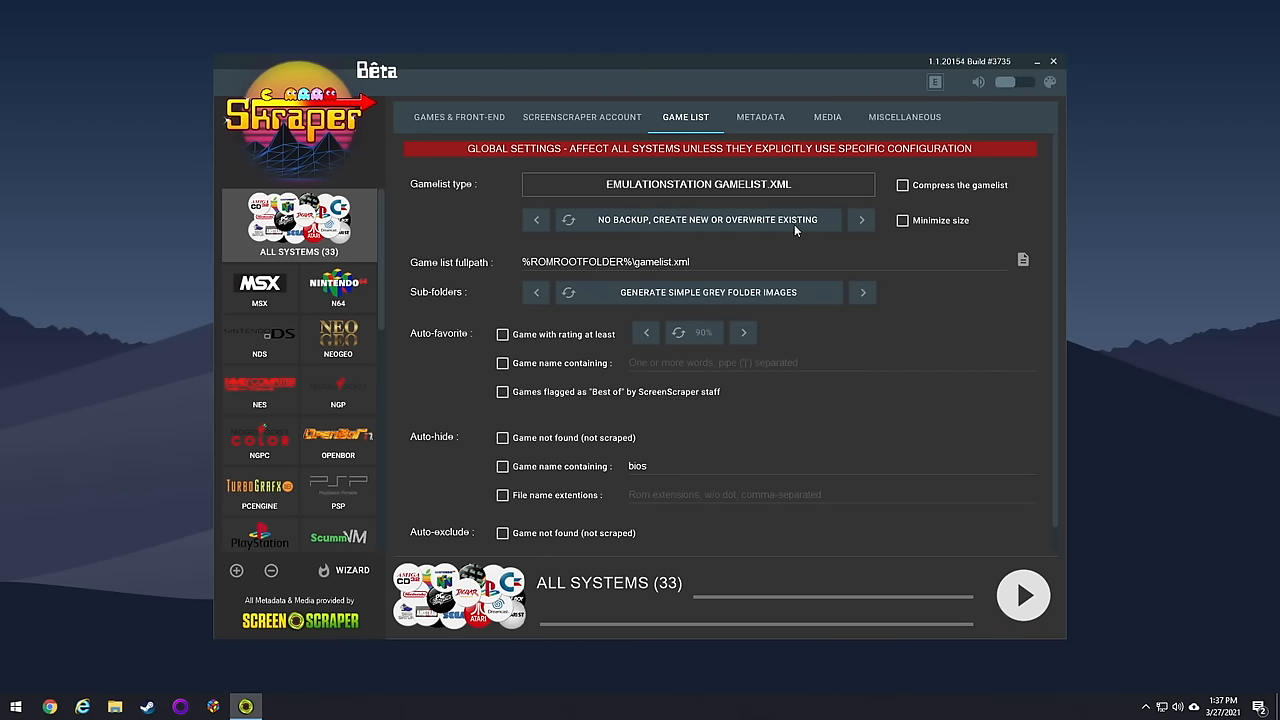
mouse_move(732, 219)
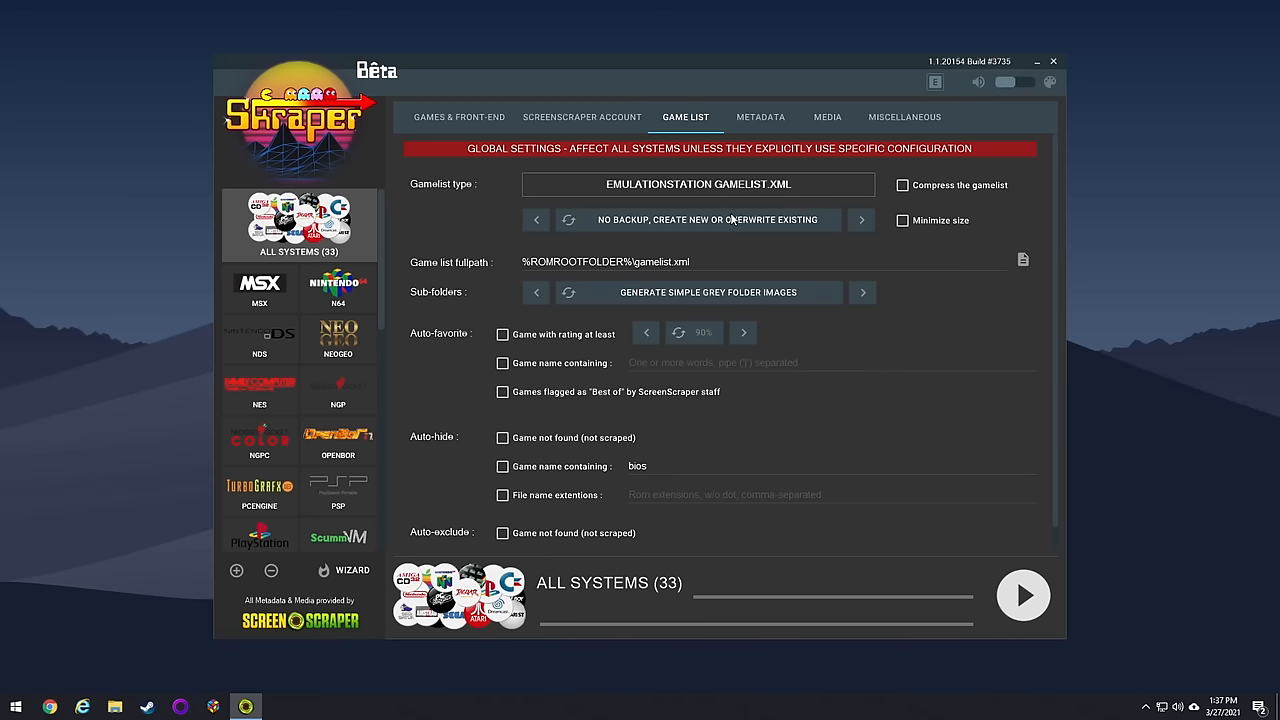
click(760, 117)
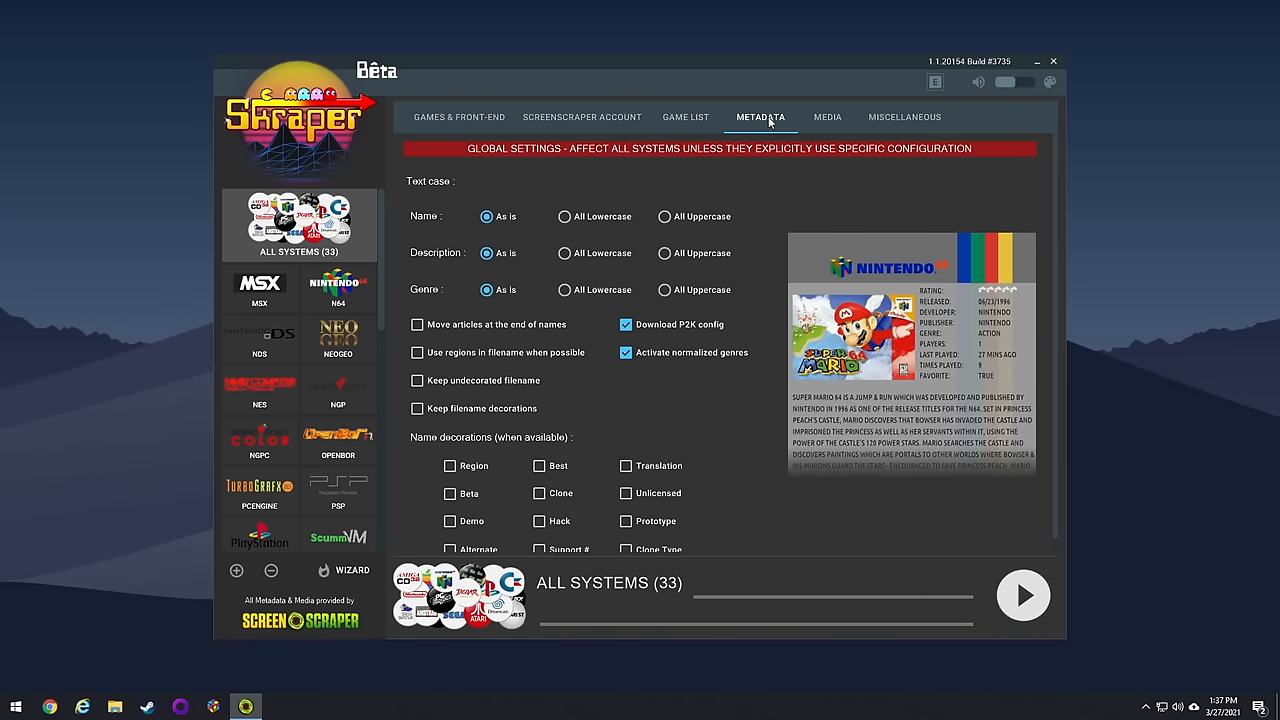
- Make Box 2D the main image media, then review the Box 3D and normalized video slots
click(827, 117)
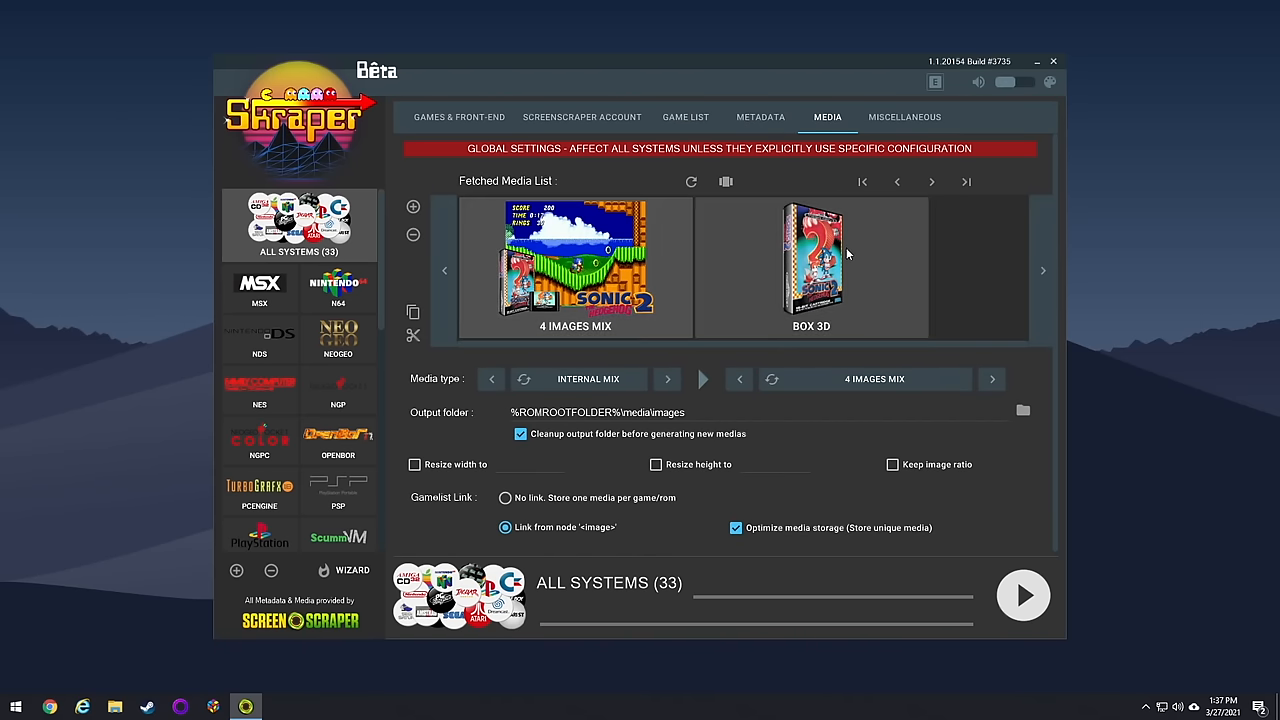
mouse_move(658, 245)
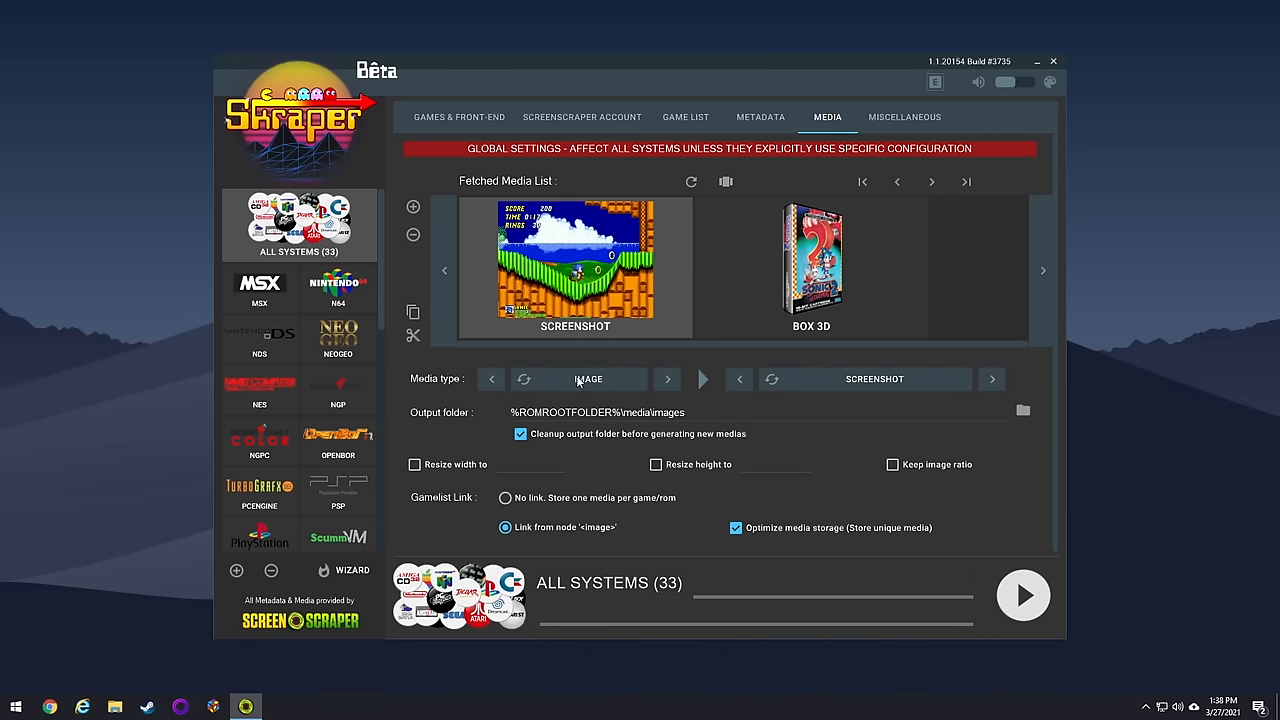
mouse_move(628, 380)
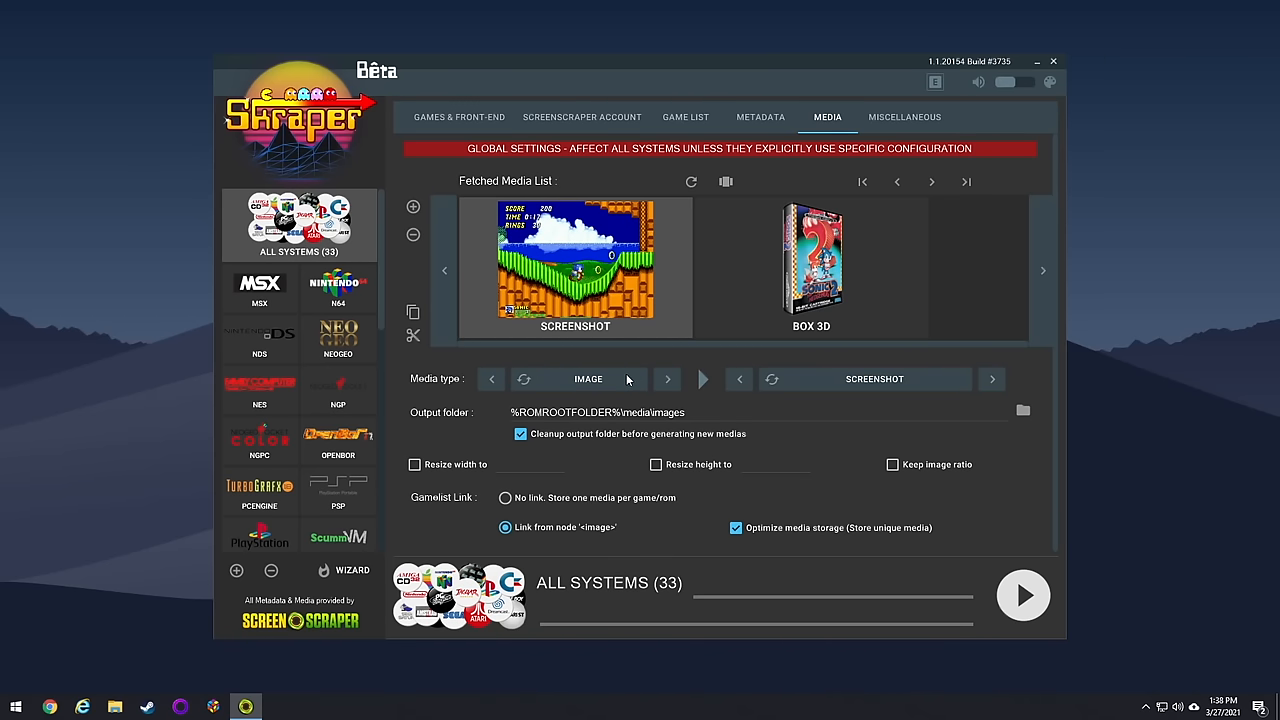
click(738, 379)
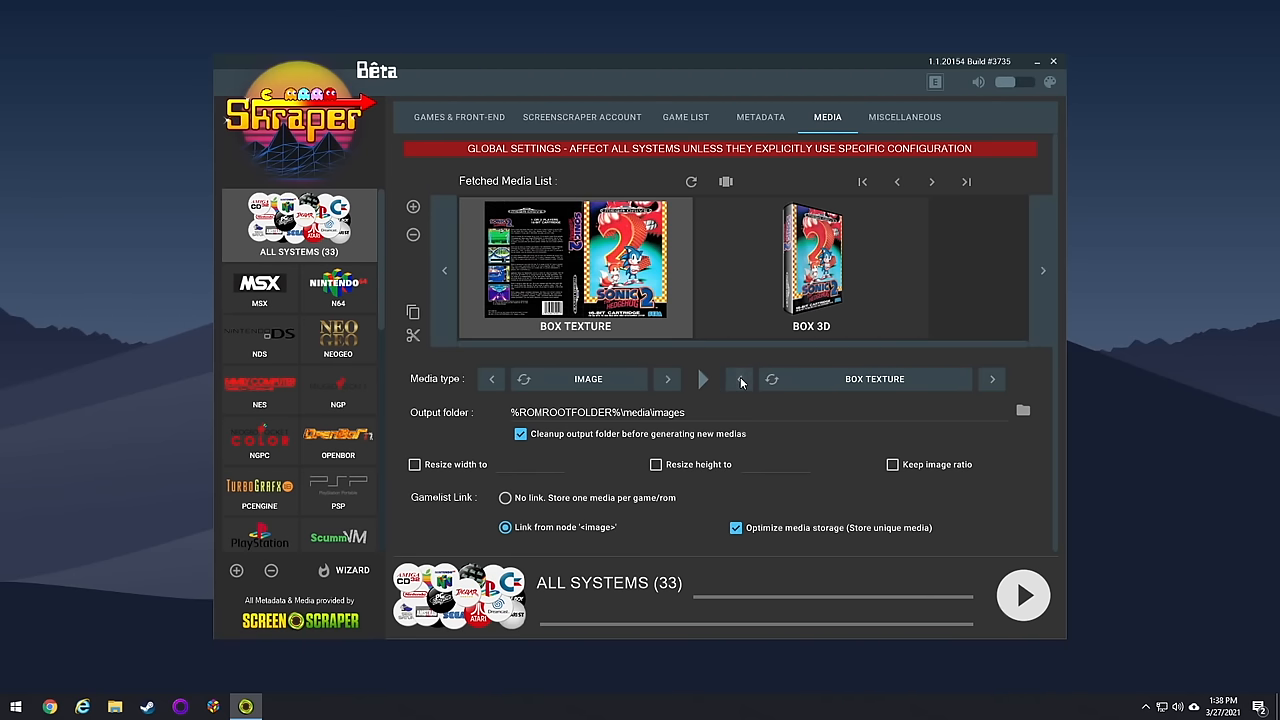
click(739, 378)
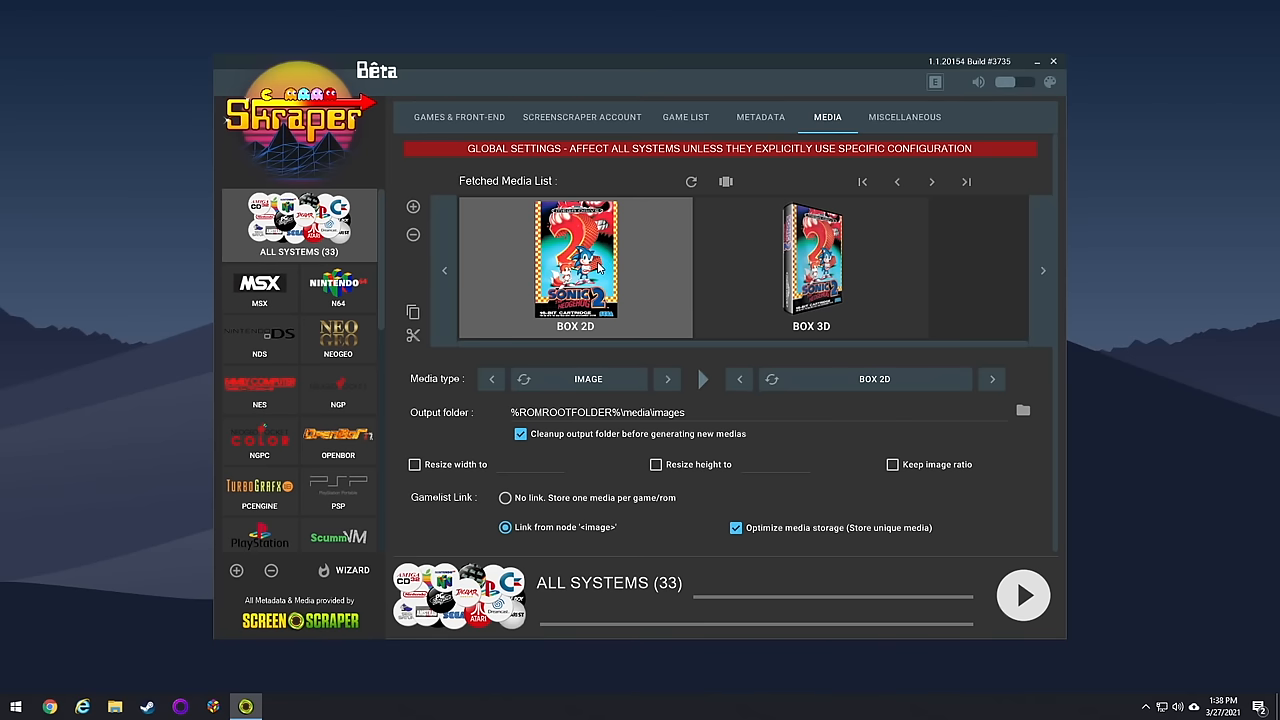
click(811, 260)
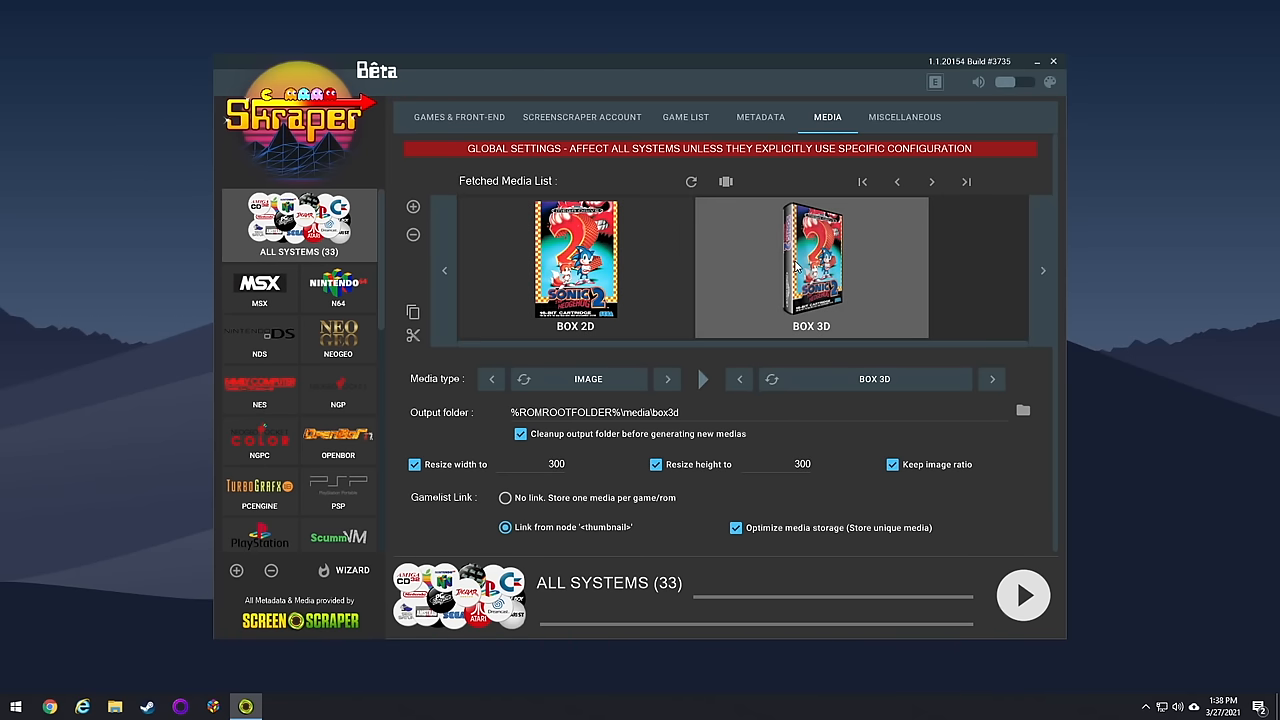
click(667, 378)
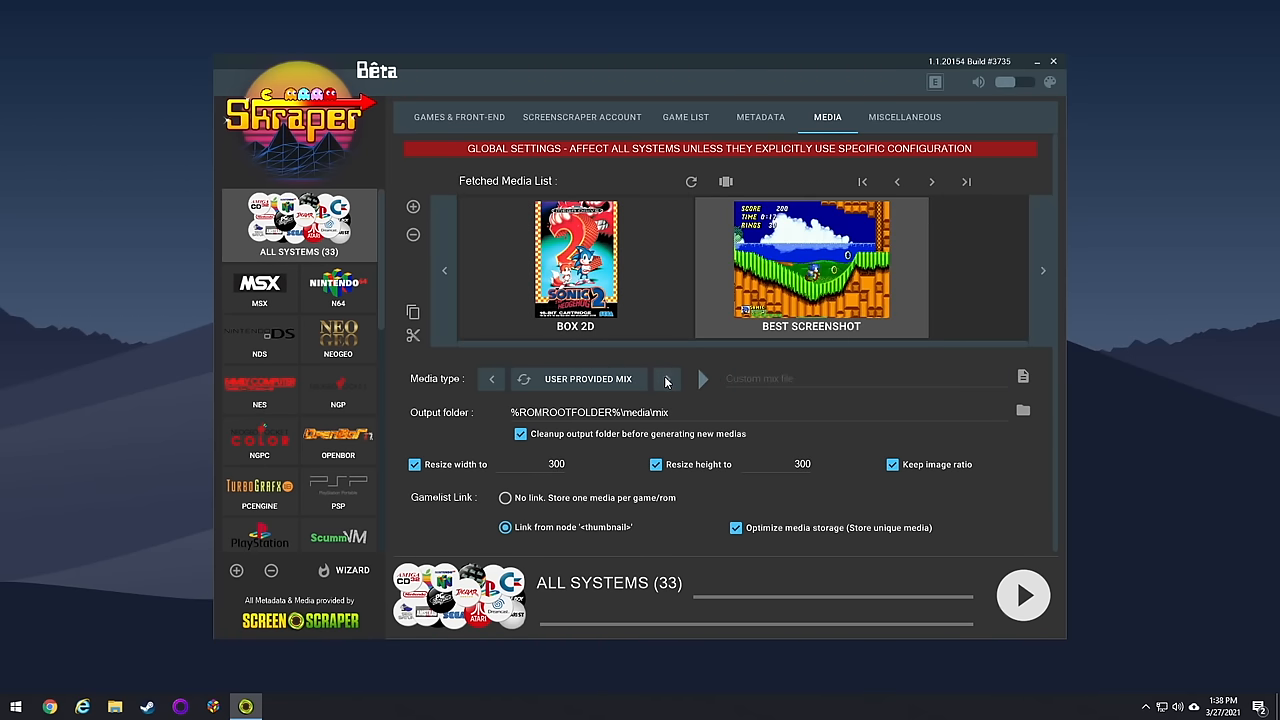
click(666, 379)
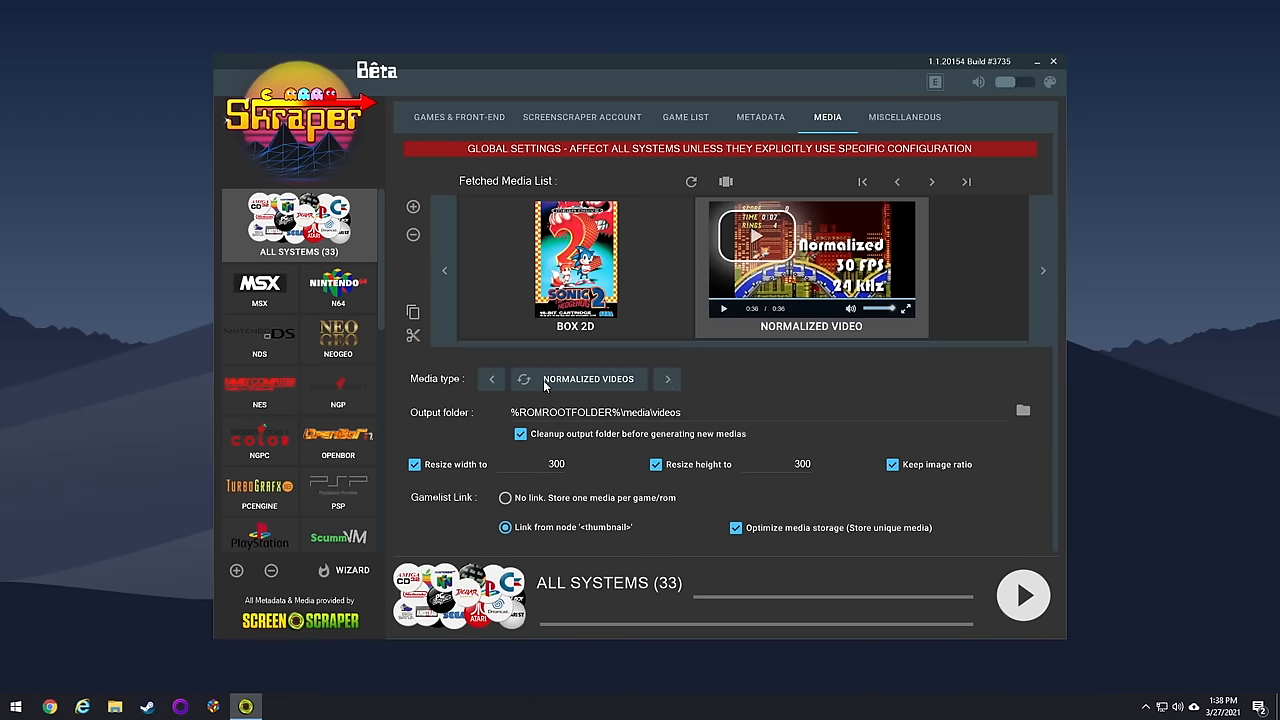
mouse_move(612, 384)
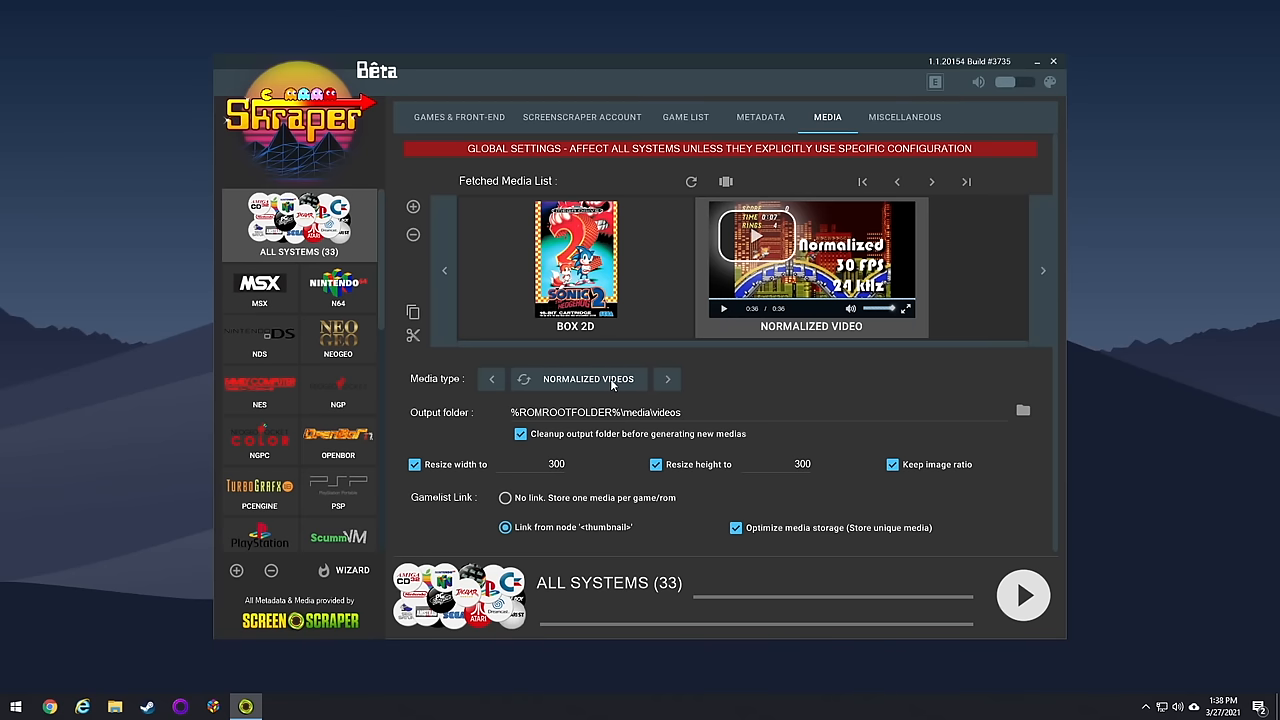
mouse_move(632, 397)
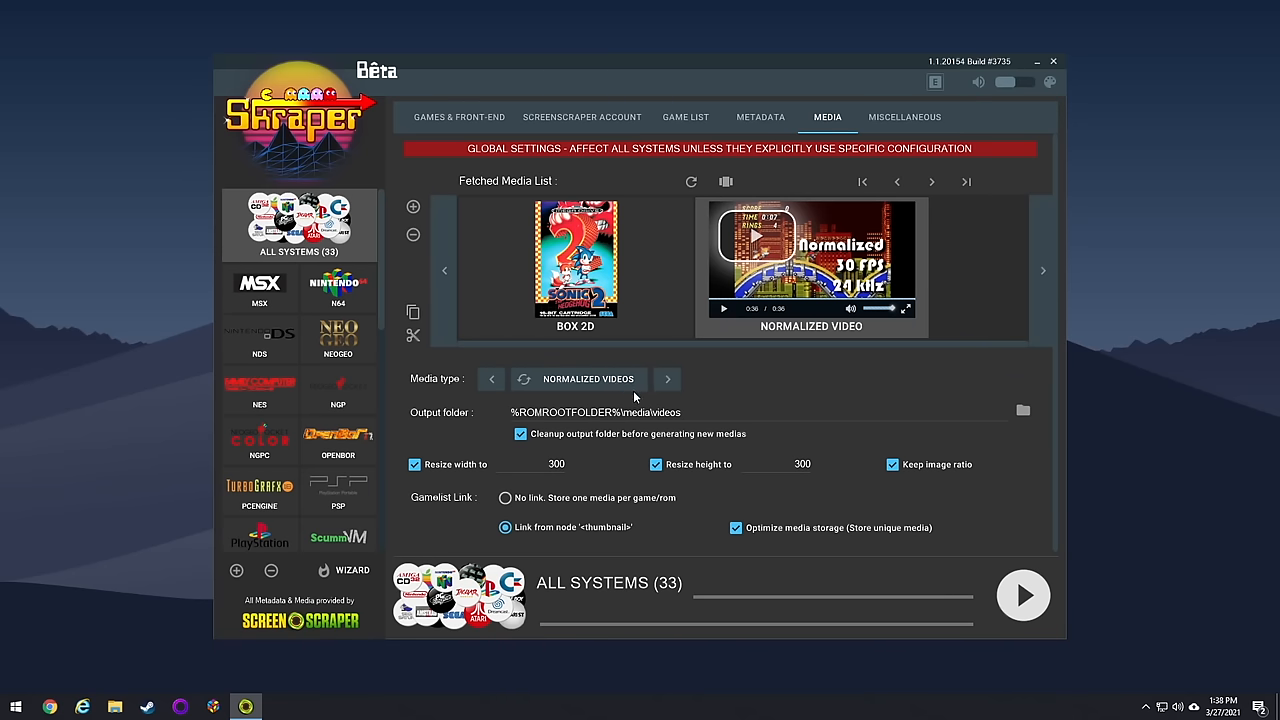
mouse_move(700, 500)
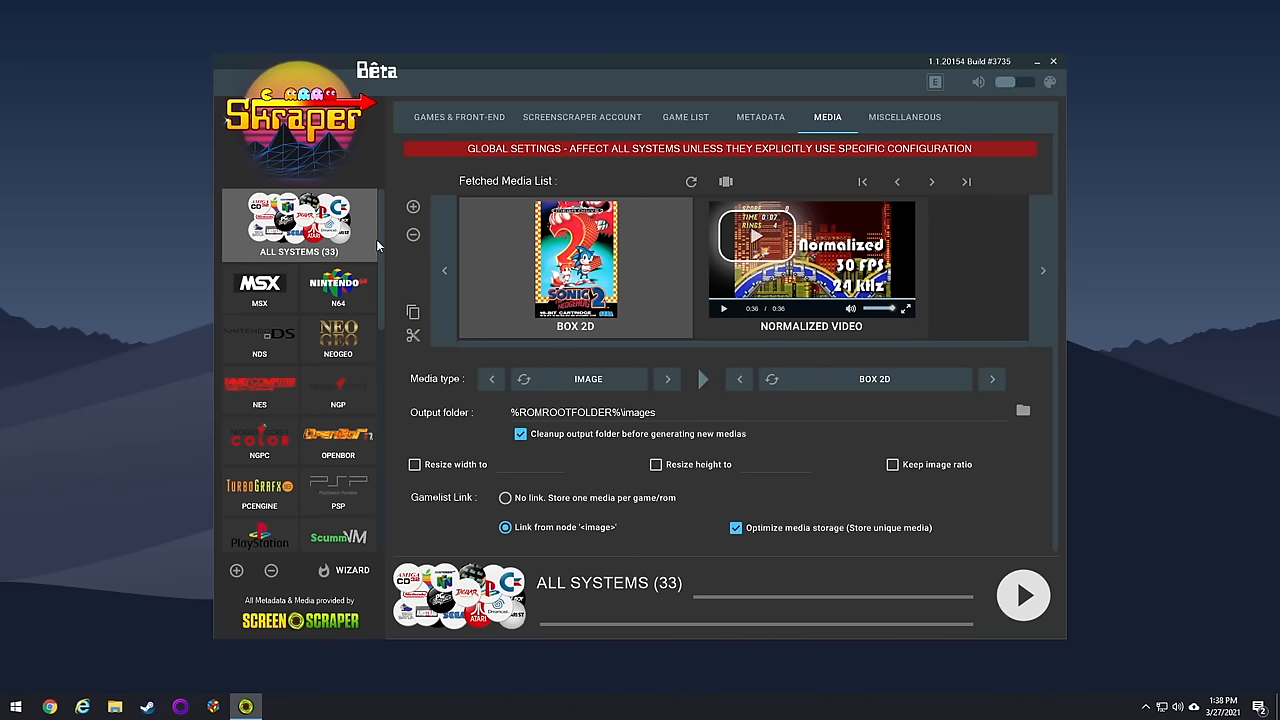
mouse_move(280, 398)
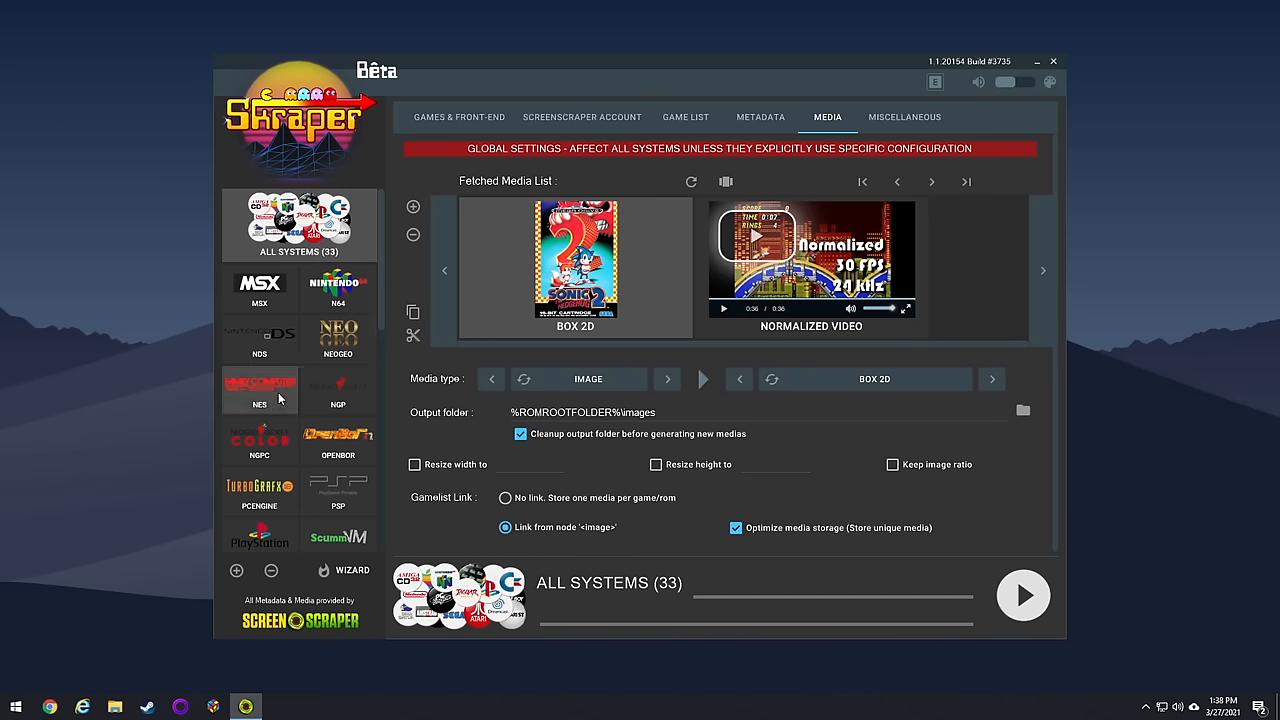
- Check PlayStation's game settings, then review Sega CD's specific configuration with F:\segacd
click(259, 383)
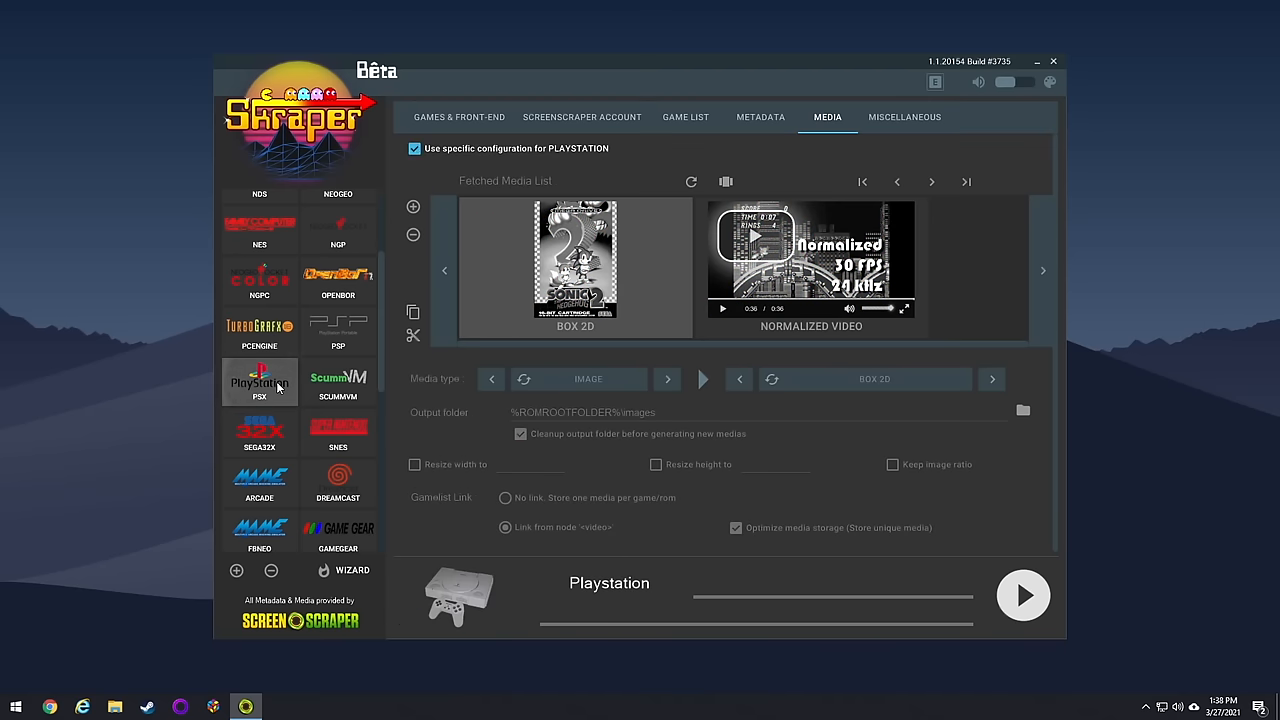
click(458, 116)
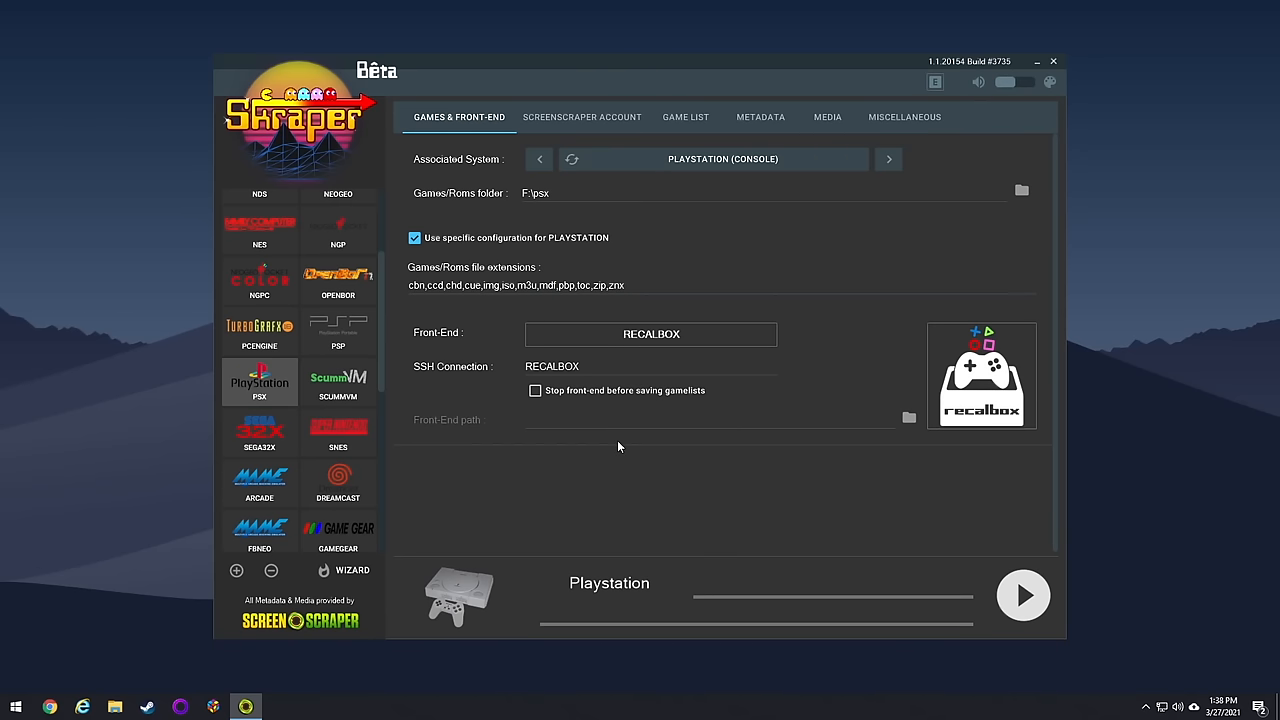
scroll(down, 3)
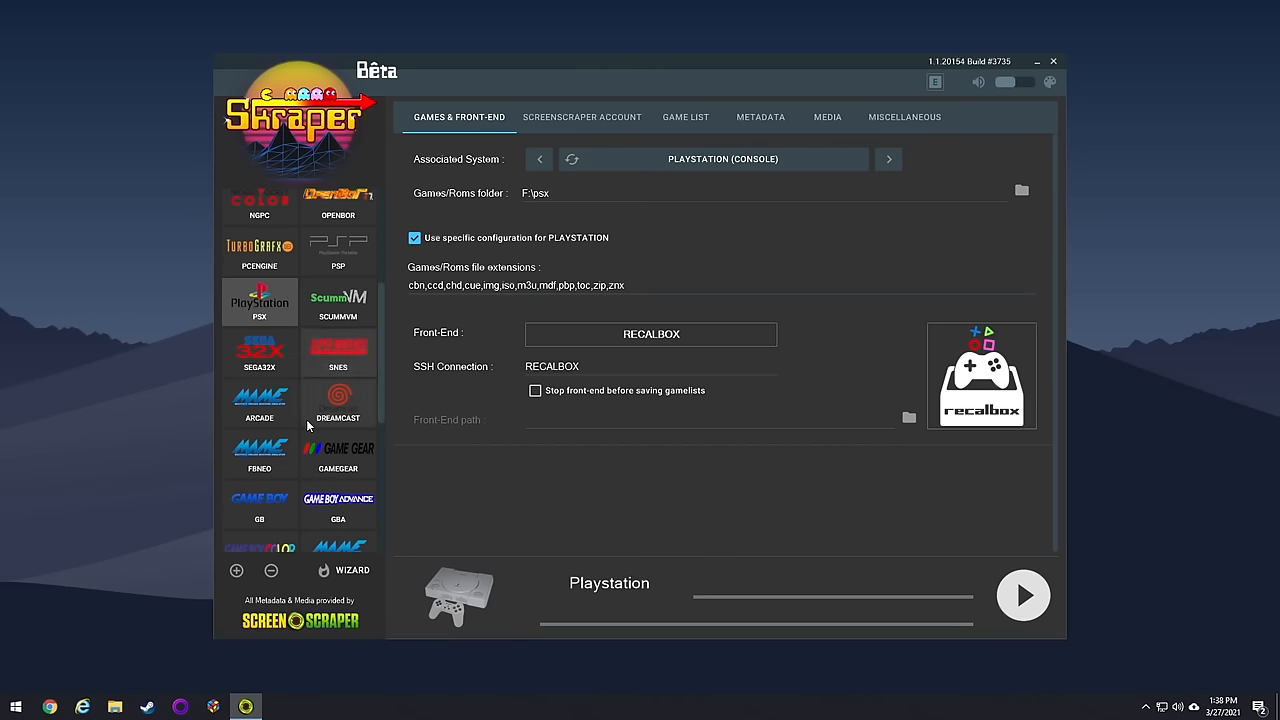
click(259, 497)
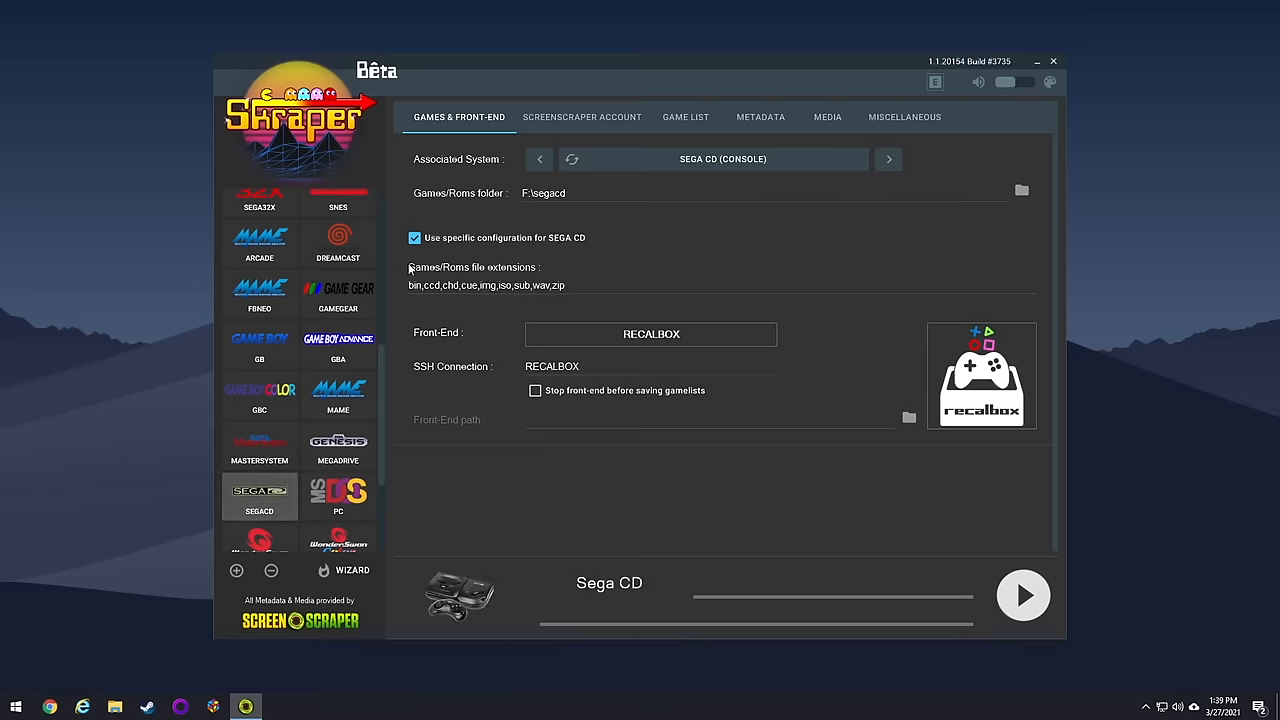
mouse_move(473, 337)
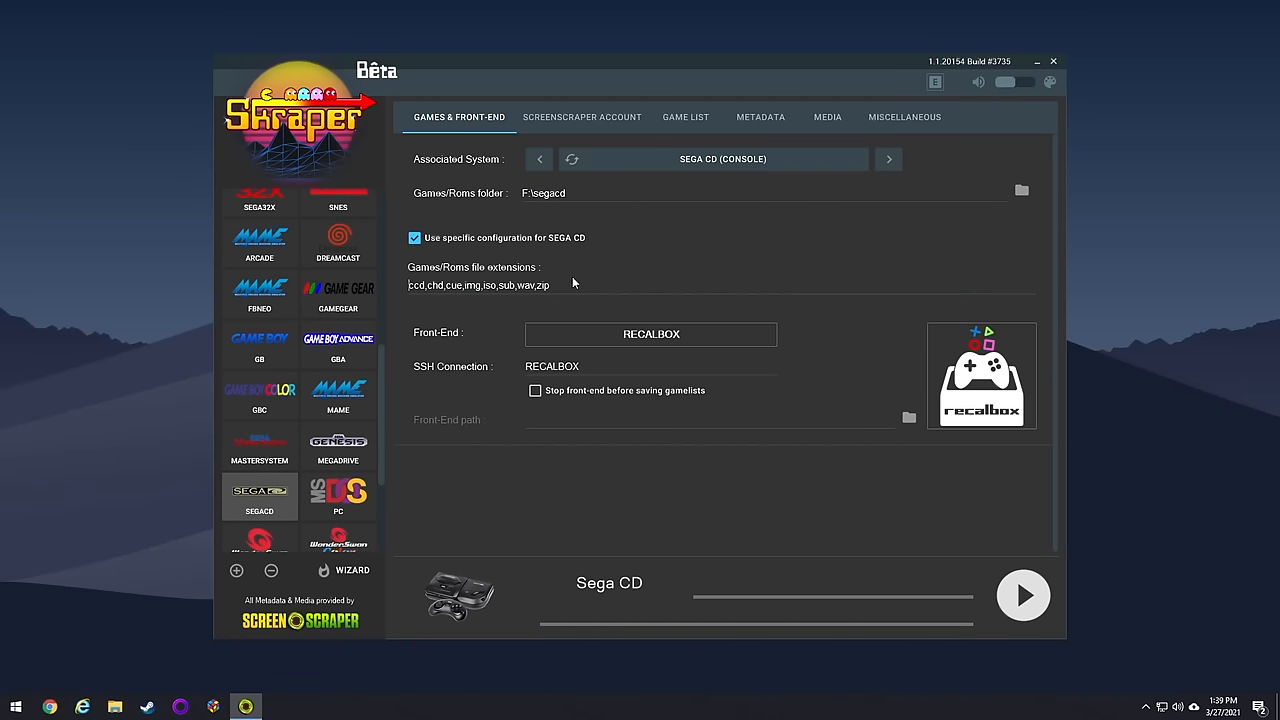
scroll(down, 3)
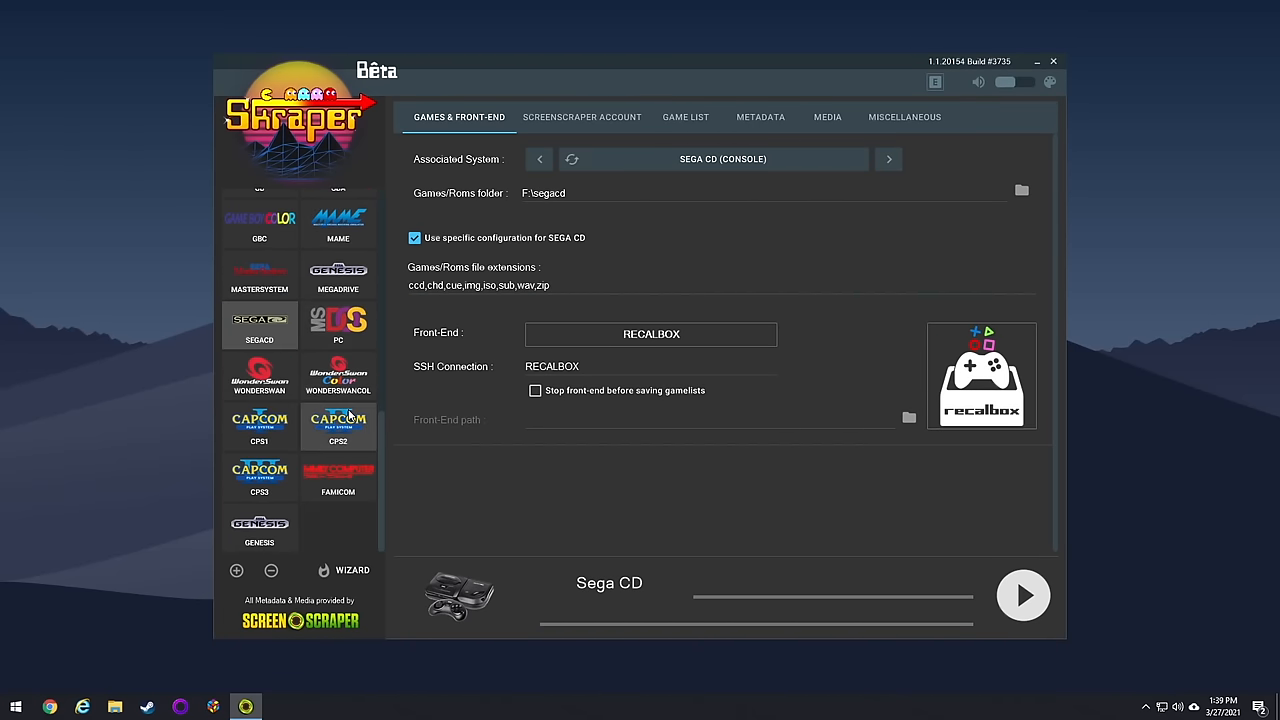
scroll(up, 3)
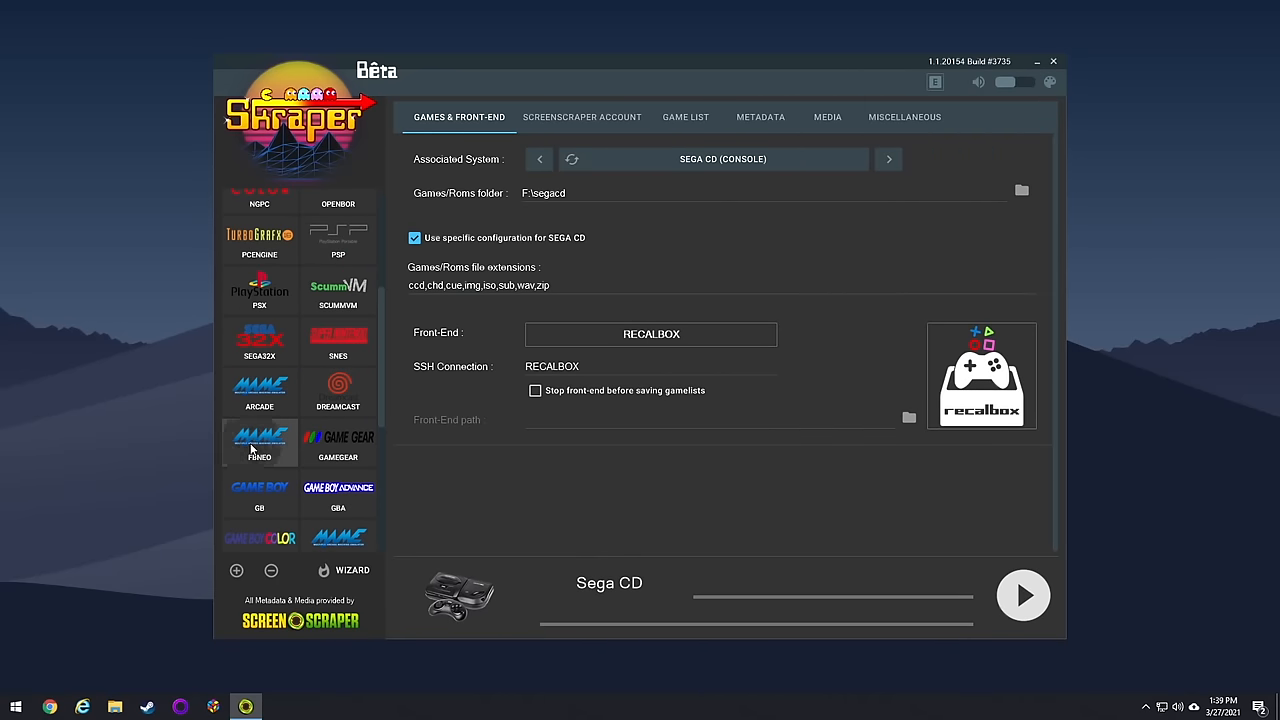
- Give FBNEO its own media configuration with Screenshot main image in %ROMROOTFOLDER%\images
click(827, 117)
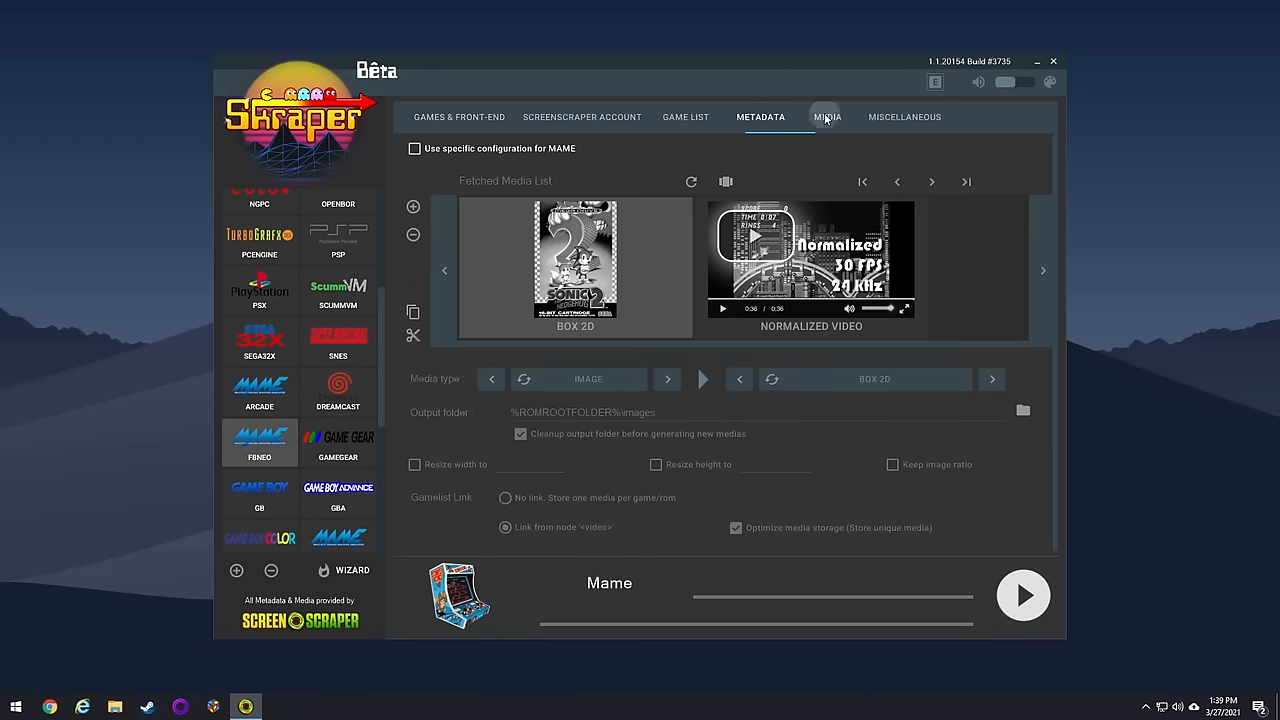
click(826, 117)
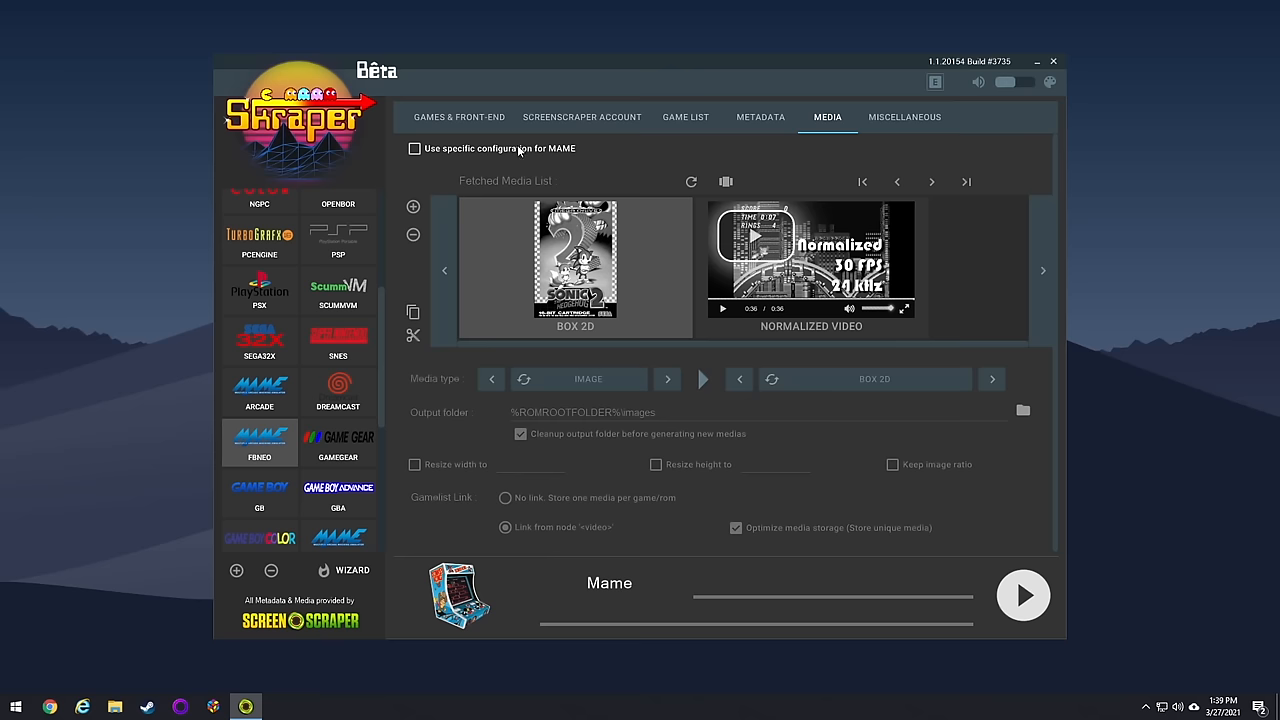
click(414, 148)
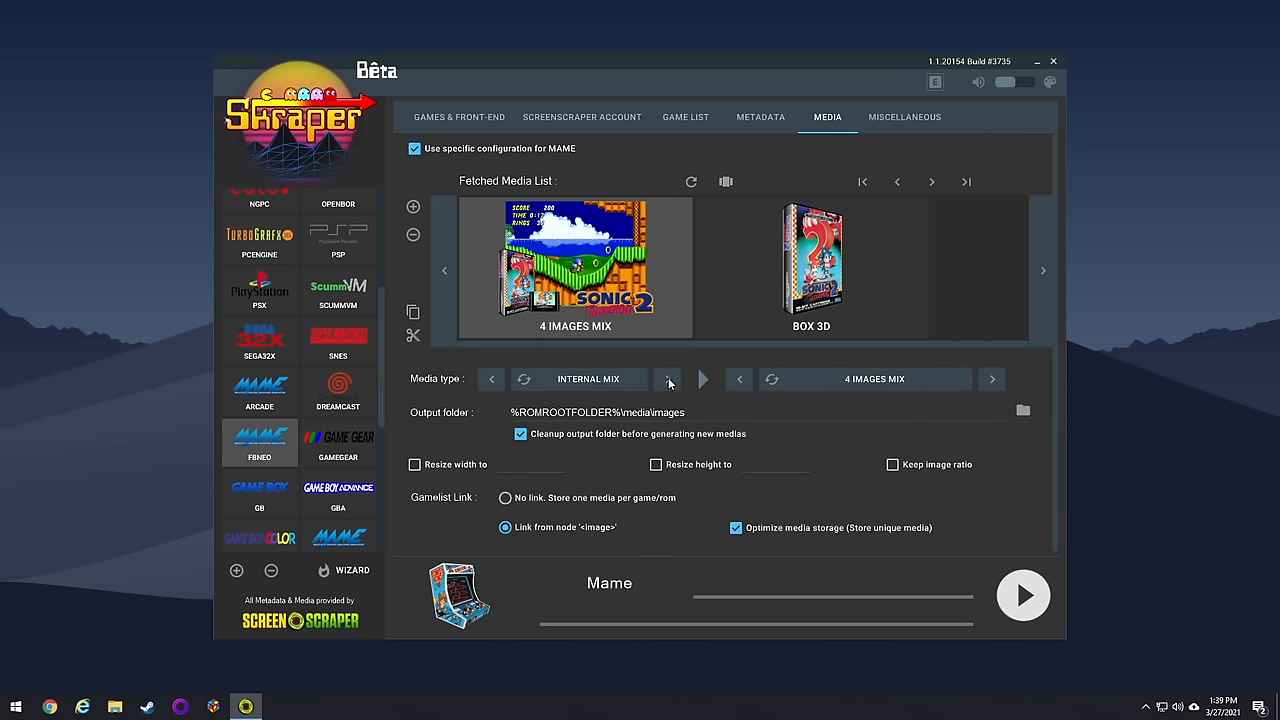
click(491, 378)
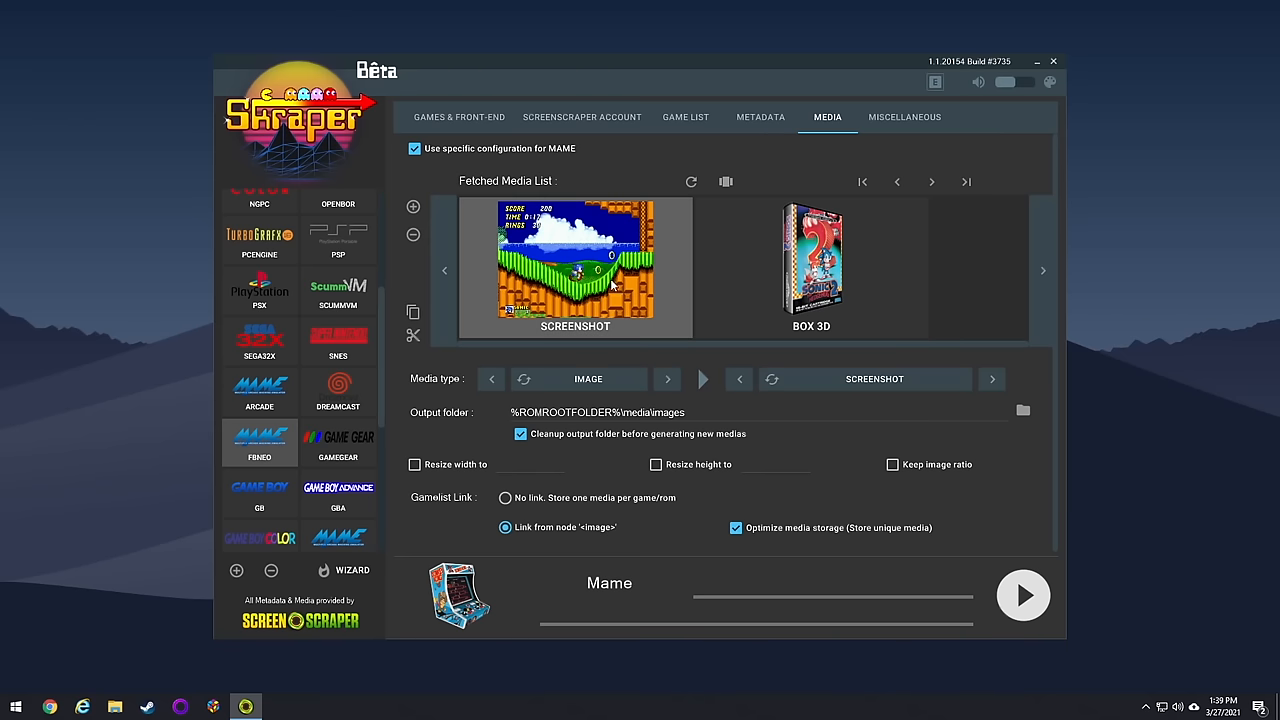
click(811, 260)
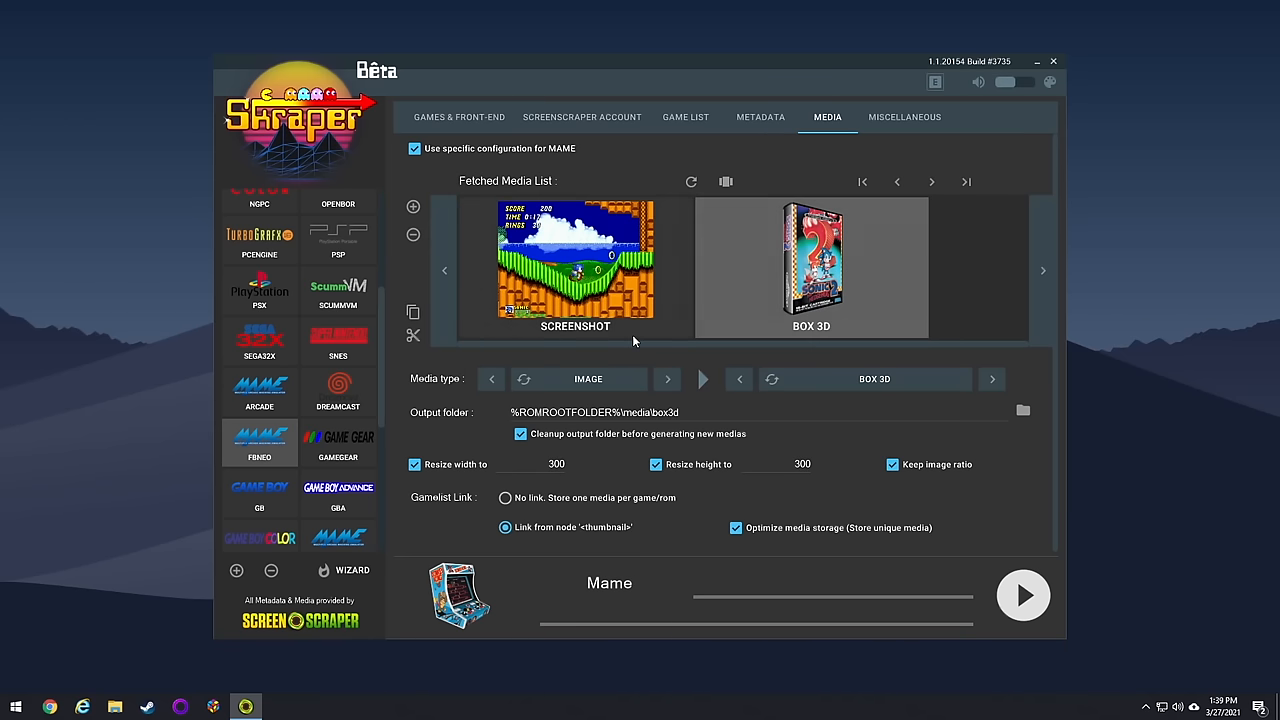
click(491, 378)
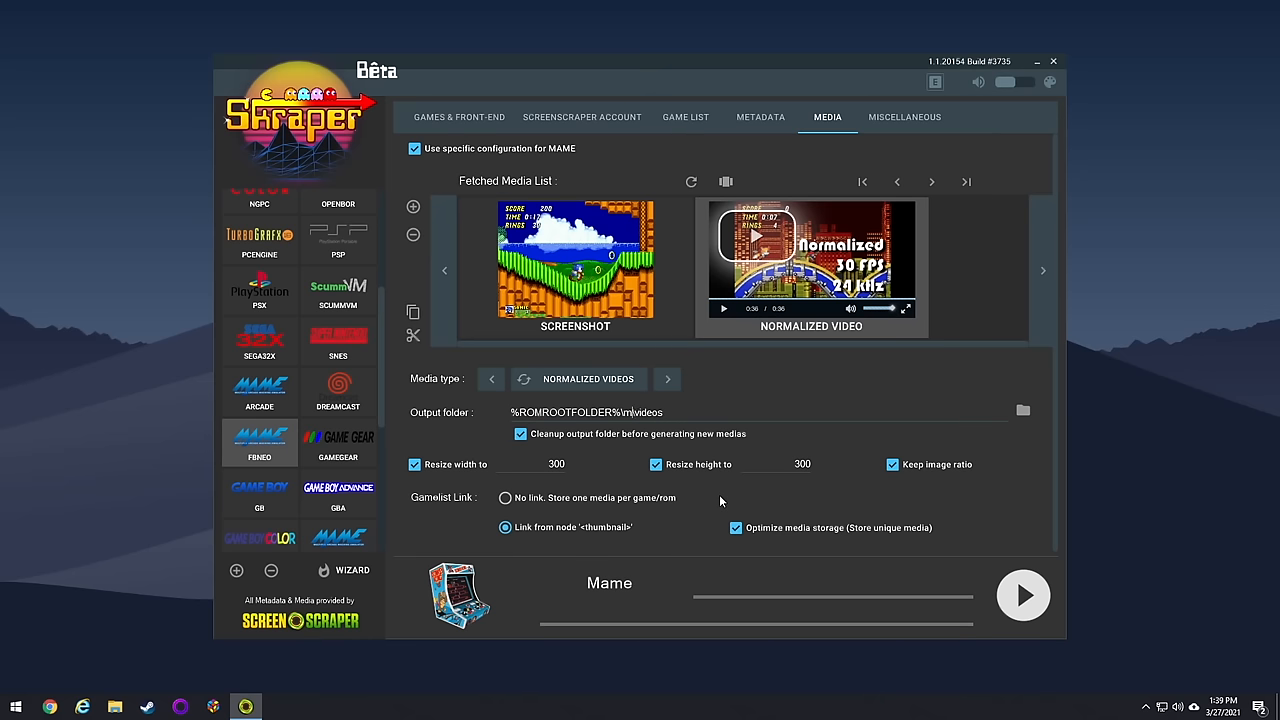
click(666, 378)
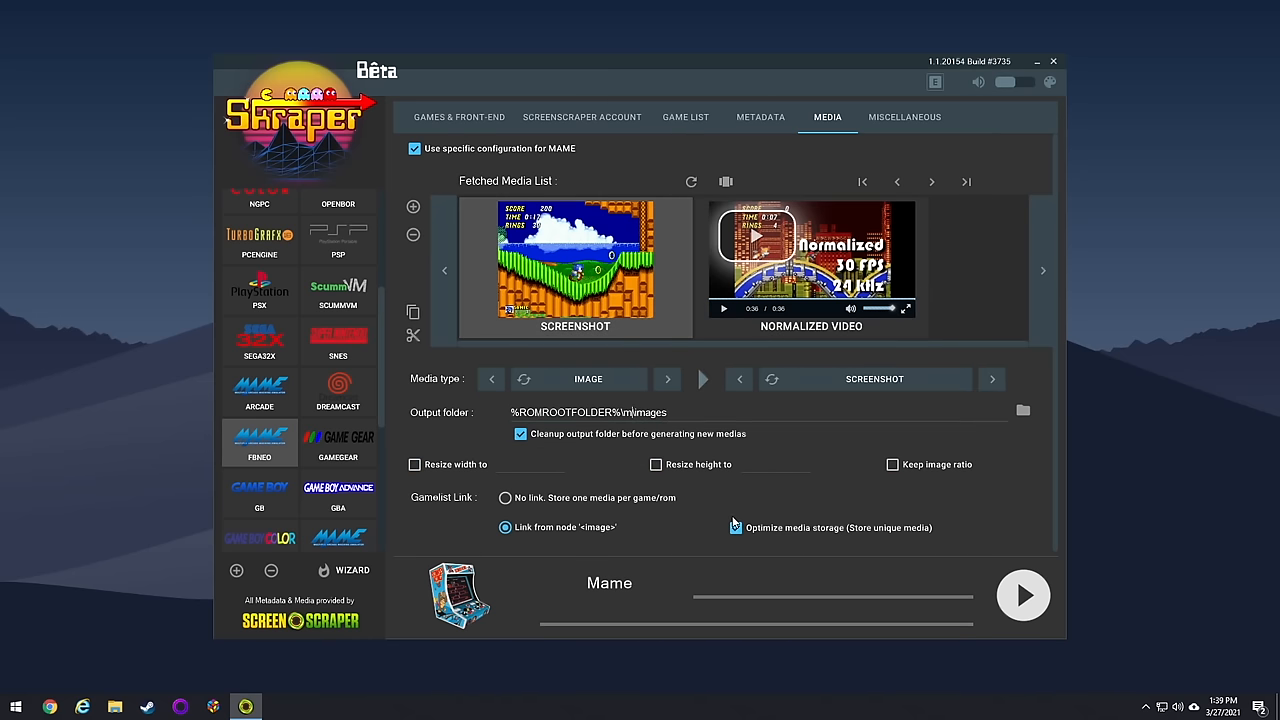
click(736, 527)
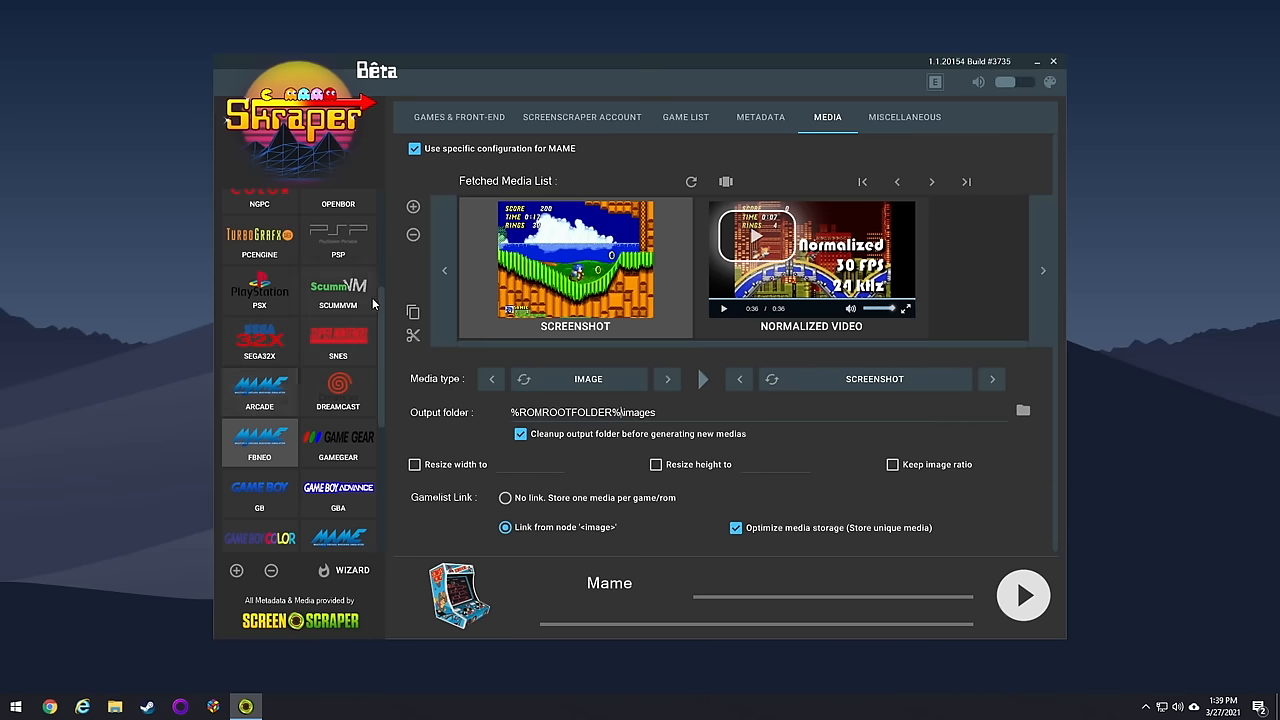
scroll(up, 3)
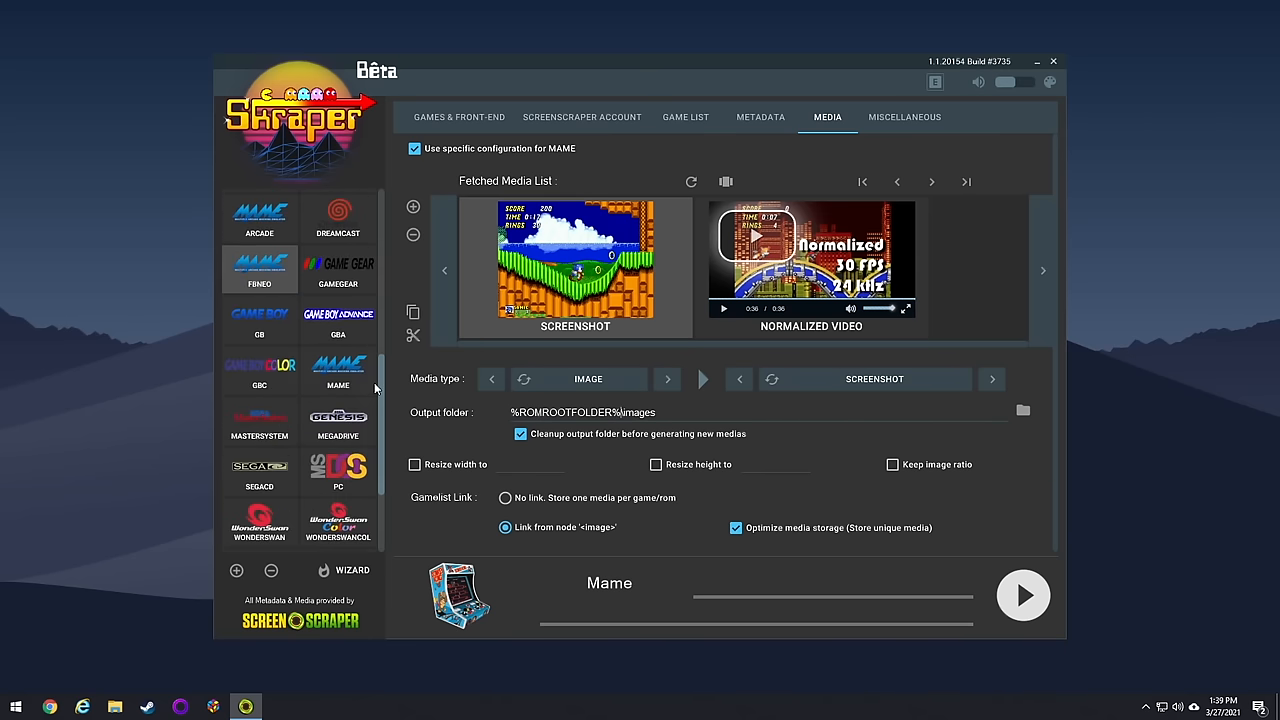
- Review MAME's own media settings, switching between the screenshot and Box 3D entries
click(667, 378)
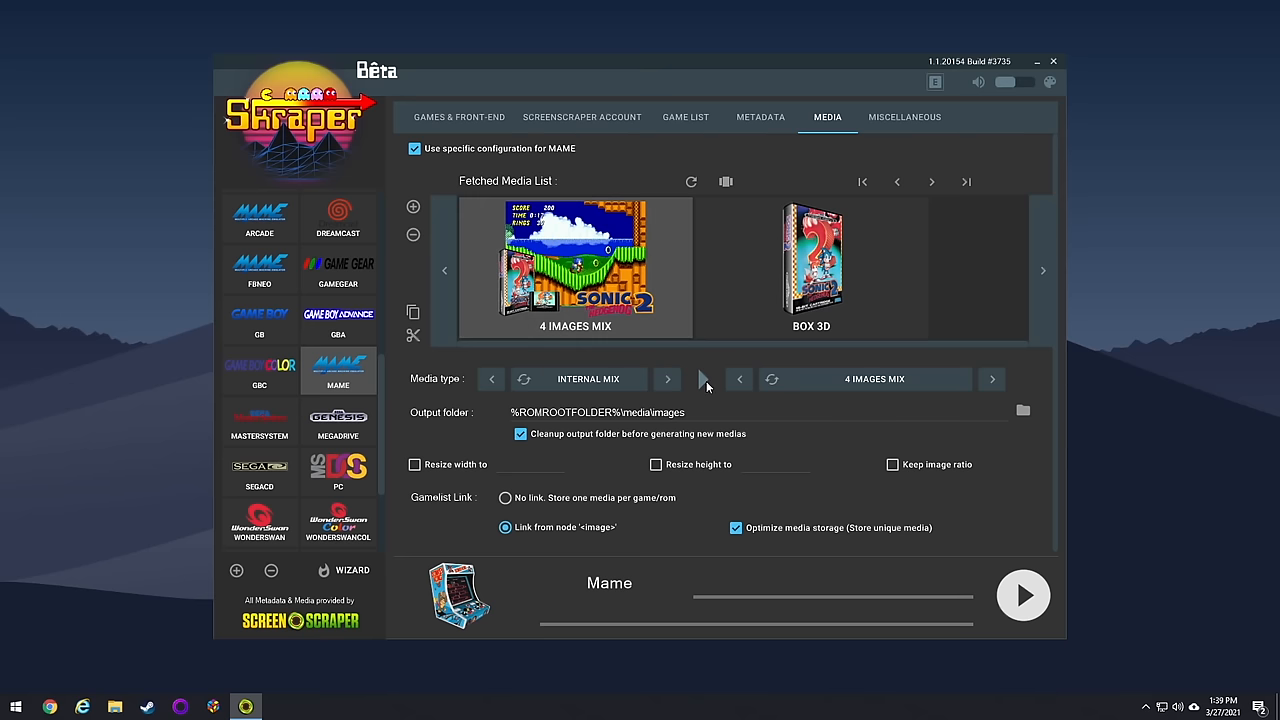
click(491, 378)
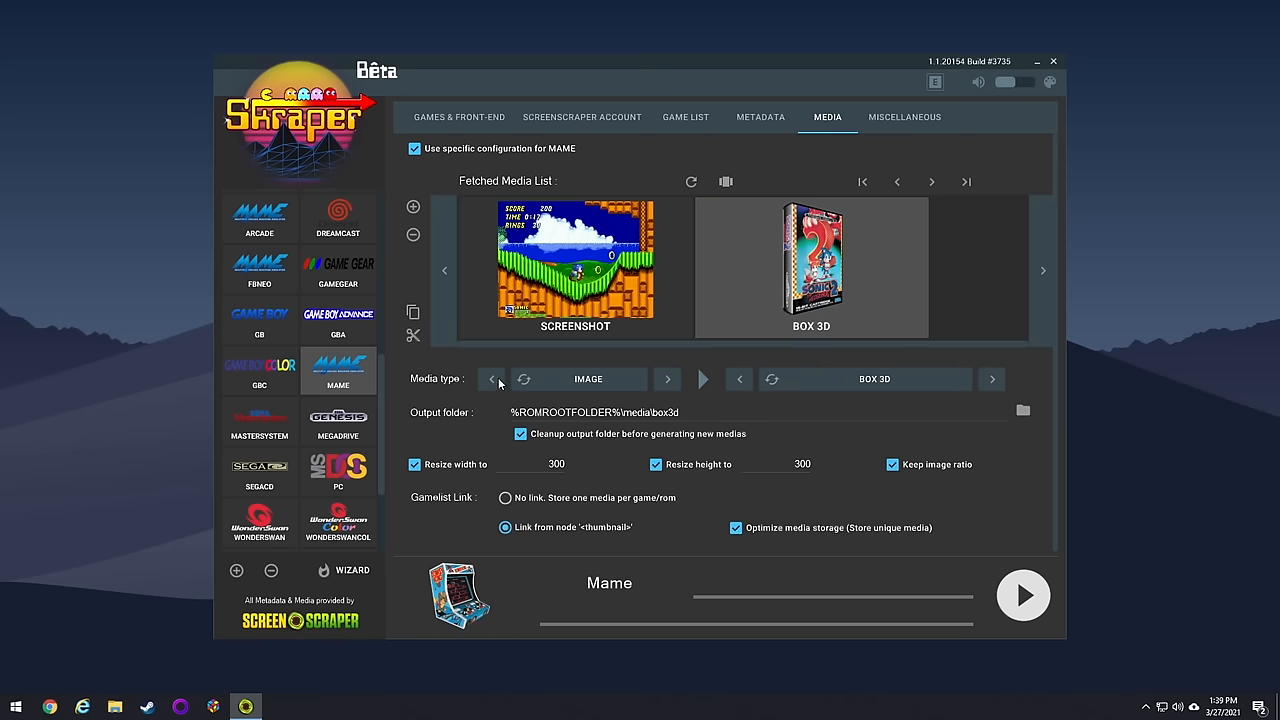
click(491, 378)
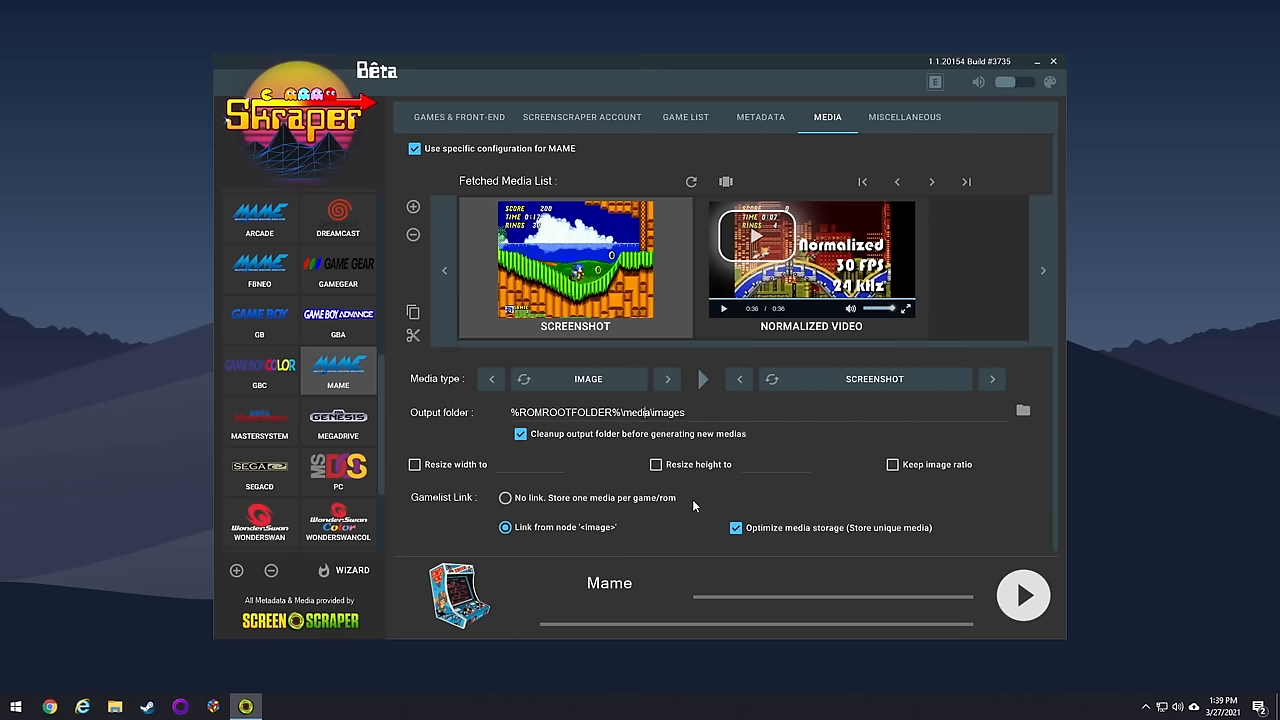
click(667, 378)
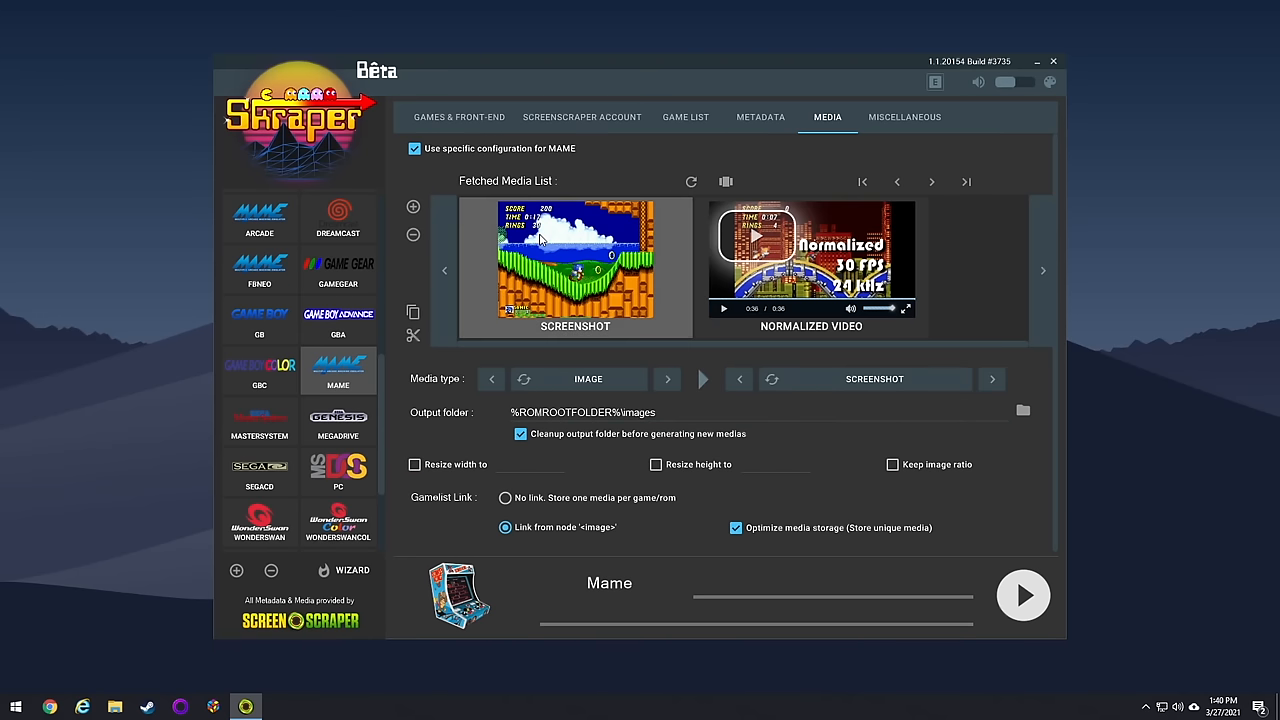
scroll(up, 3)
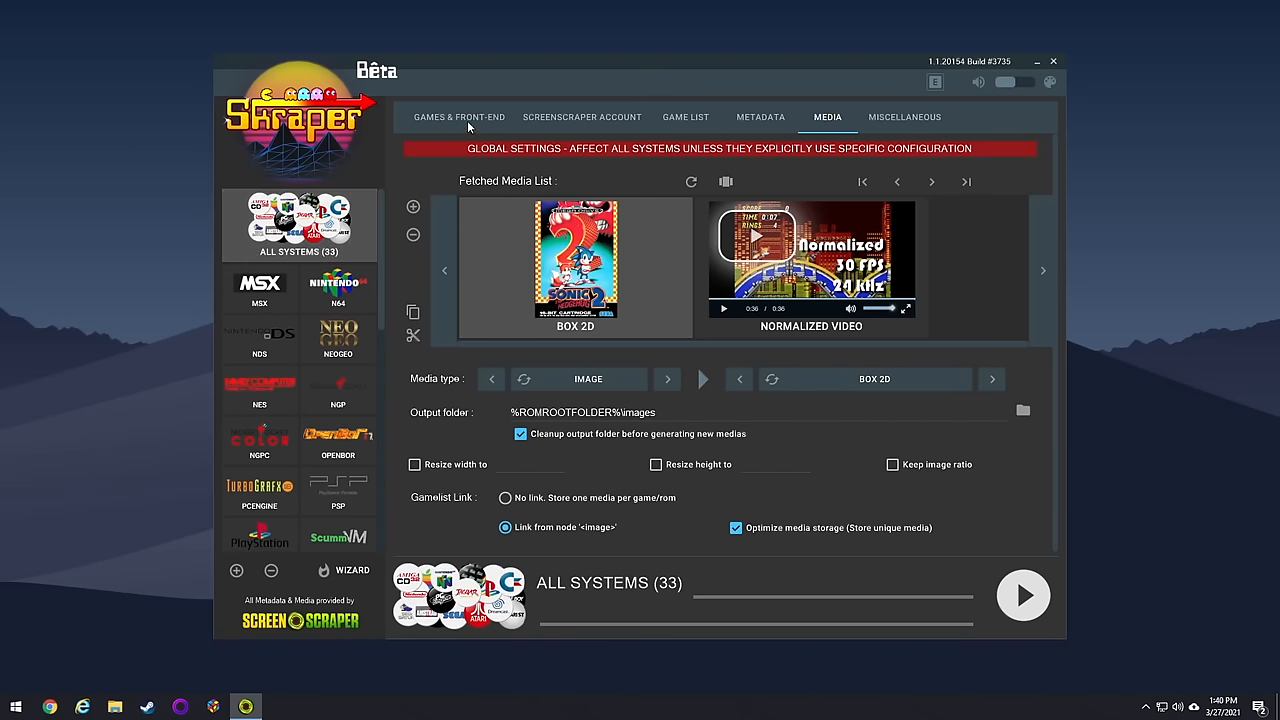
- From the All Systems Games & Front-End tab, start and confirm scraping all 33 systems
click(459, 117)
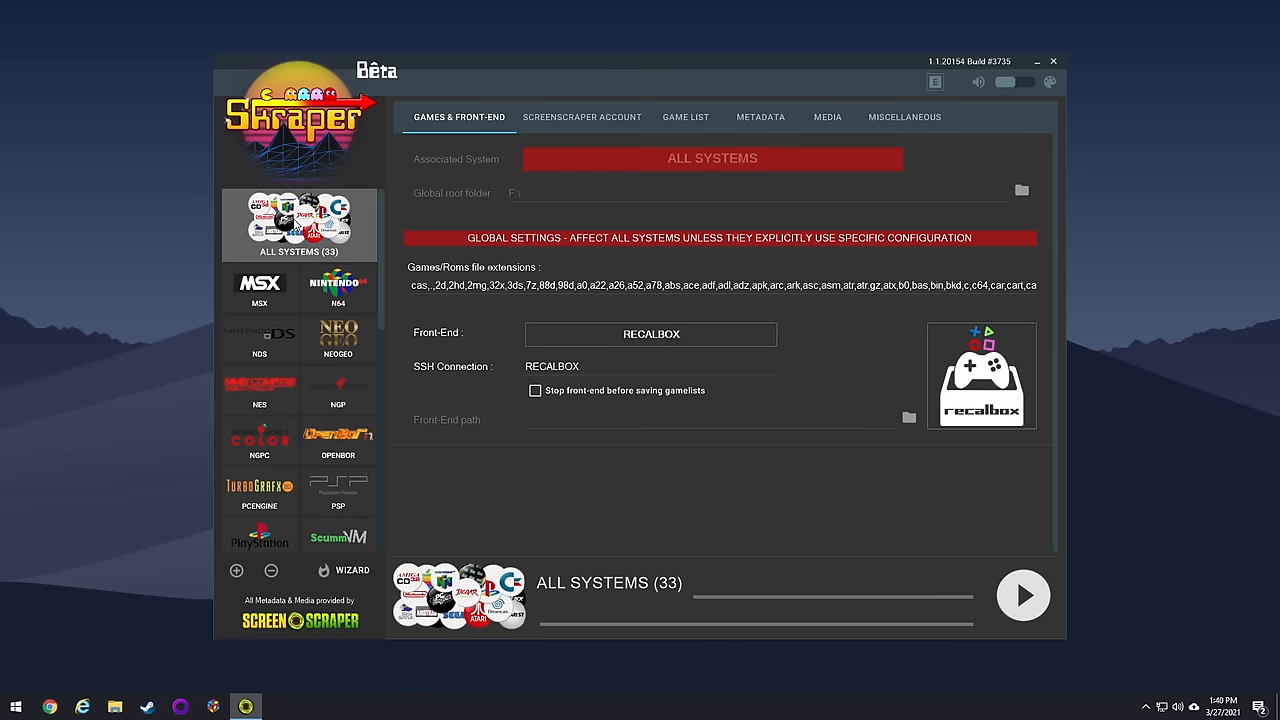
mouse_move(1023, 595)
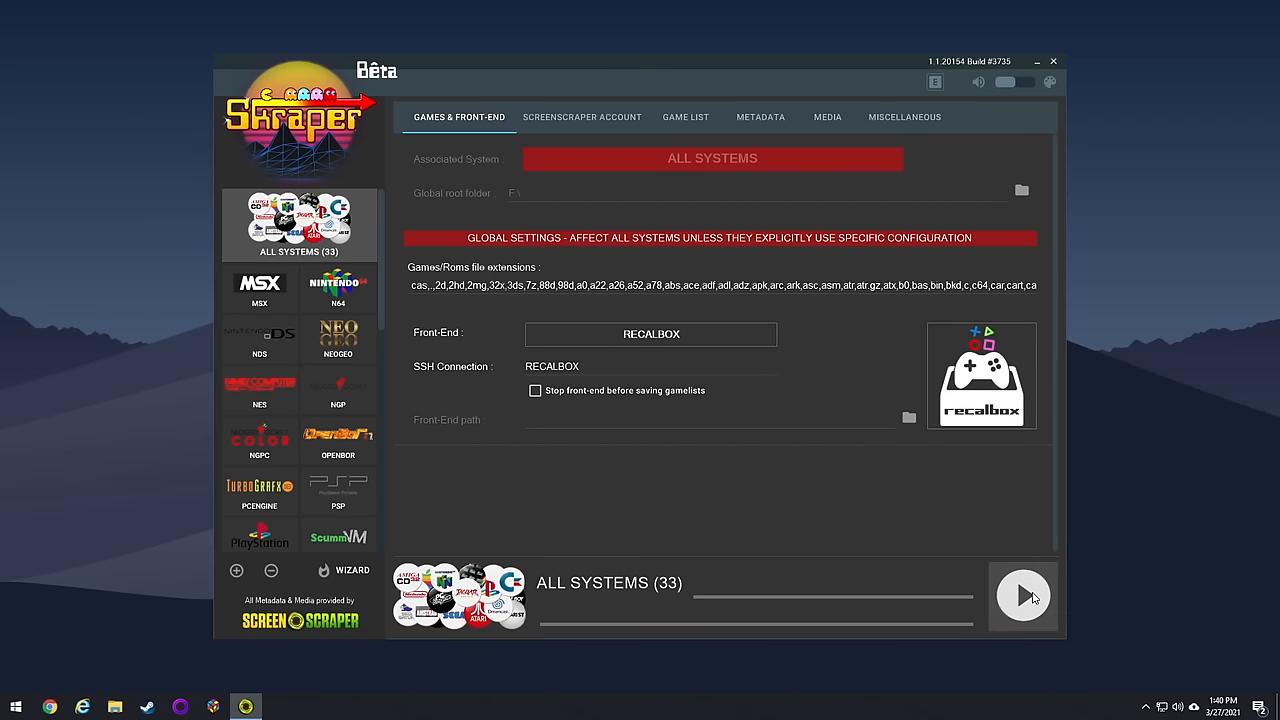
click(1022, 595)
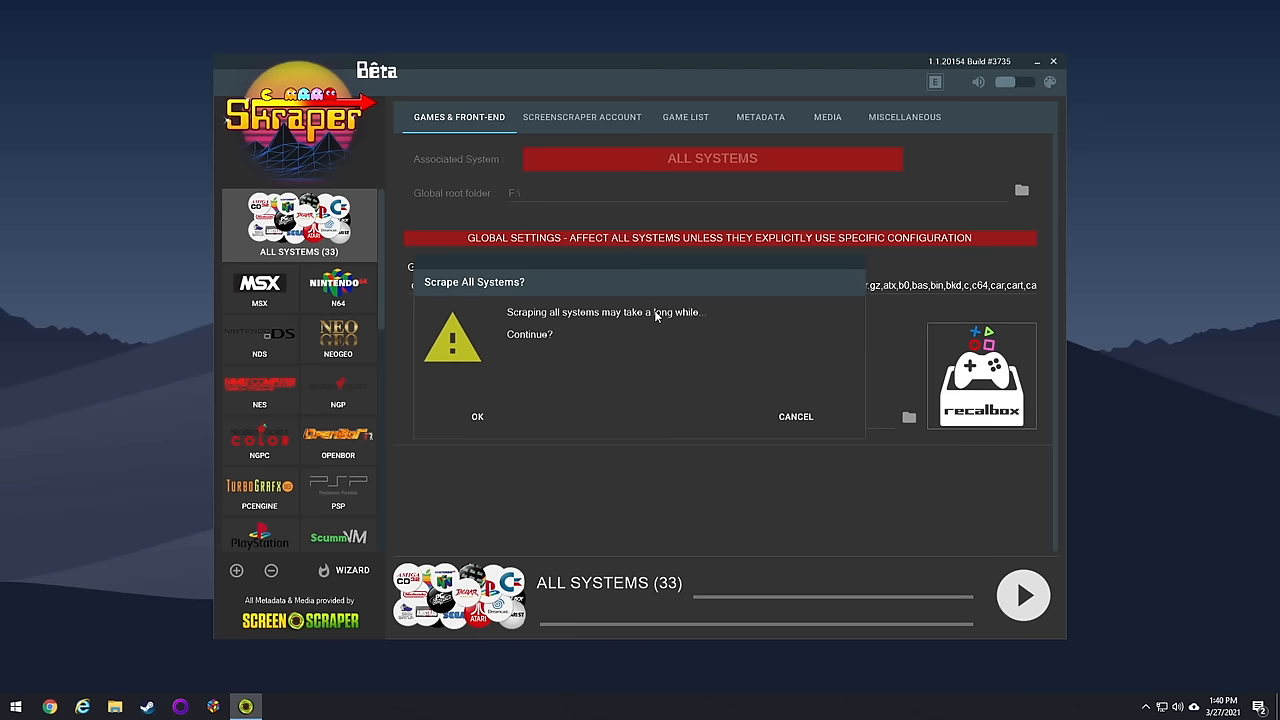
click(795, 416)
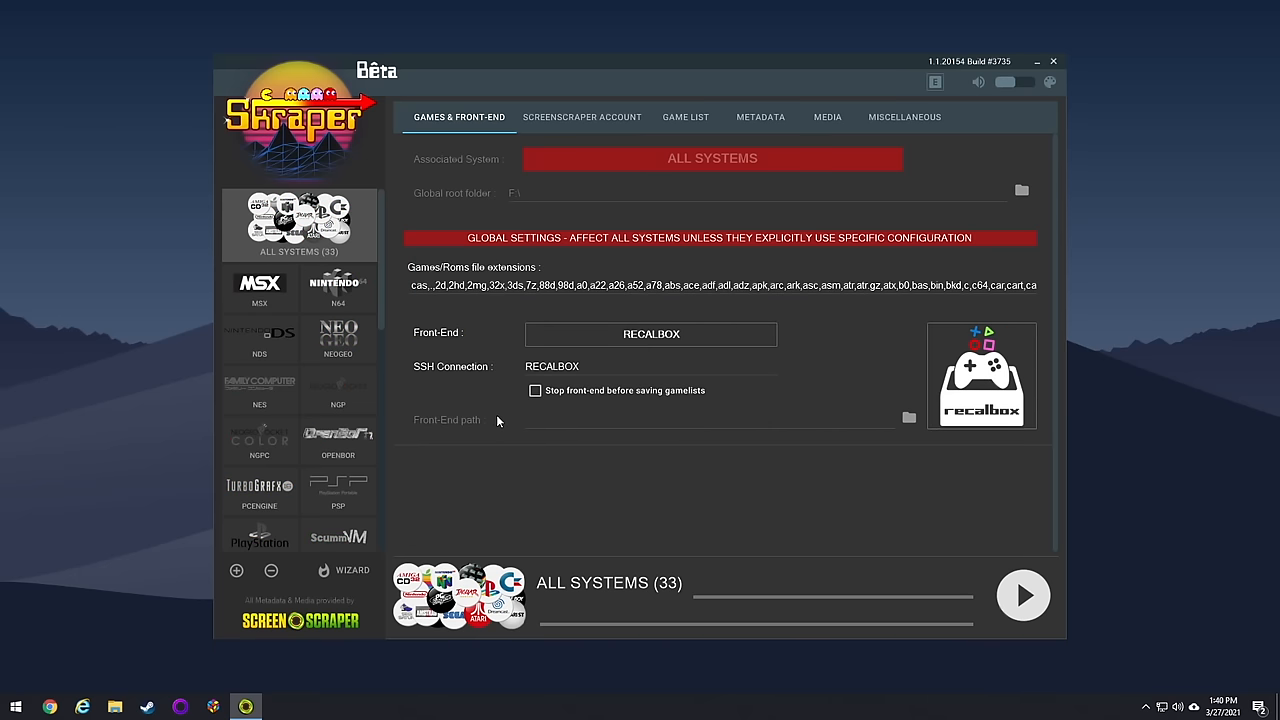
- Wait for the run to end at 650 games scraped, then dismiss the scrape results screen
click(1022, 595)
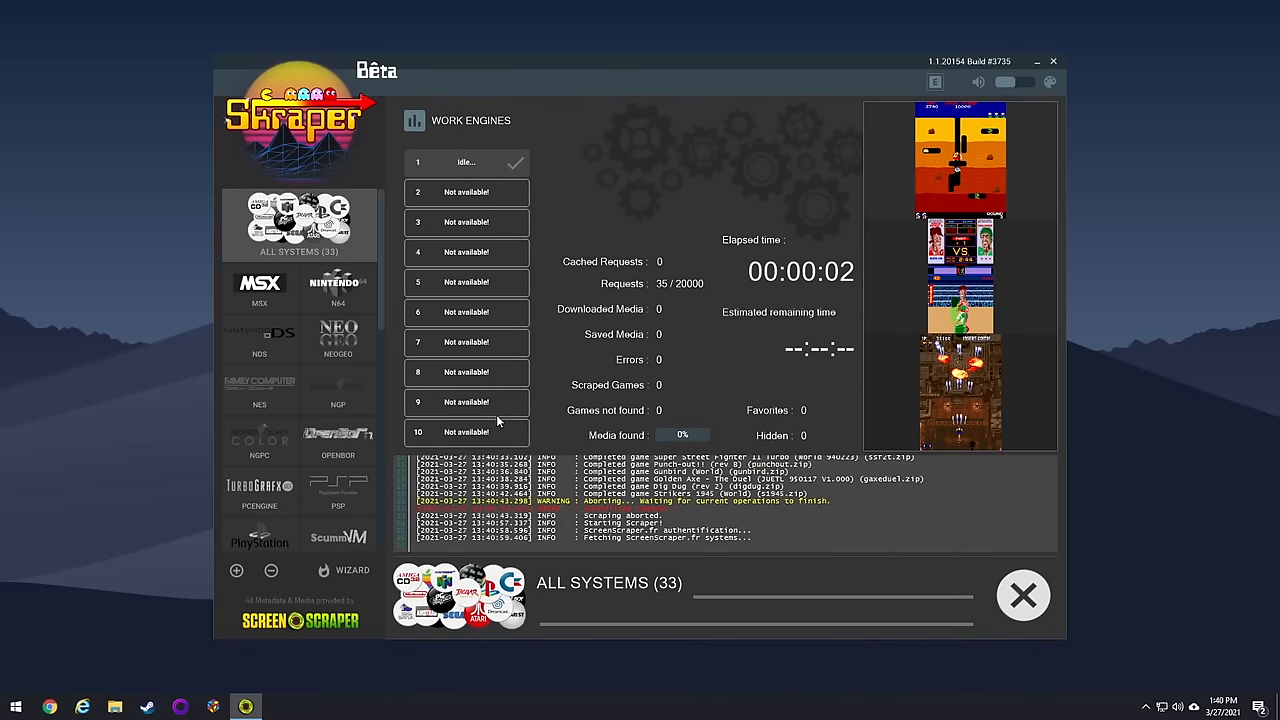
mouse_move(497, 422)
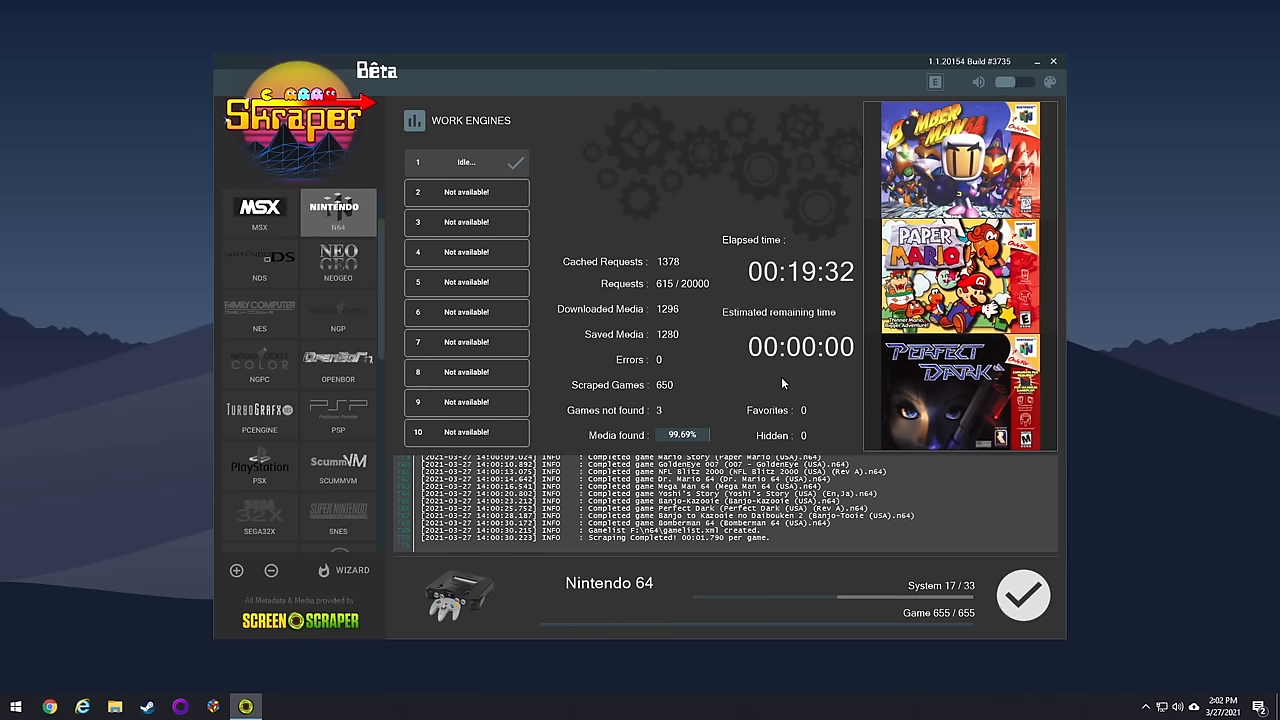
mouse_move(622, 221)
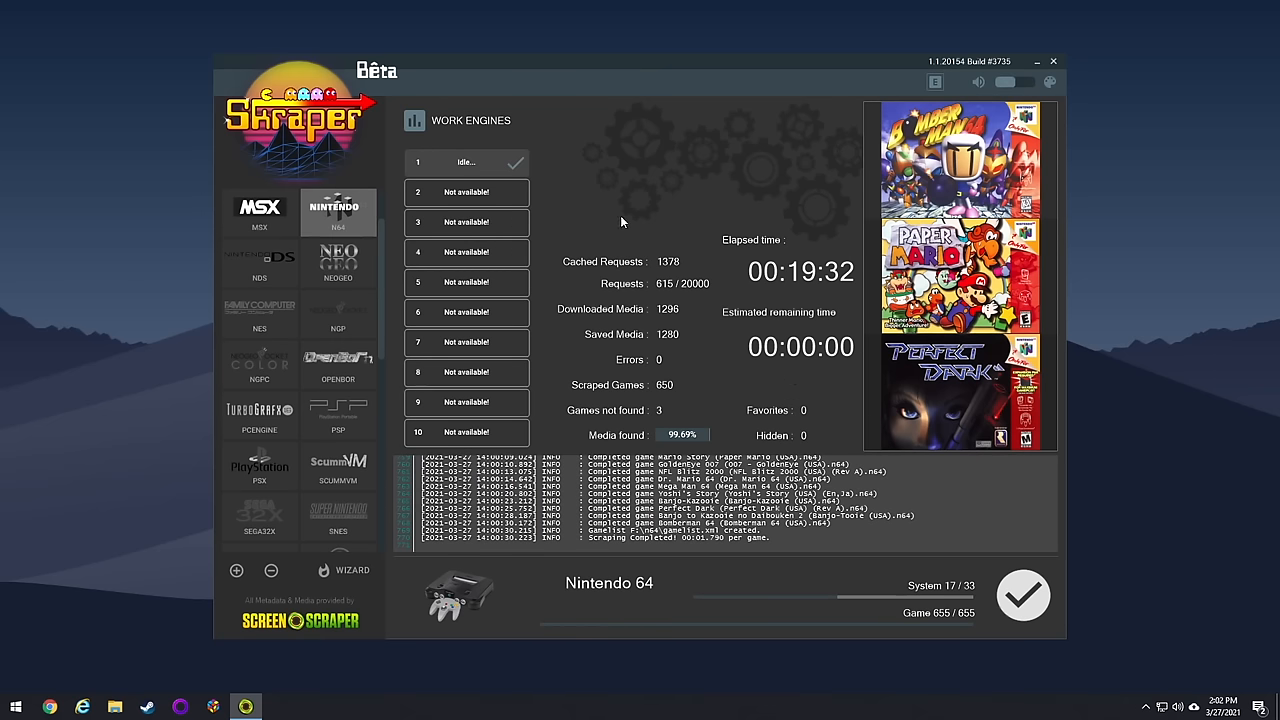
mouse_move(1023, 595)
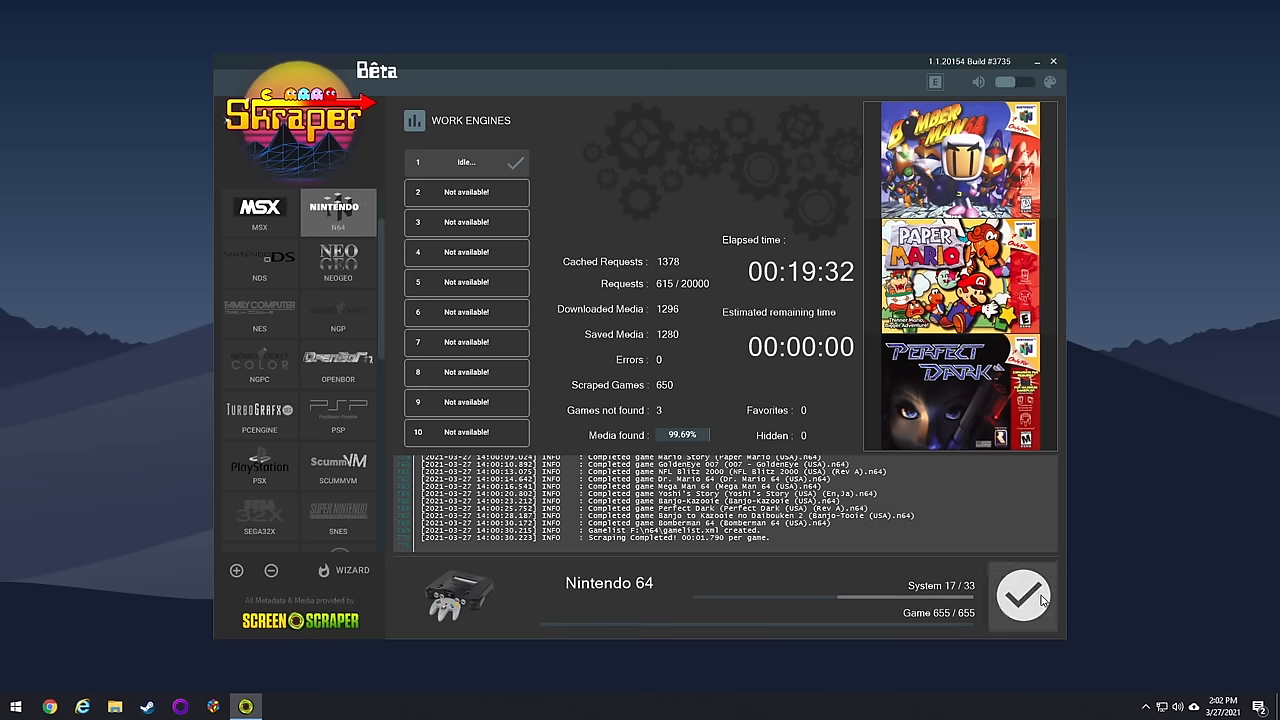
click(1022, 595)
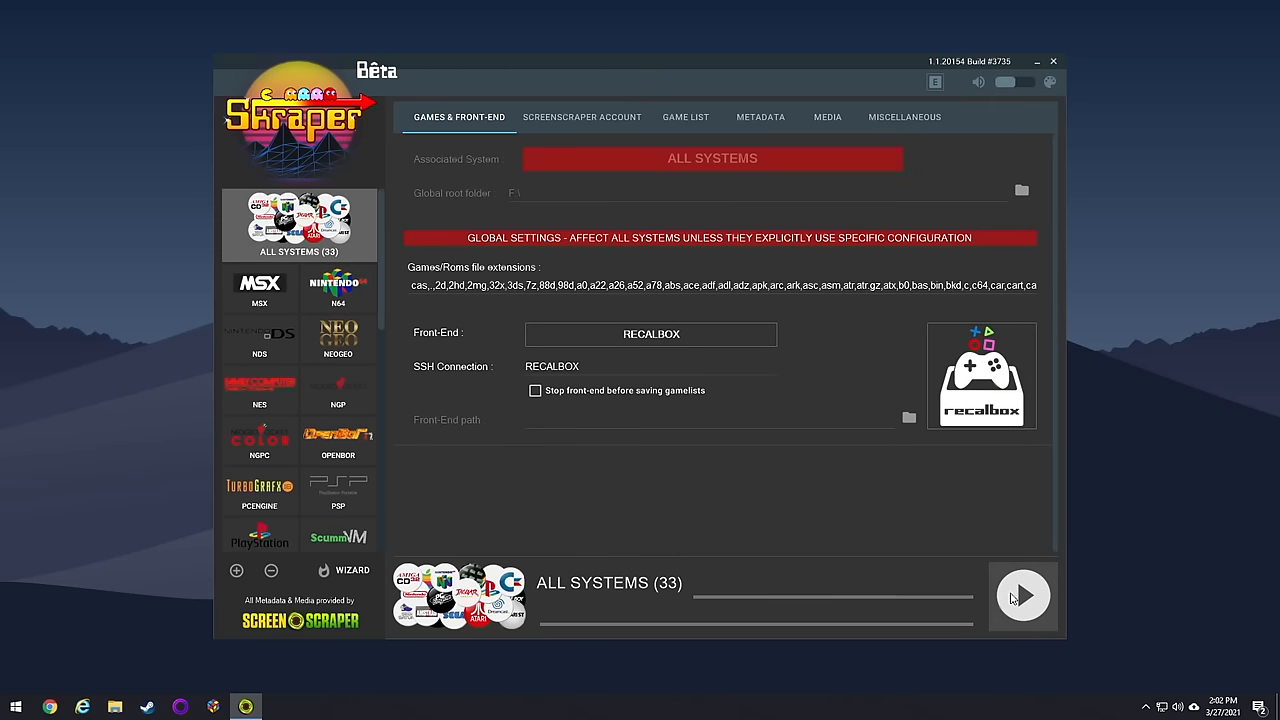